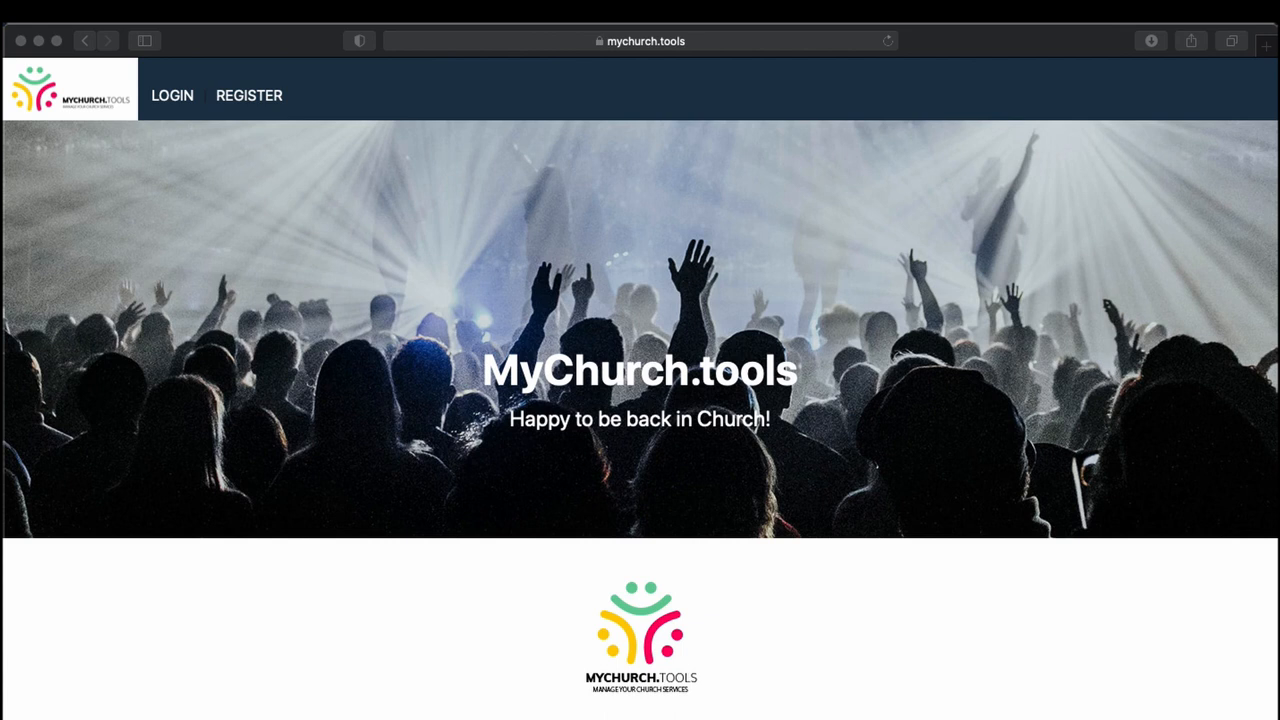
mouse_move(624, 56)
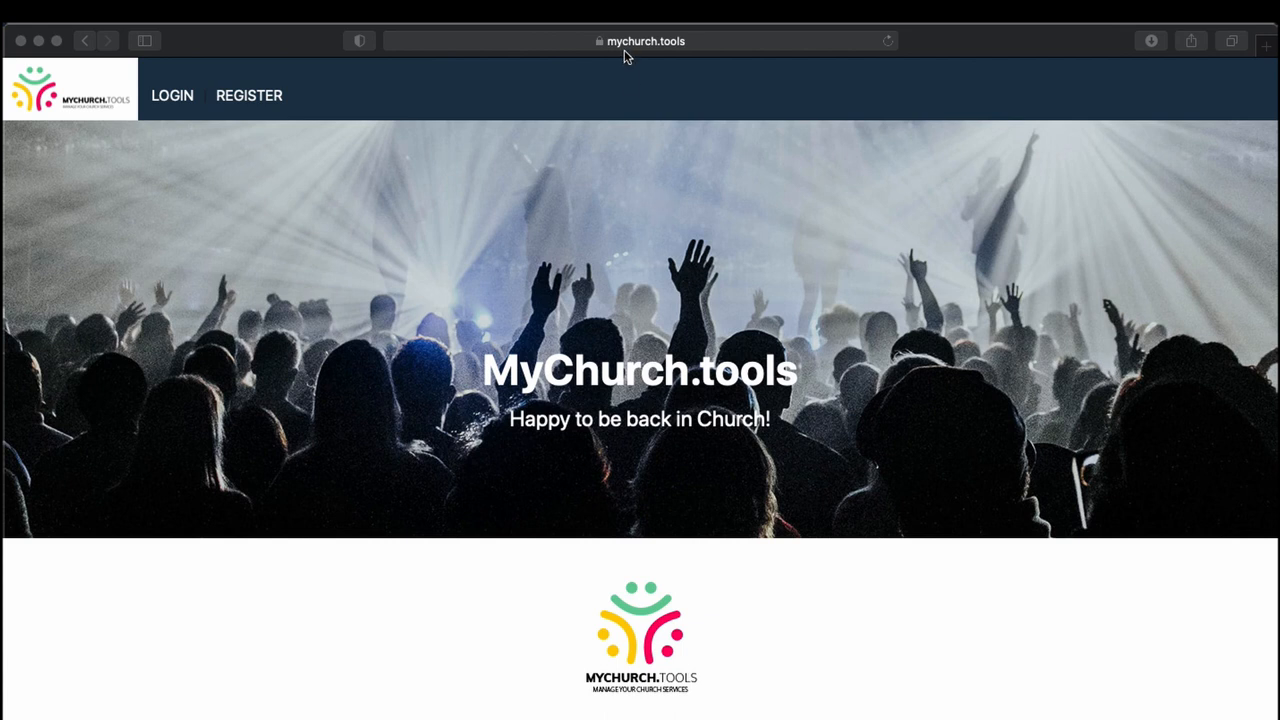
Open the Admin Login page from the LOGIN link in the top navigation
click(640, 41)
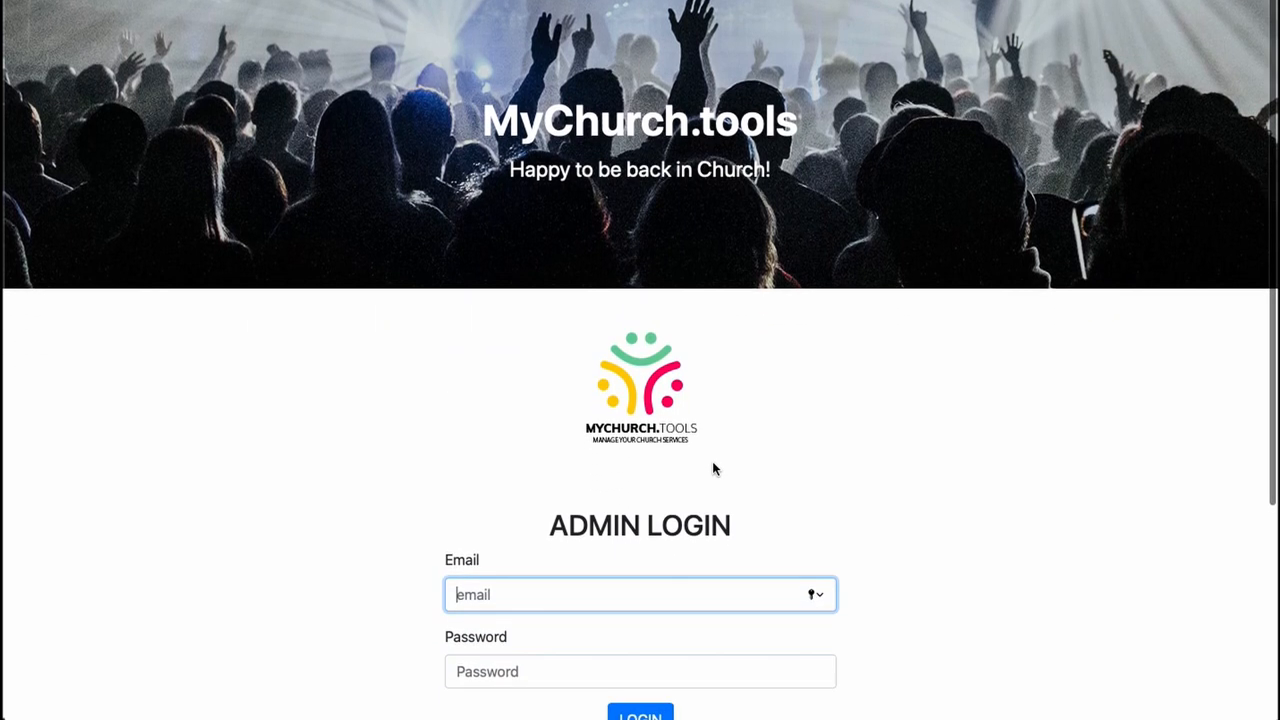
Log in with the info@mychur… email and the autofilled saved password
scroll(down, 3)
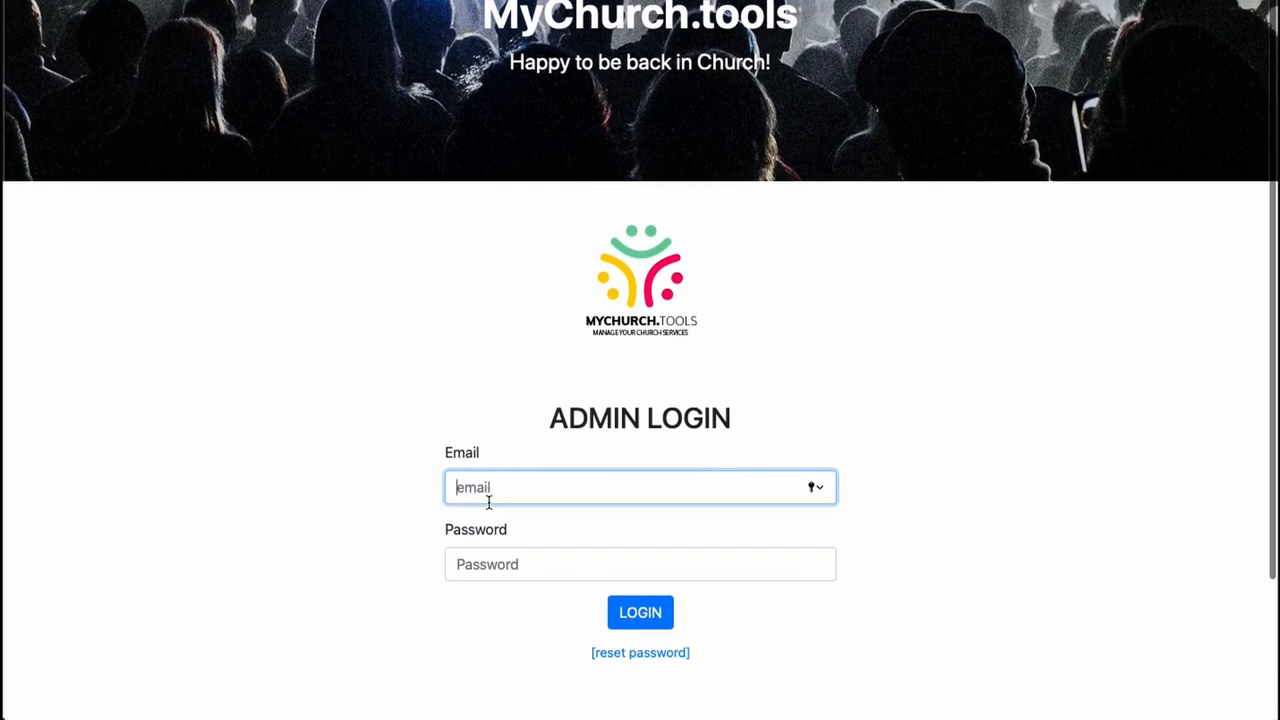
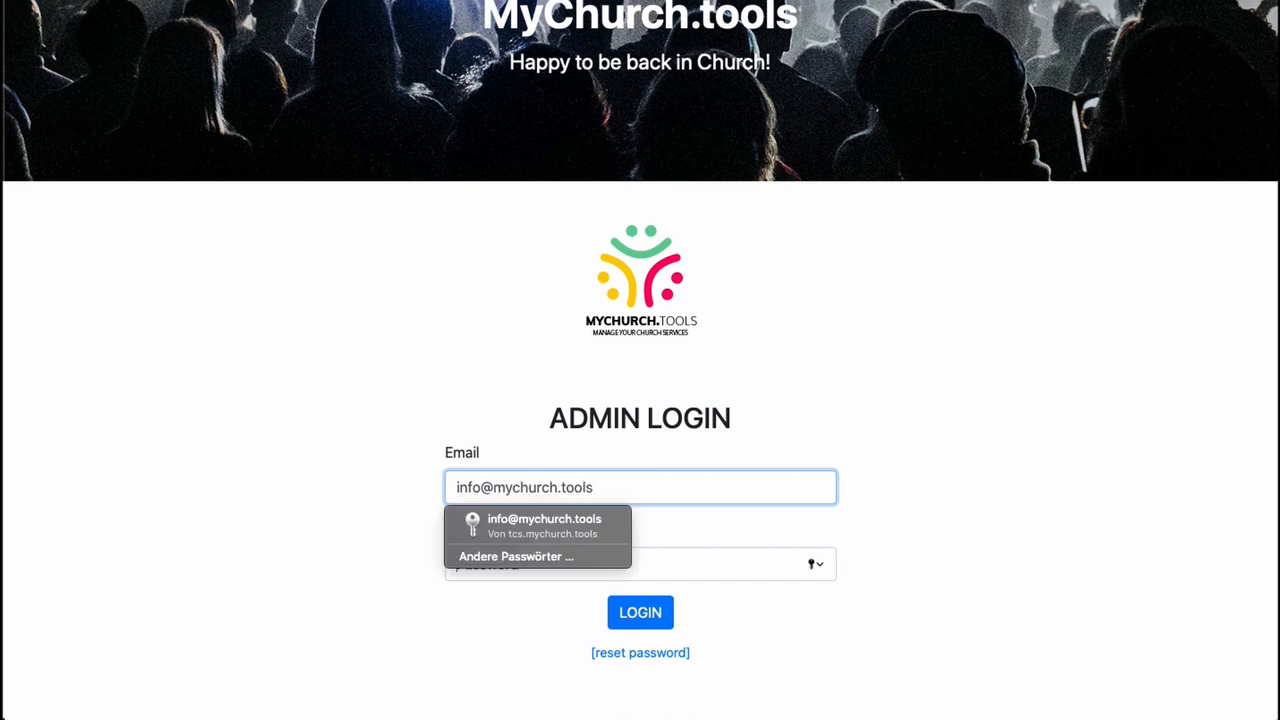
click(544, 518)
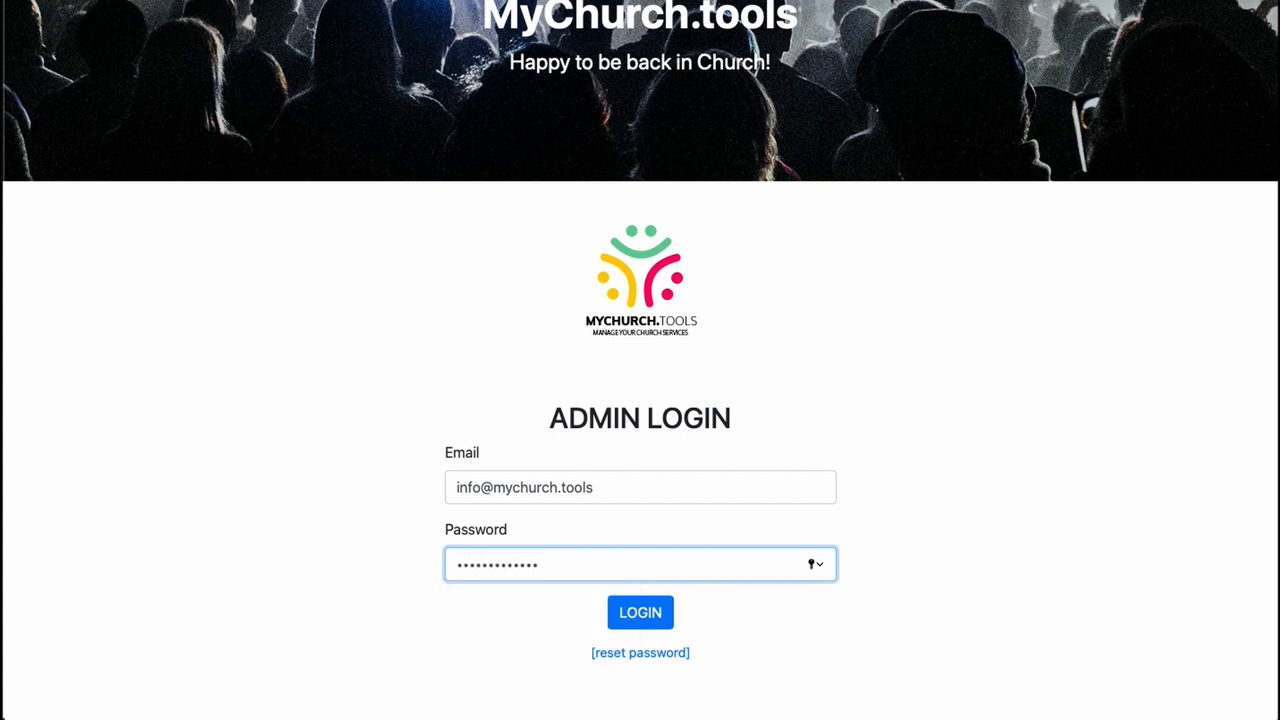
click(640, 612)
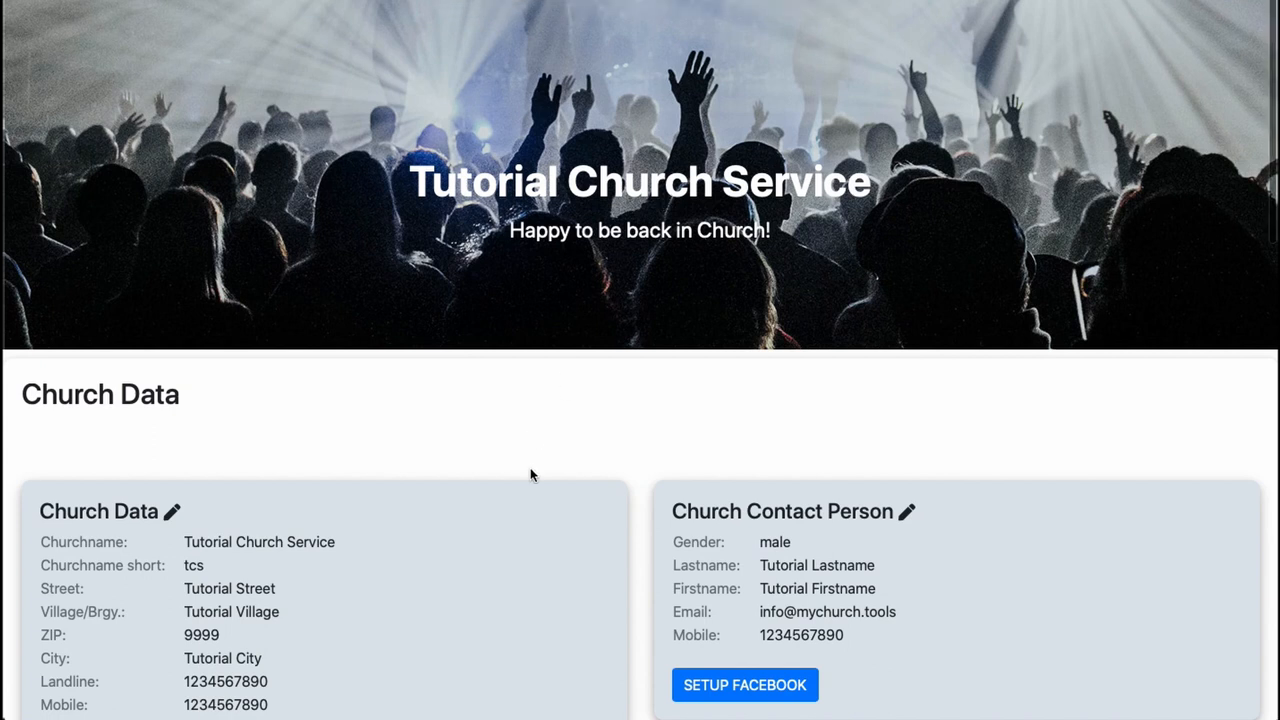
scroll(down, 3)
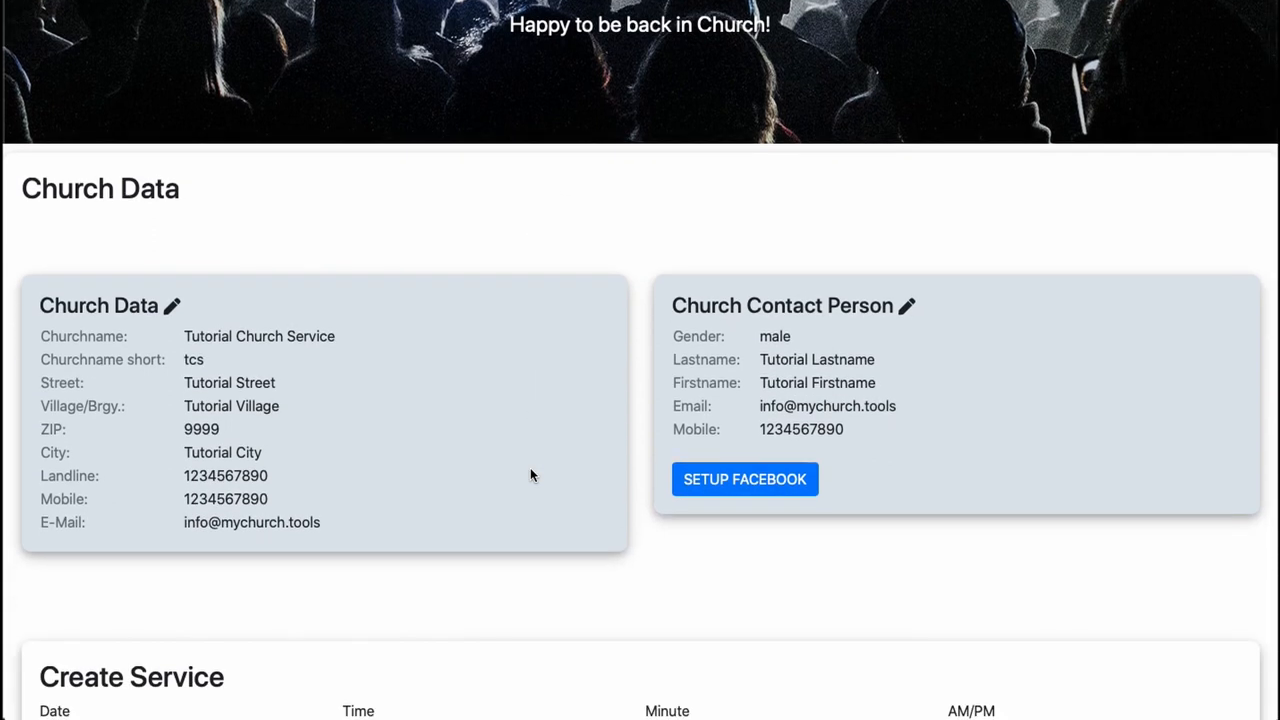
scroll(down, 3)
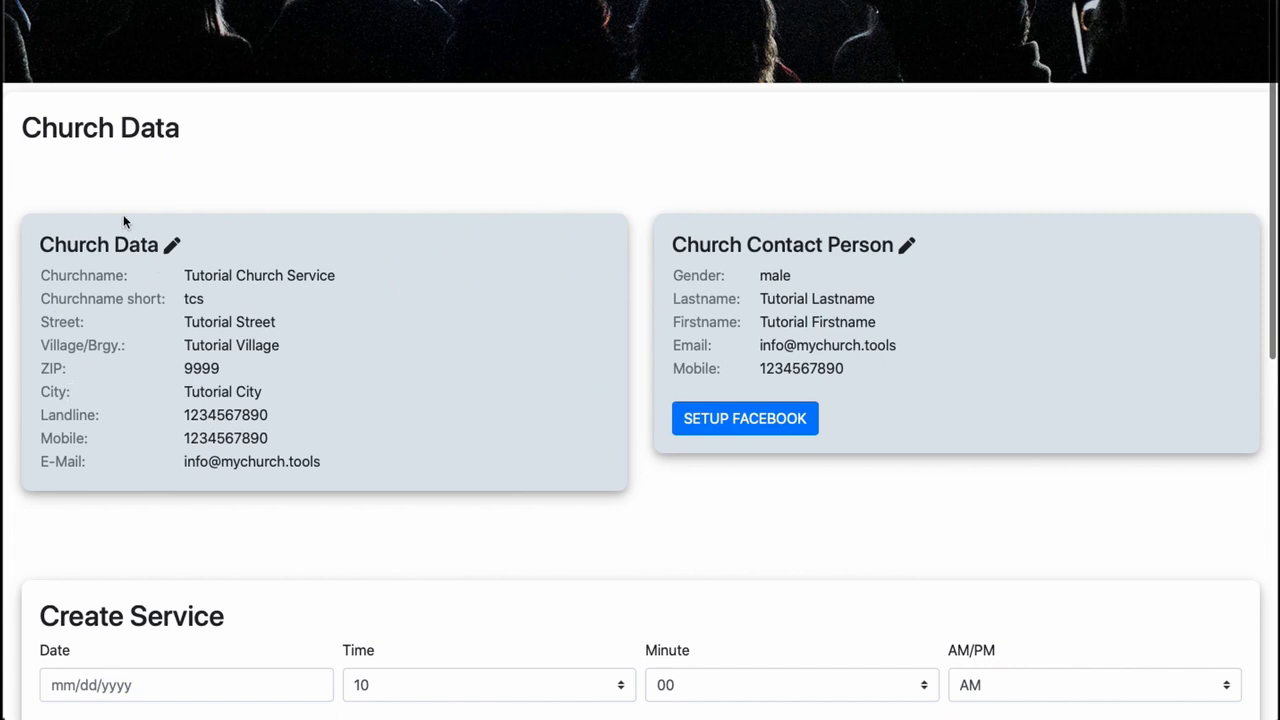
mouse_move(198, 266)
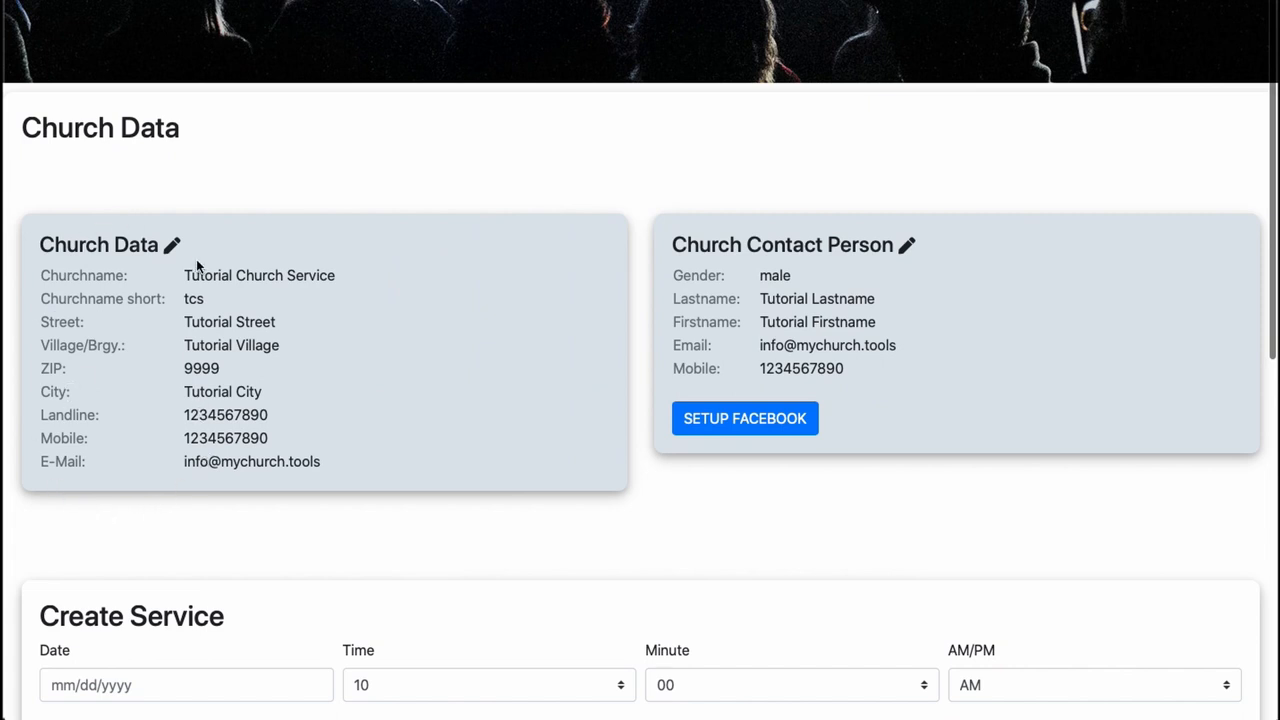
mouse_move(905, 303)
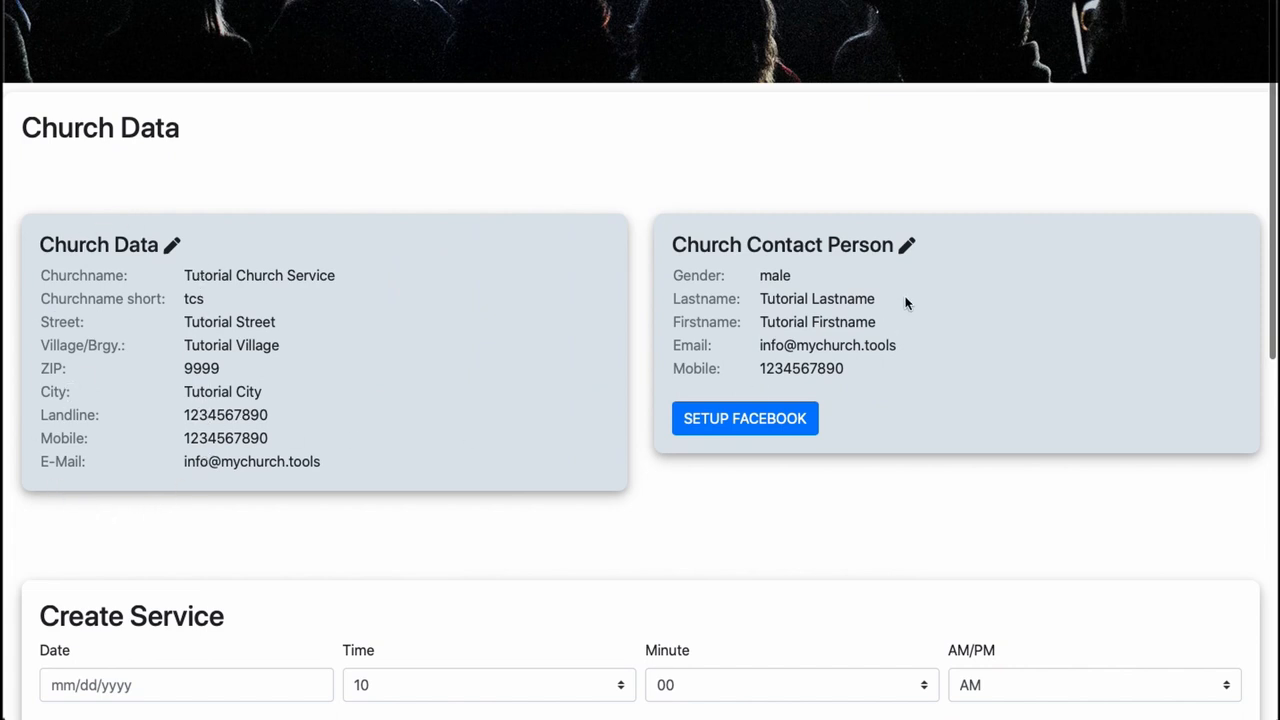
mouse_move(344, 294)
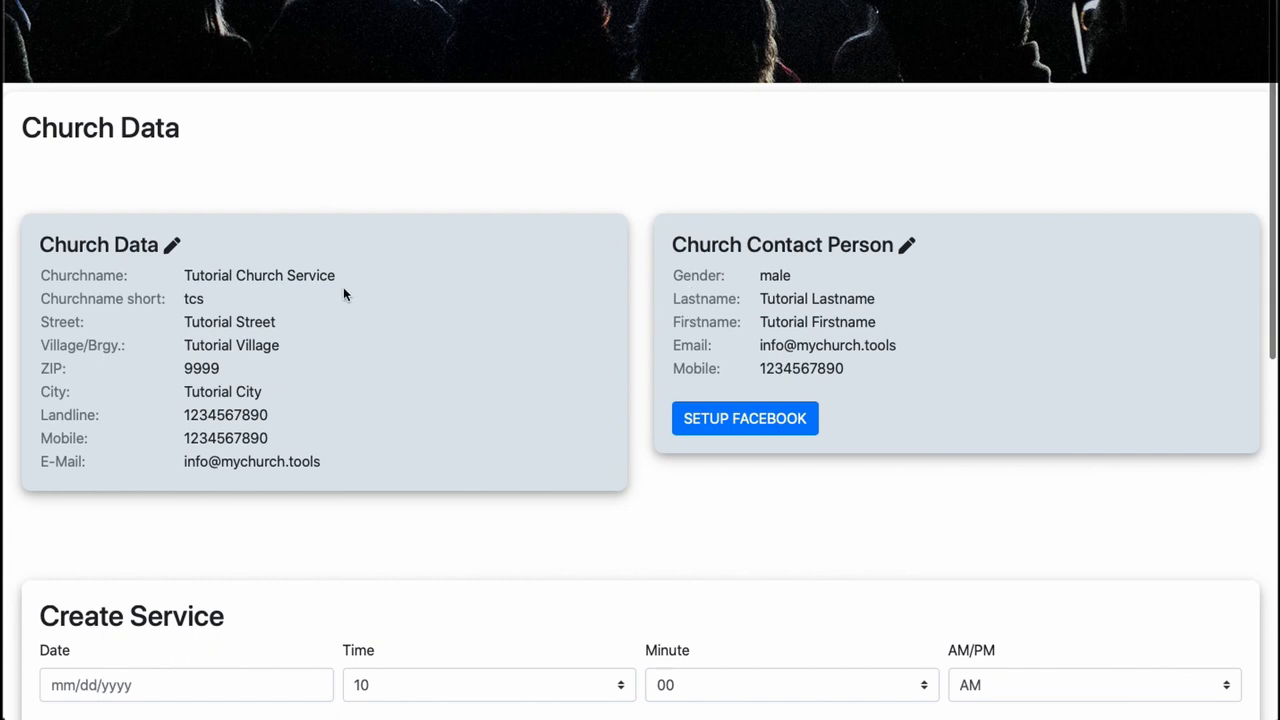
mouse_move(172, 245)
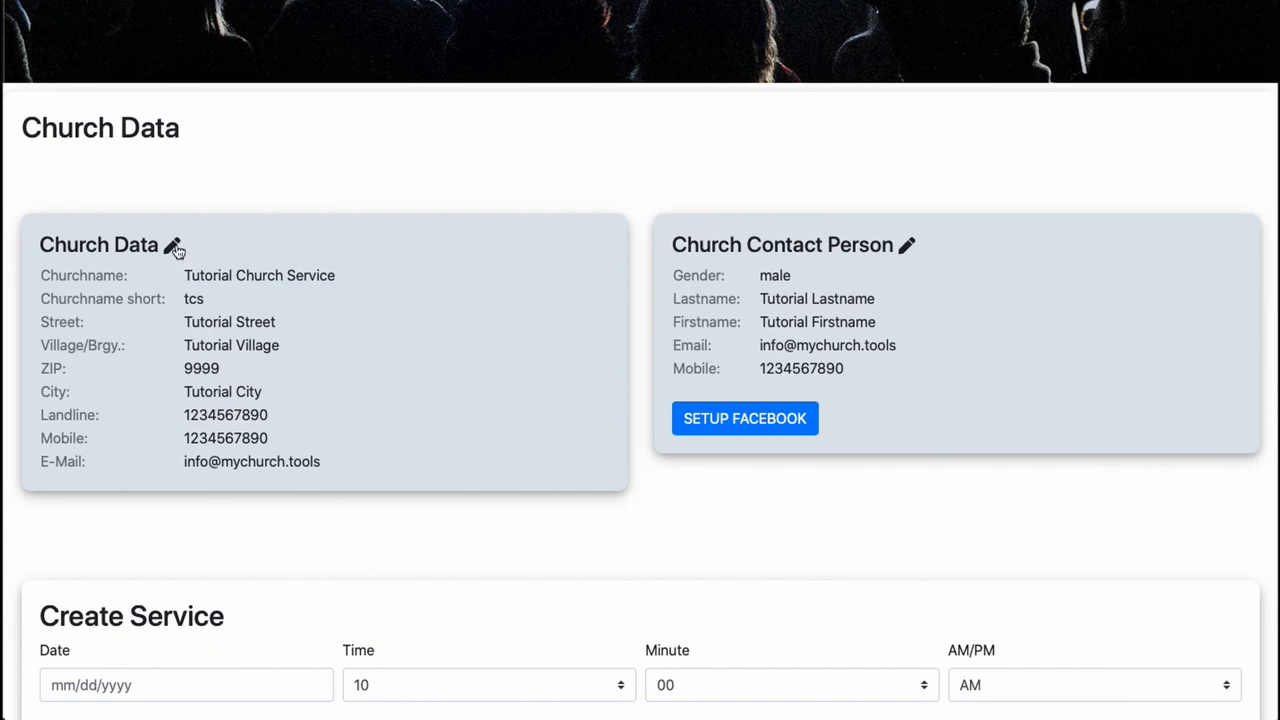
click(174, 245)
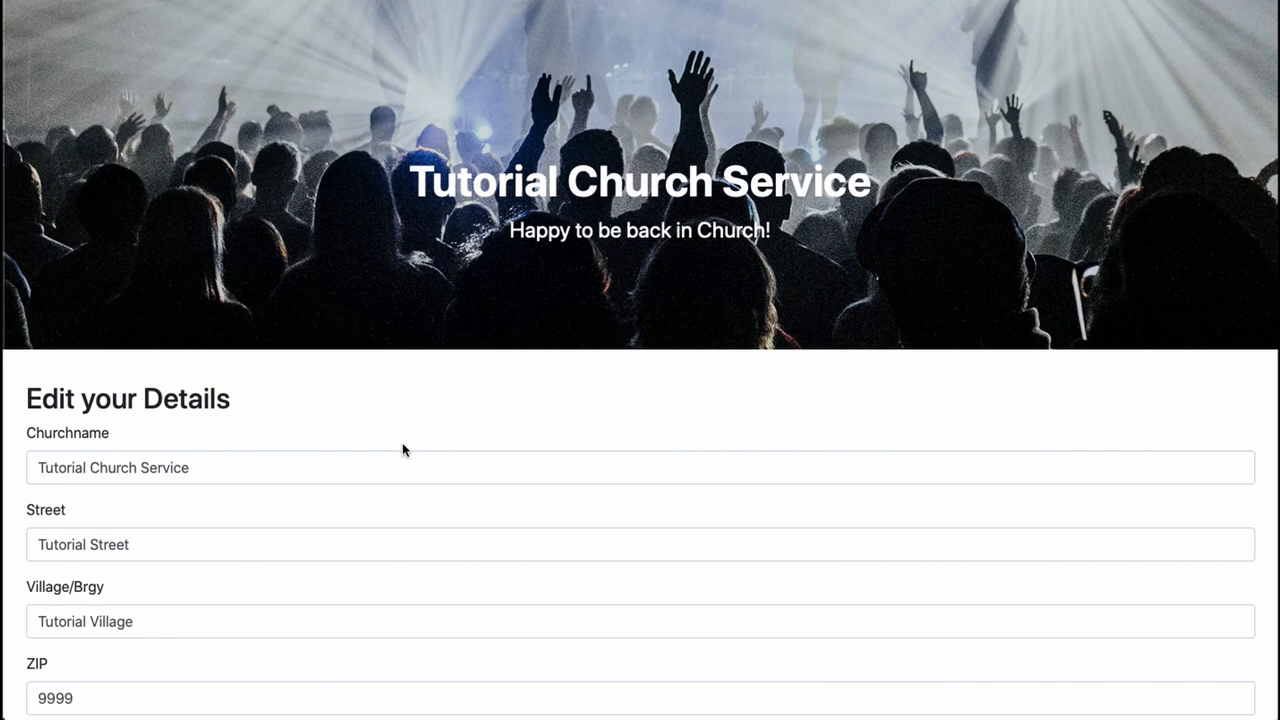
scroll(down, 3)
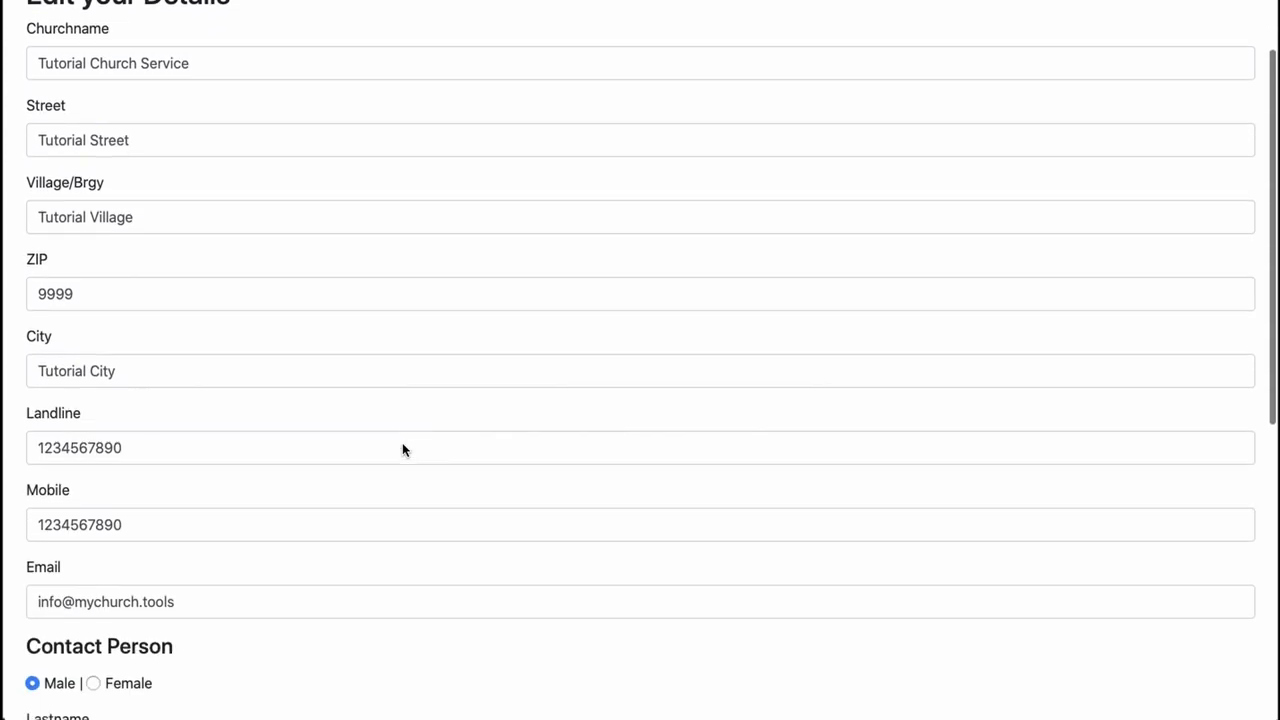
scroll(down, 3)
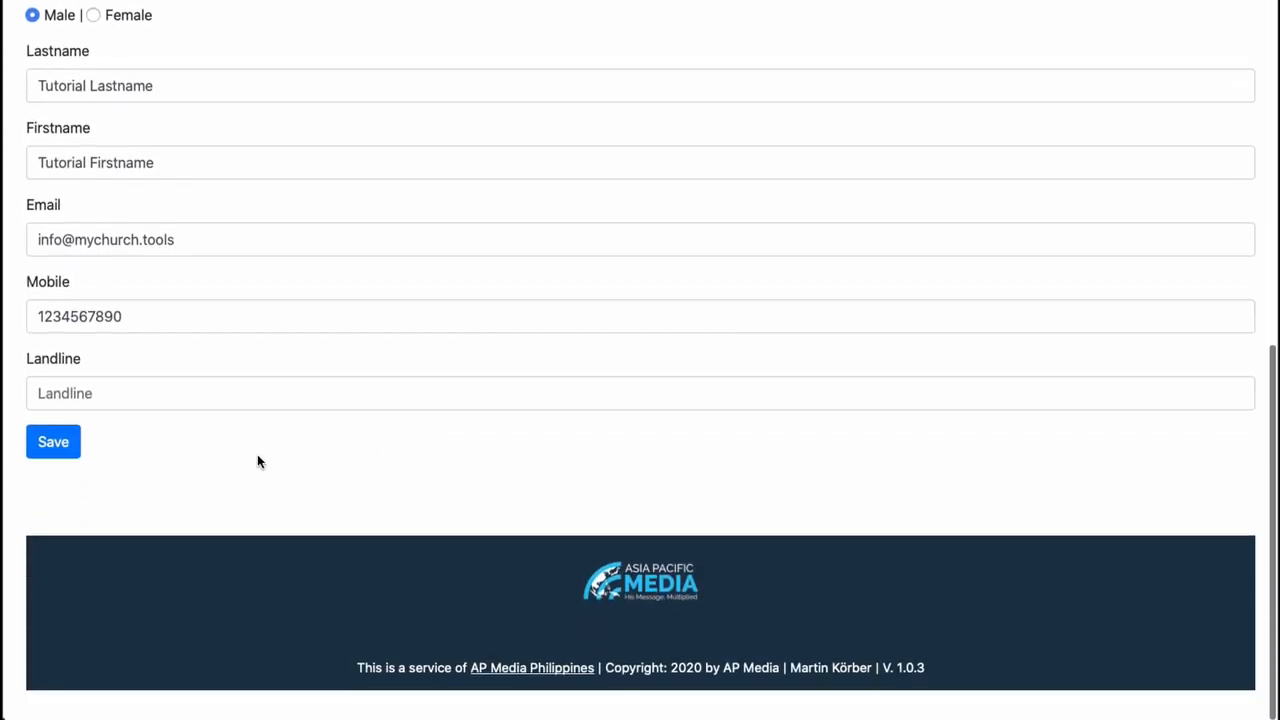
scroll(up, 3)
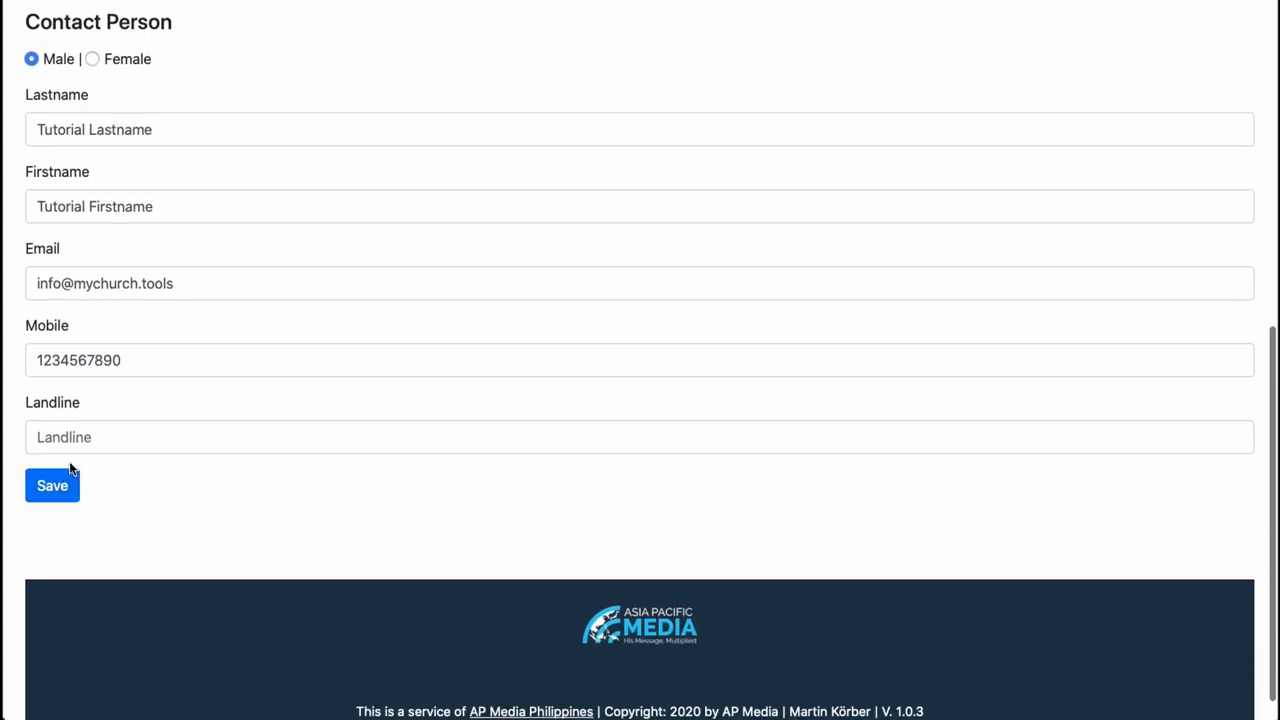
click(52, 485)
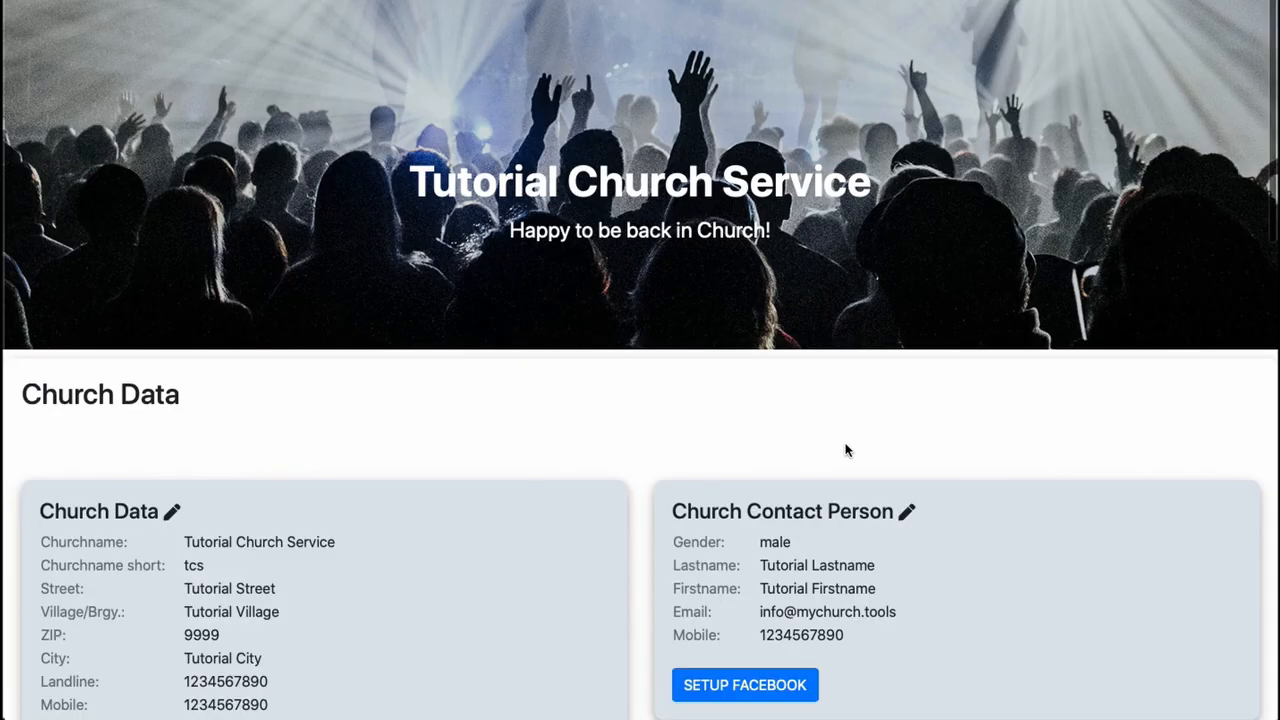
scroll(down, 3)
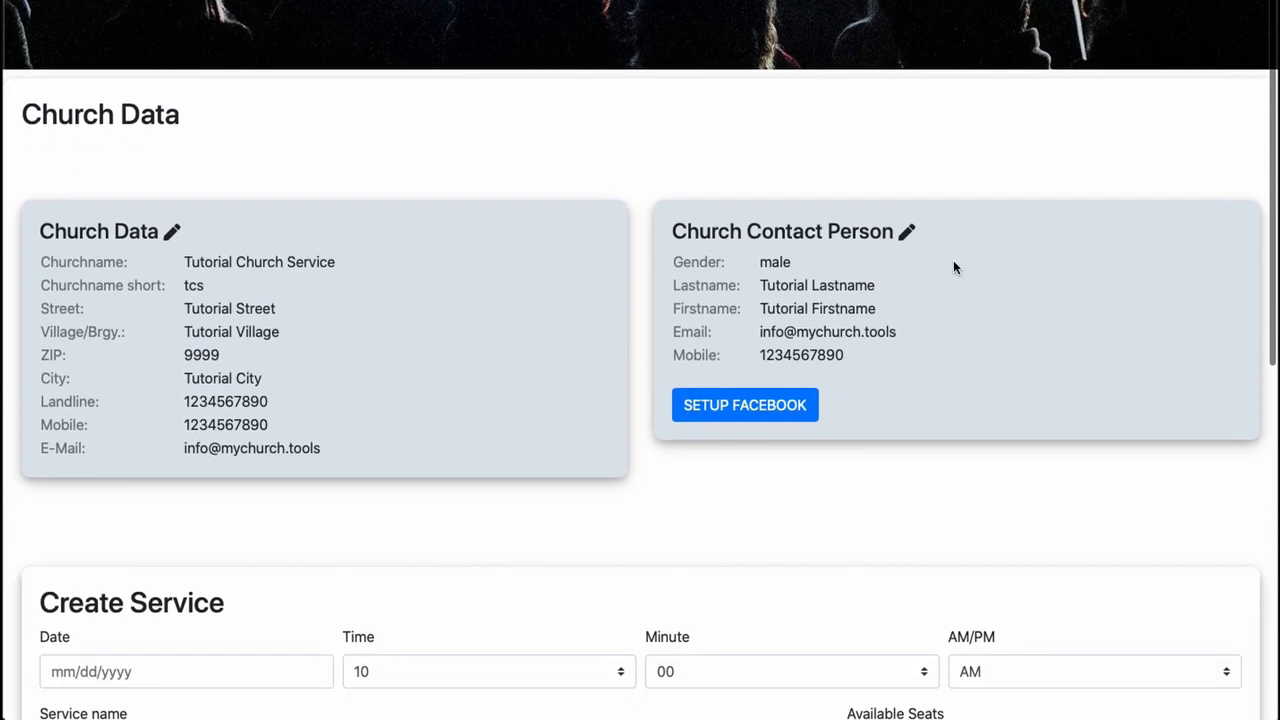
scroll(down, 3)
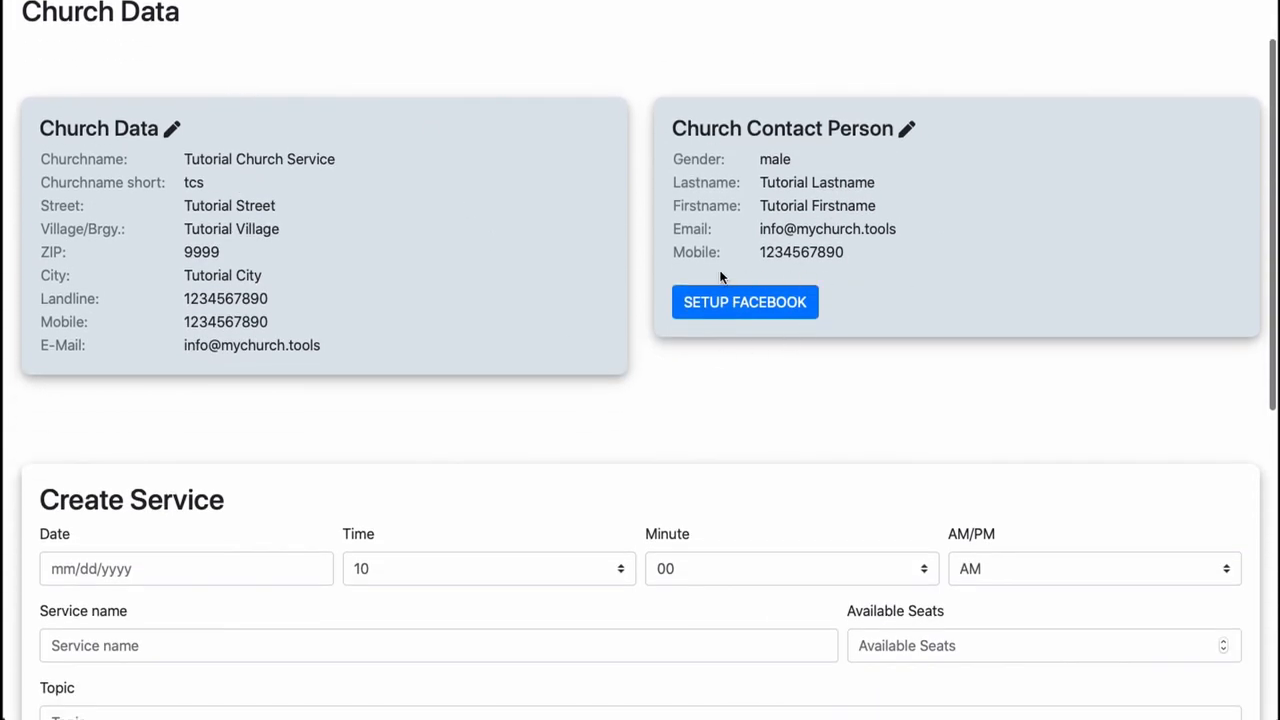
mouse_move(740, 347)
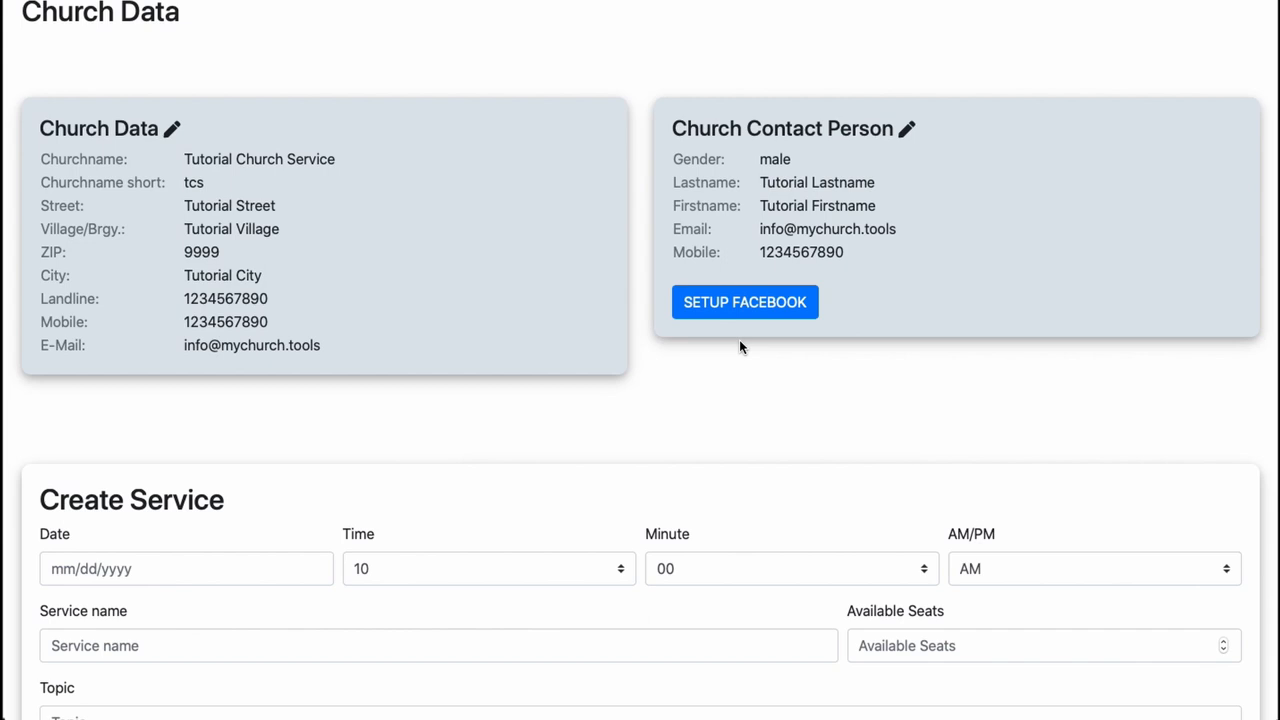
mouse_move(672, 253)
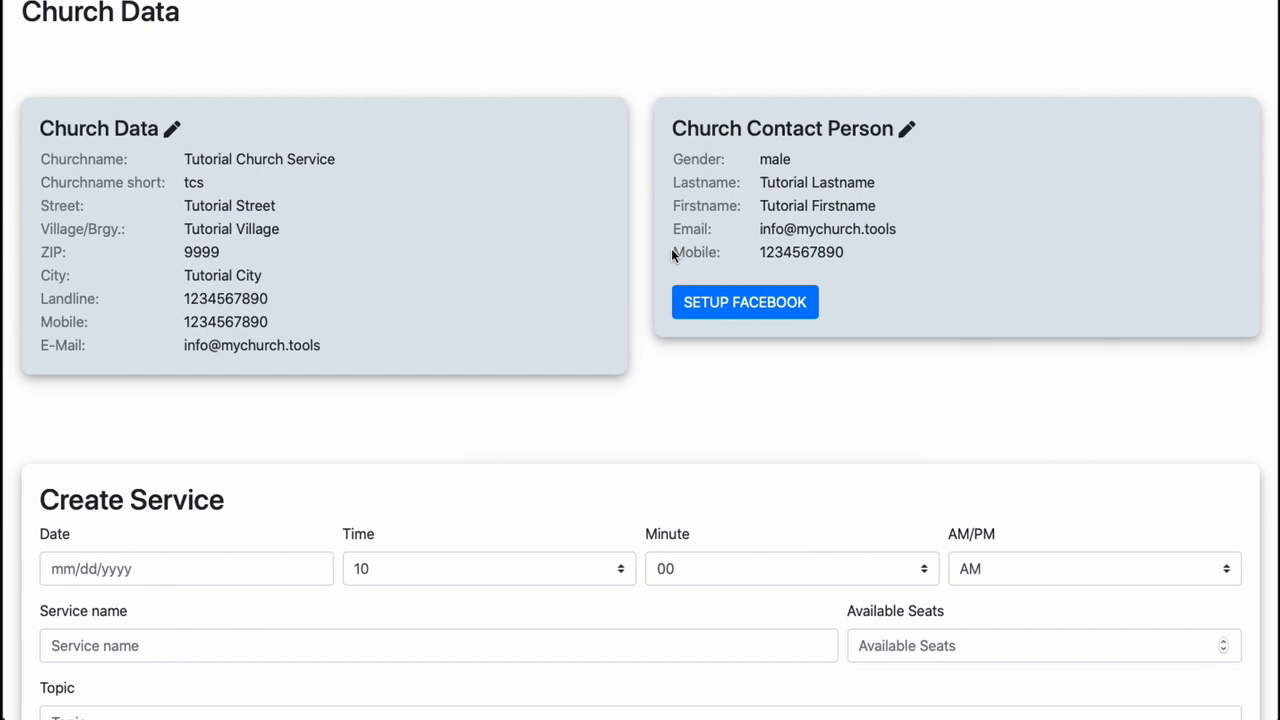
mouse_move(815, 372)
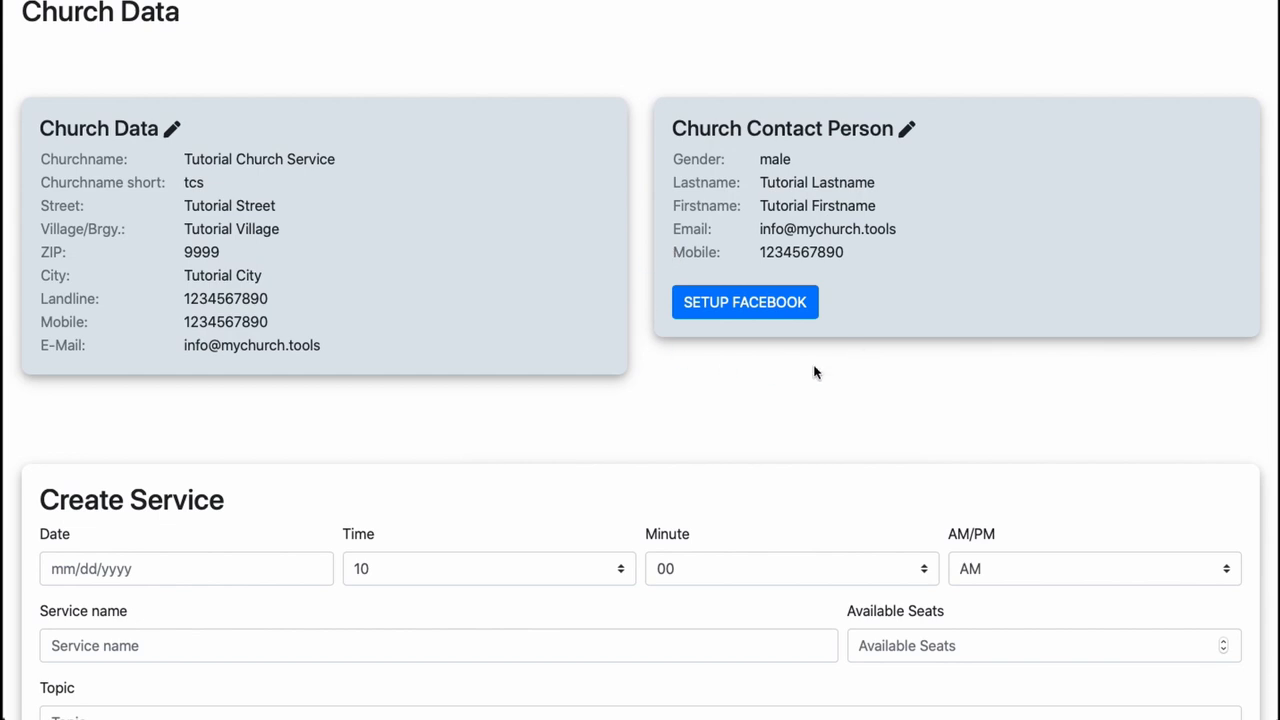
mouse_move(587, 398)
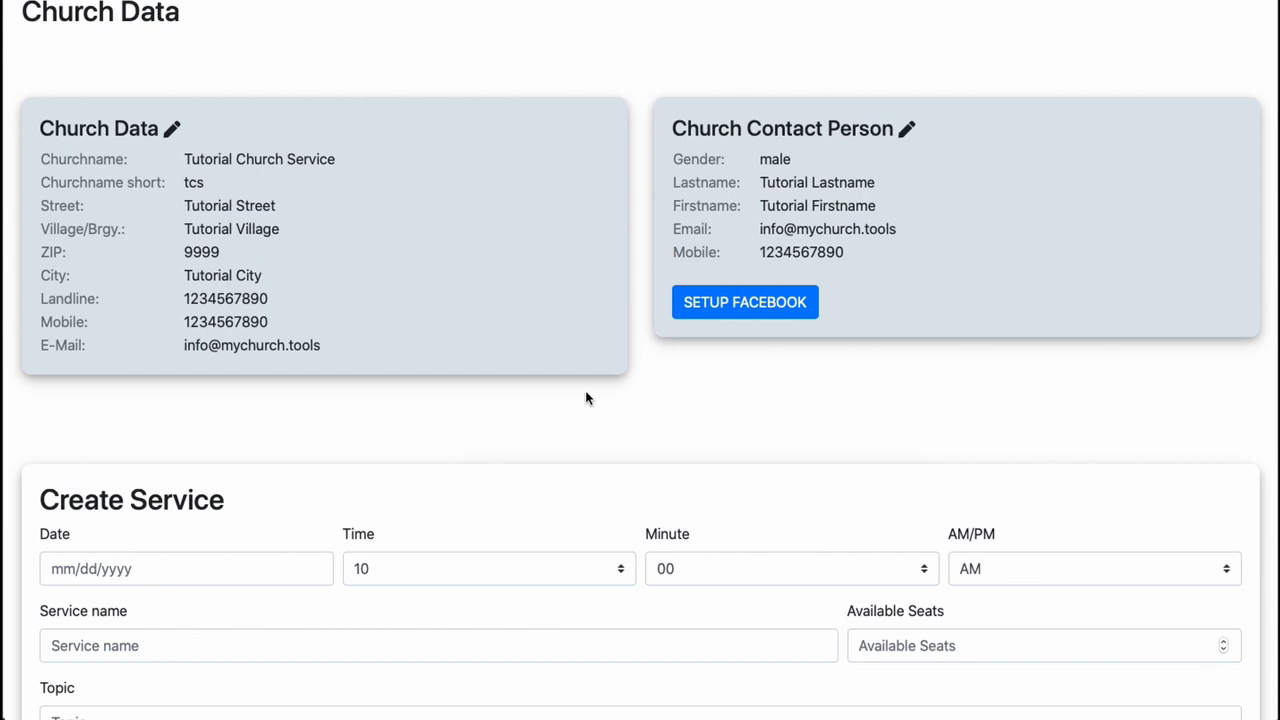
scroll(down, 3)
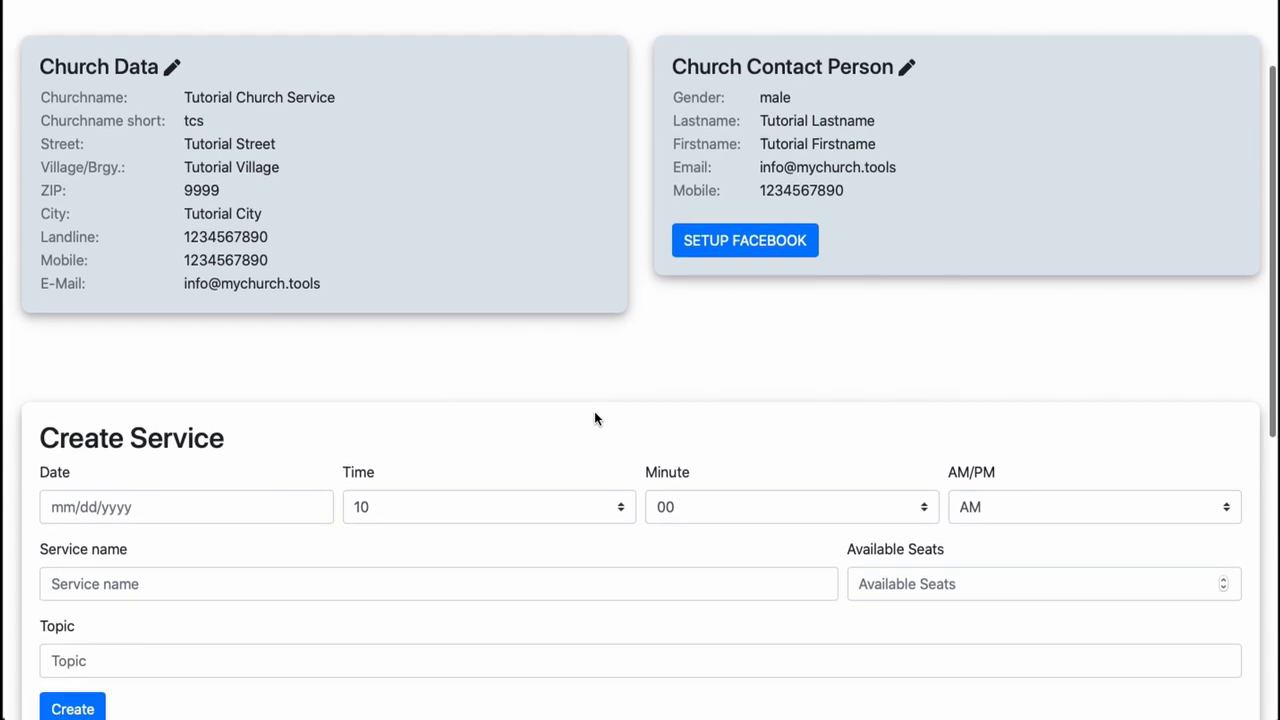
scroll(down, 3)
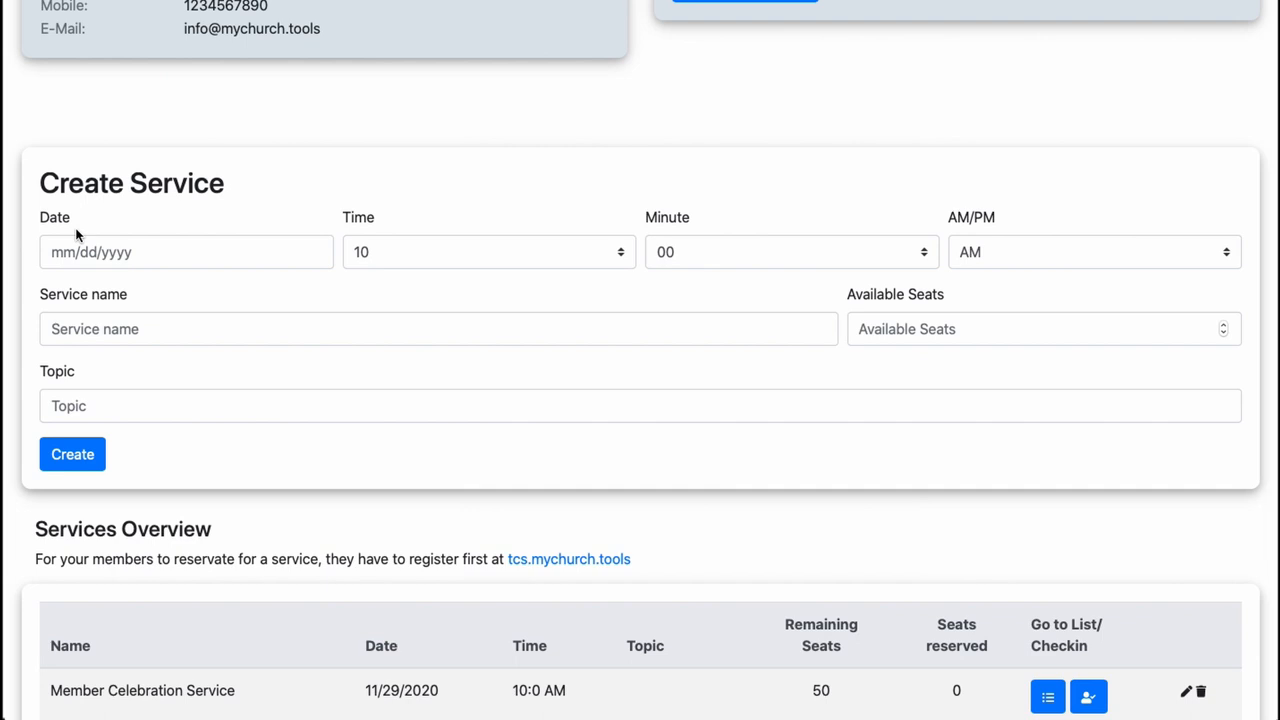
mouse_move(221, 227)
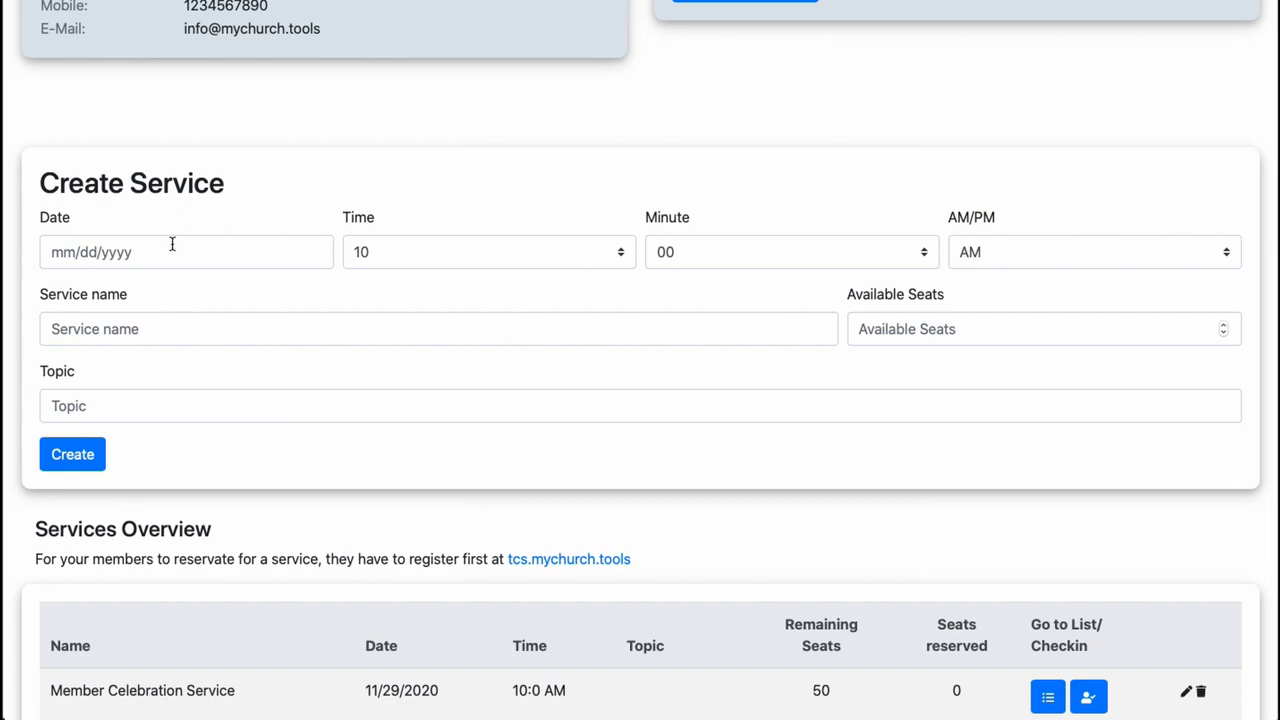
Fill the new service form with date 11/15/2020, name Sunday Service and 25 seats
click(186, 251)
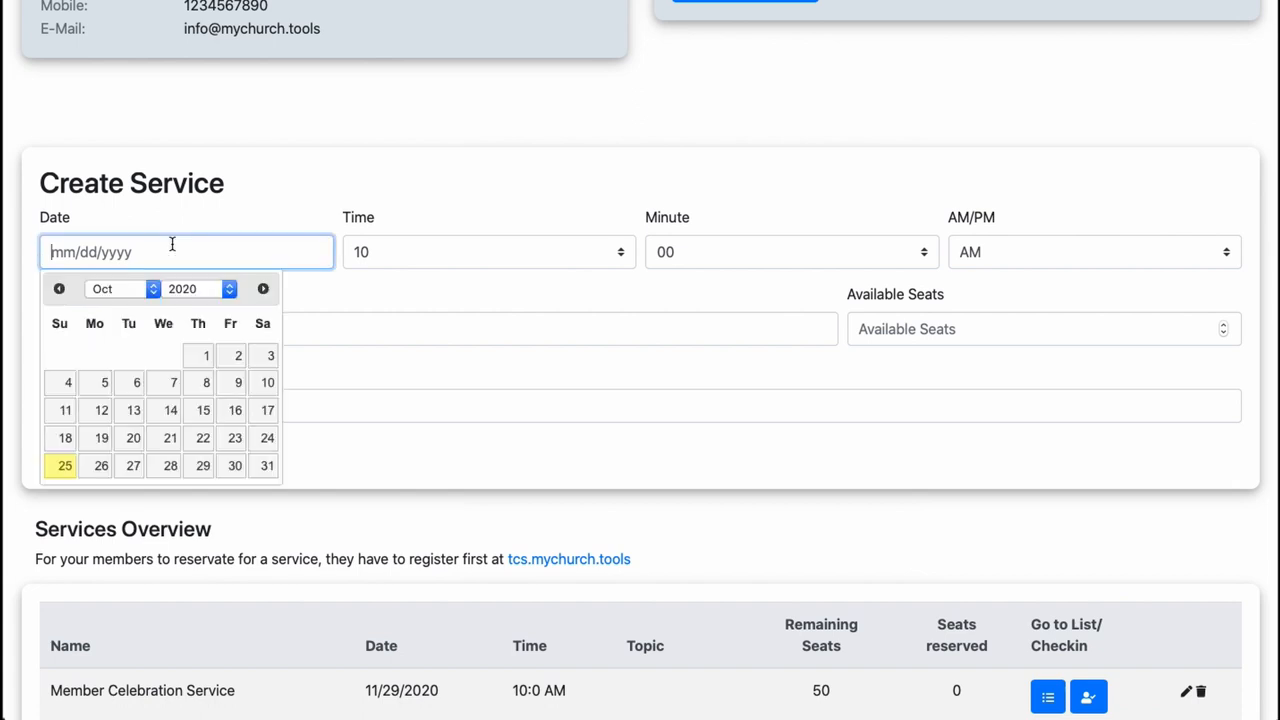
mouse_move(246, 313)
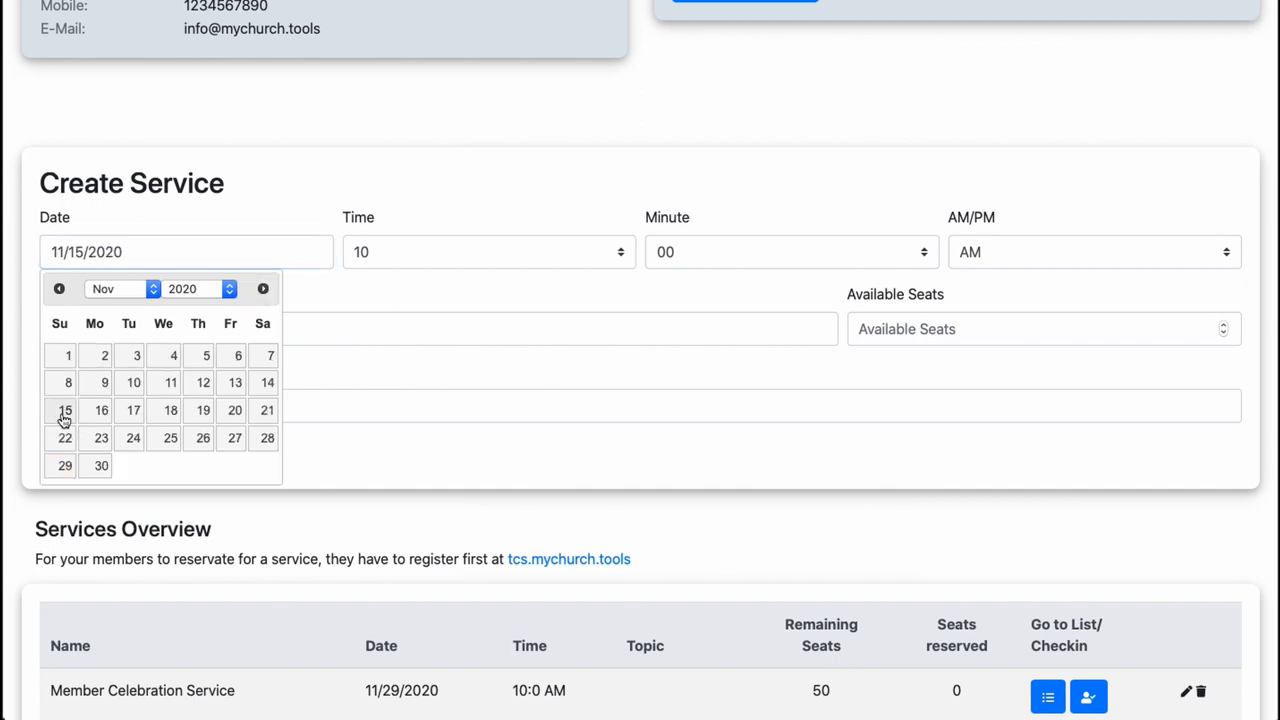
click(64, 410)
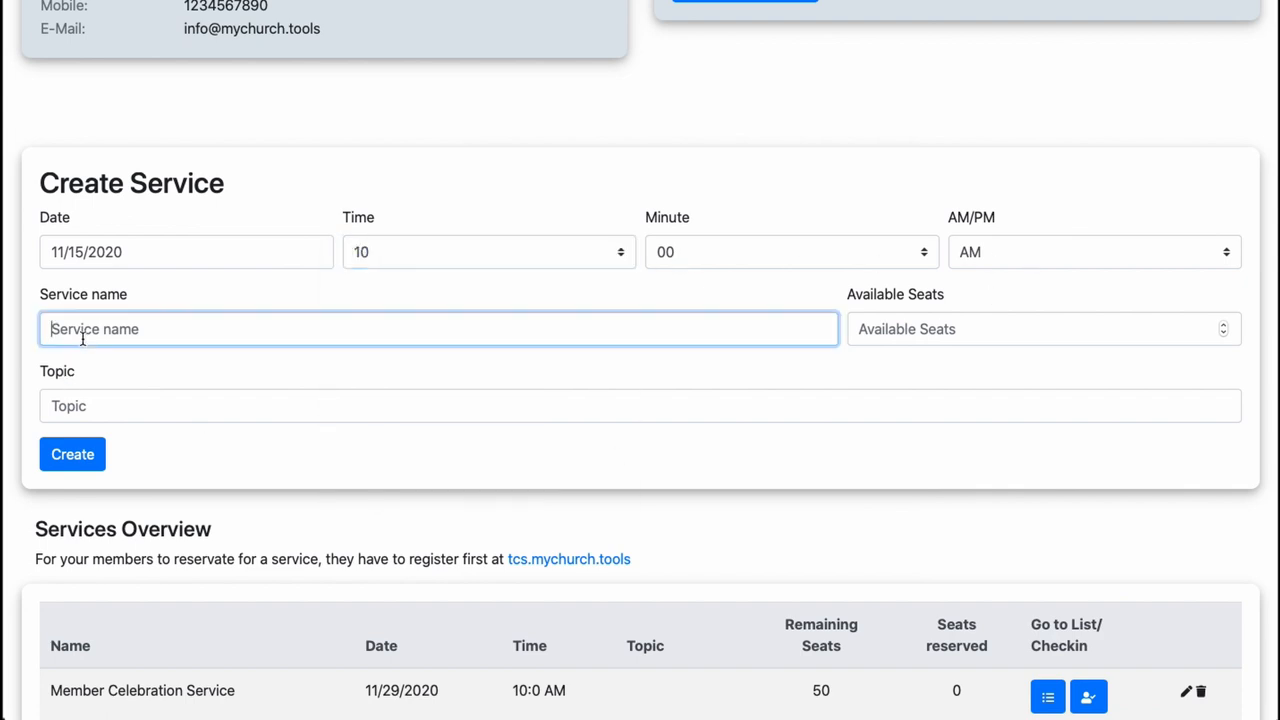
text(u)
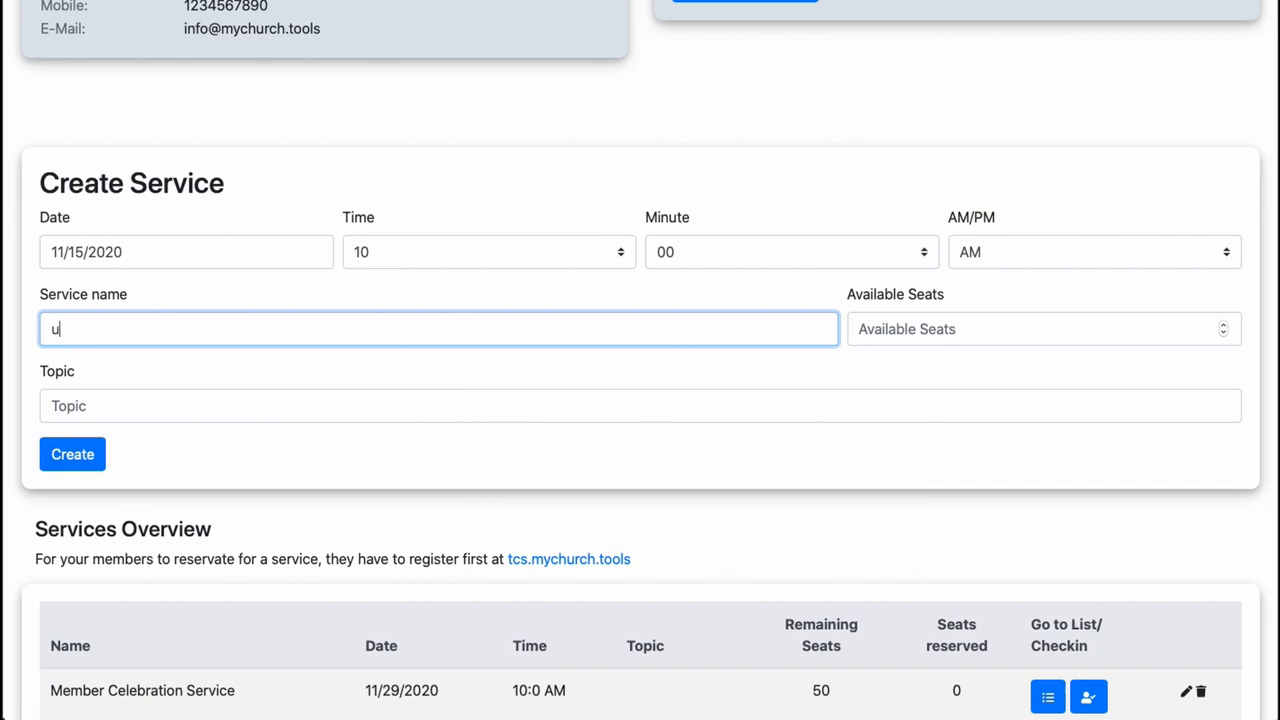
text(Sunday Ser)
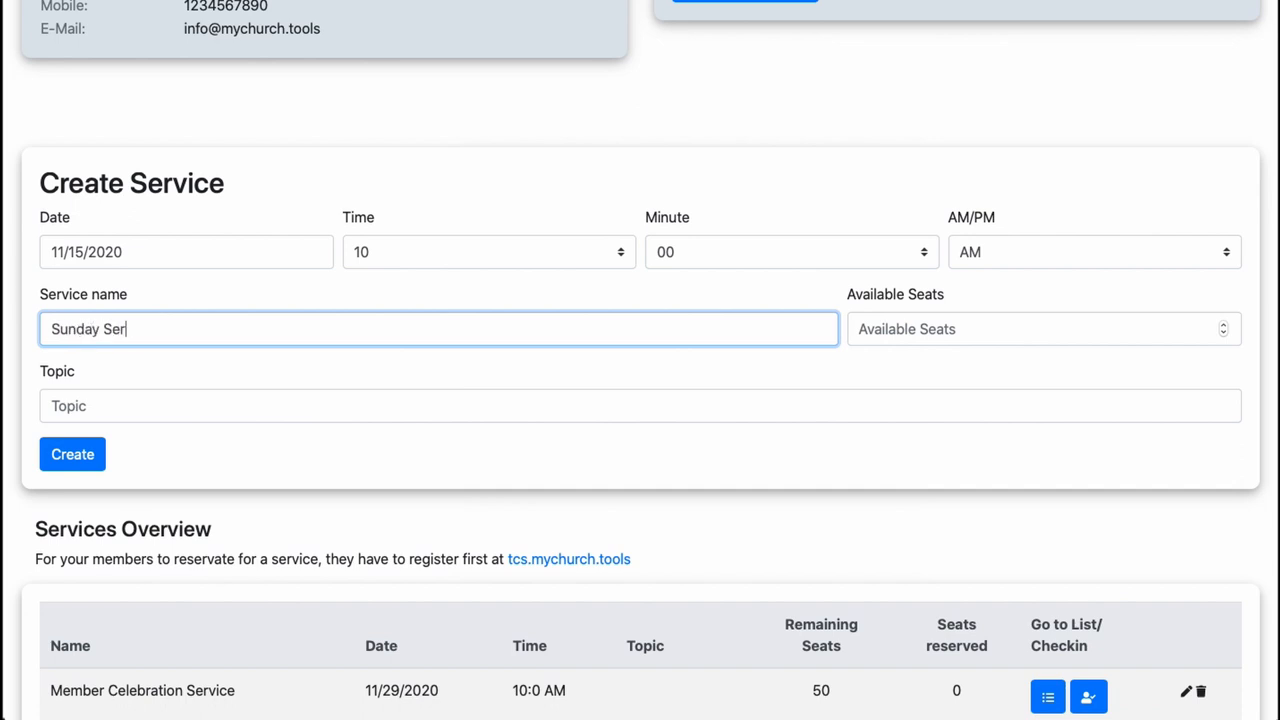
text(vice)
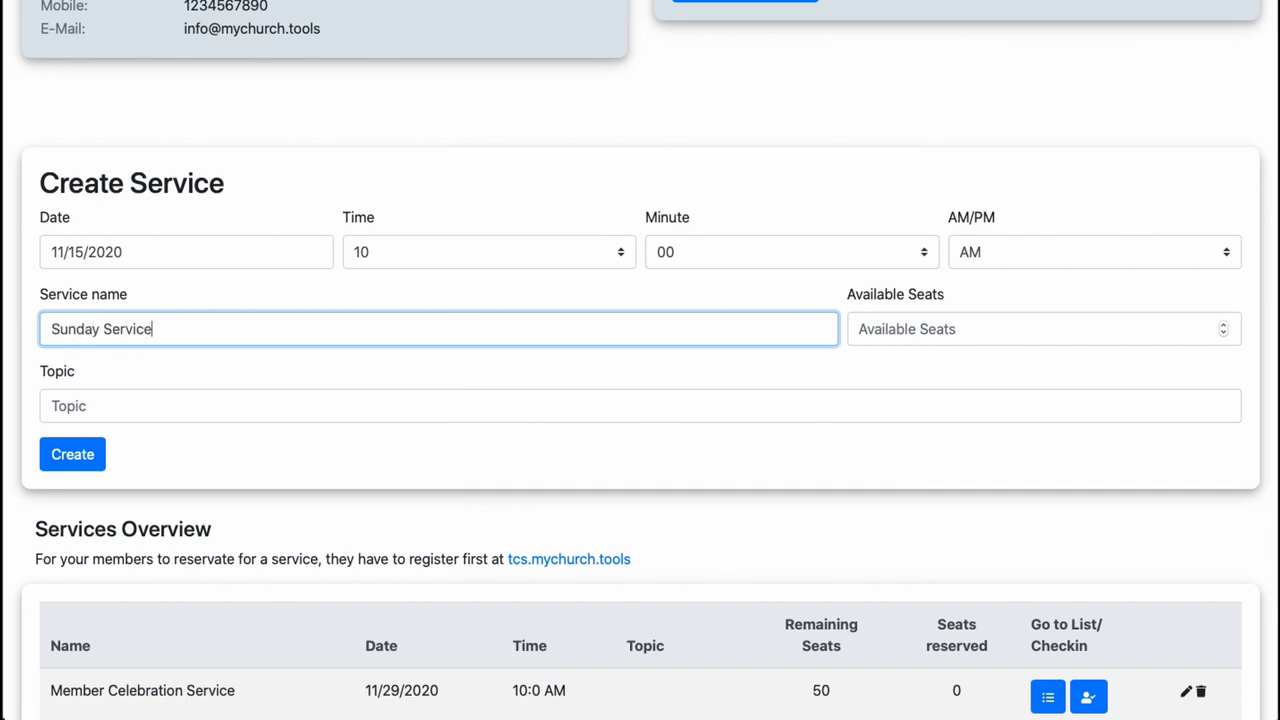
click(1043, 328)
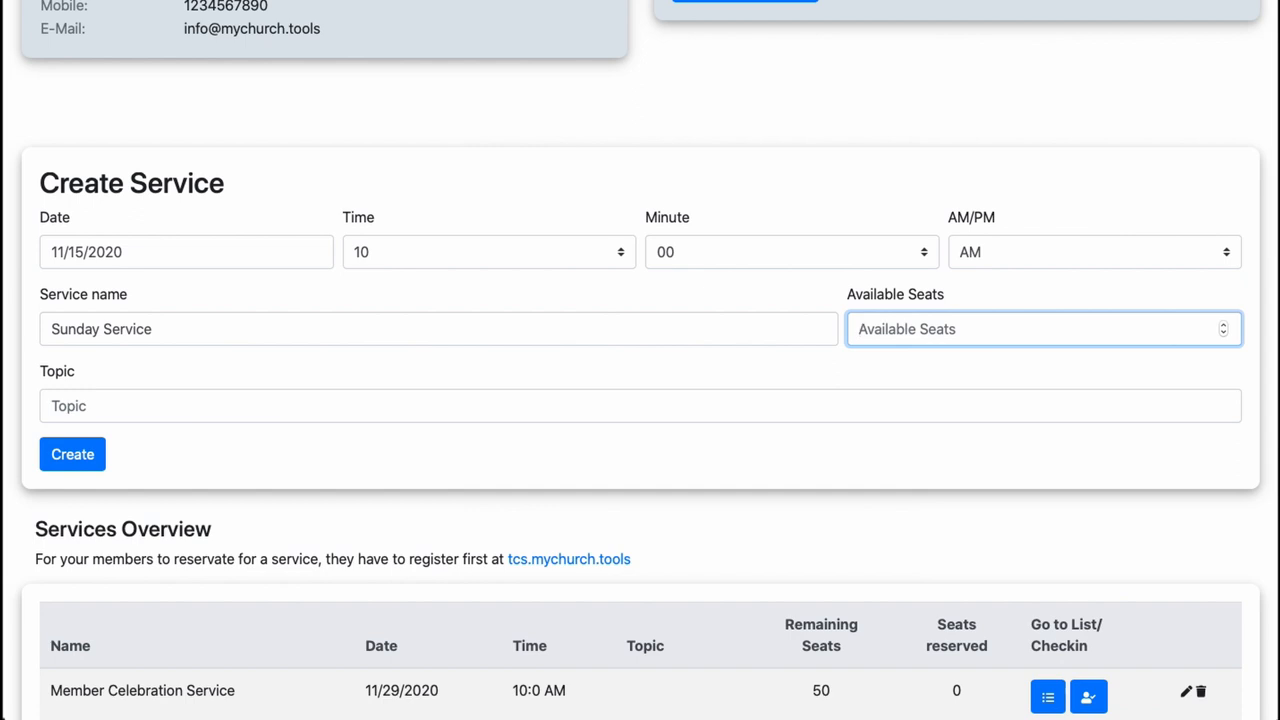
text(25)
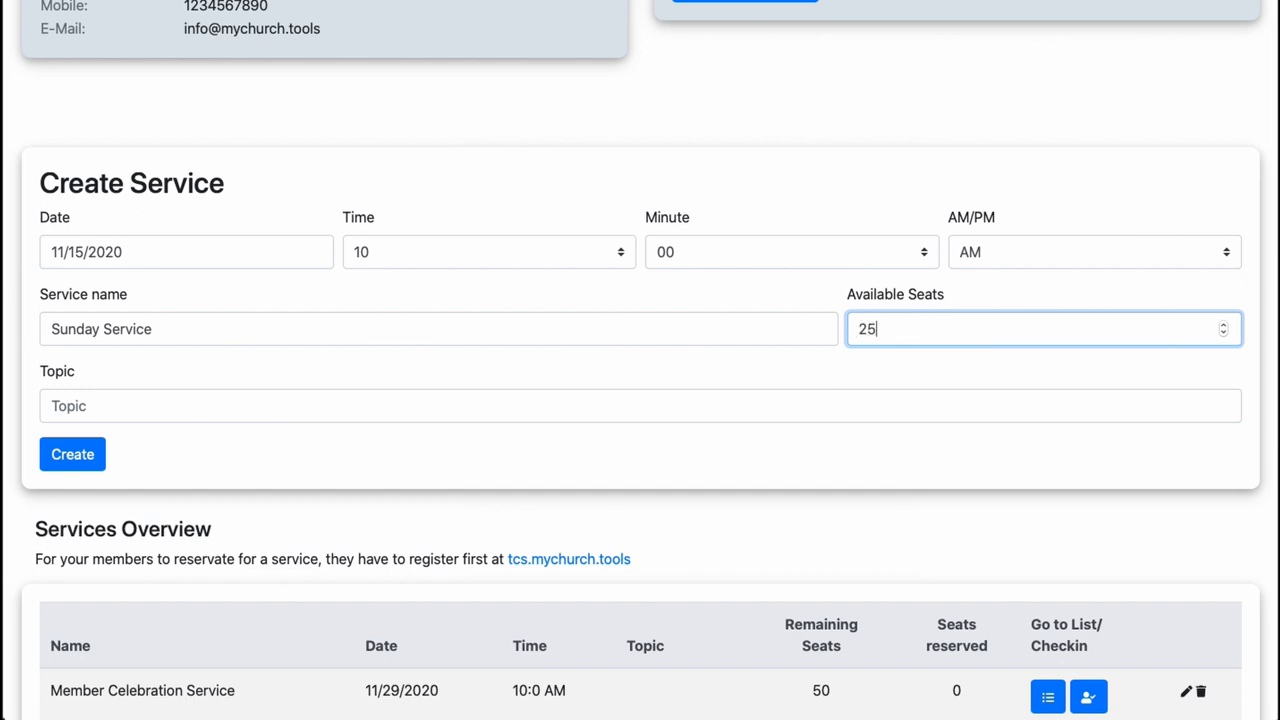
click(639, 405)
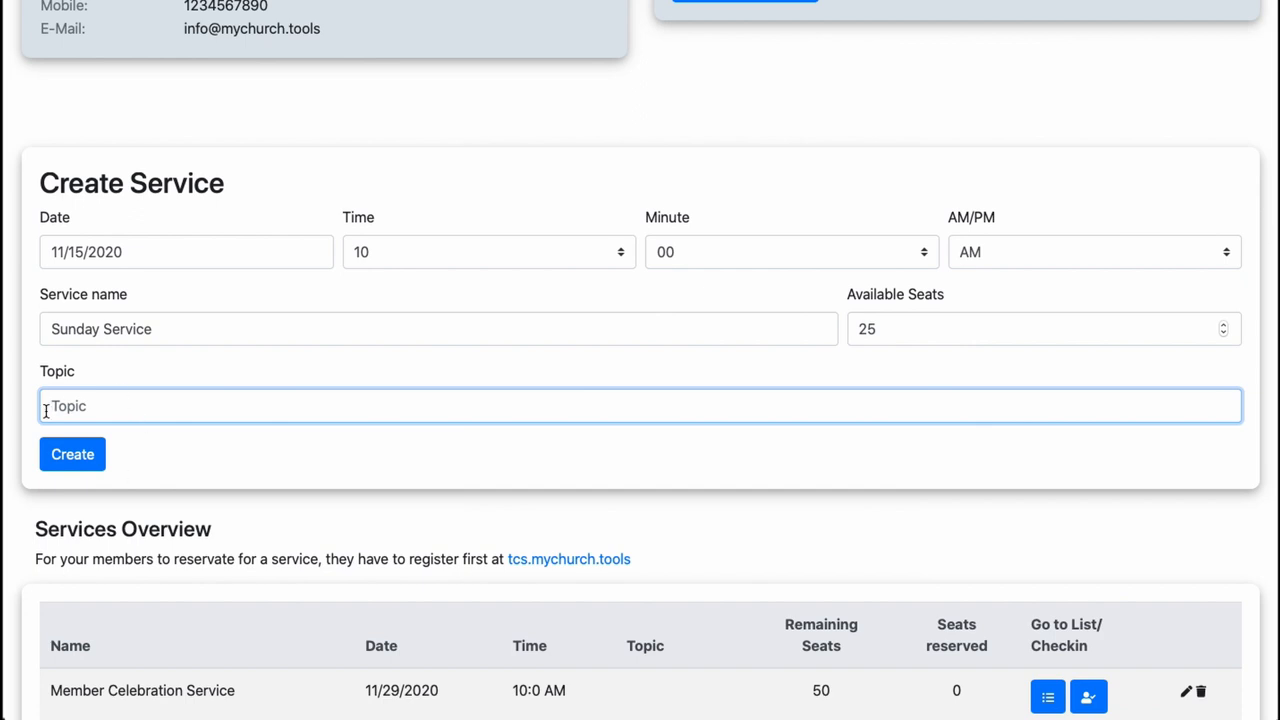
mouse_move(126, 433)
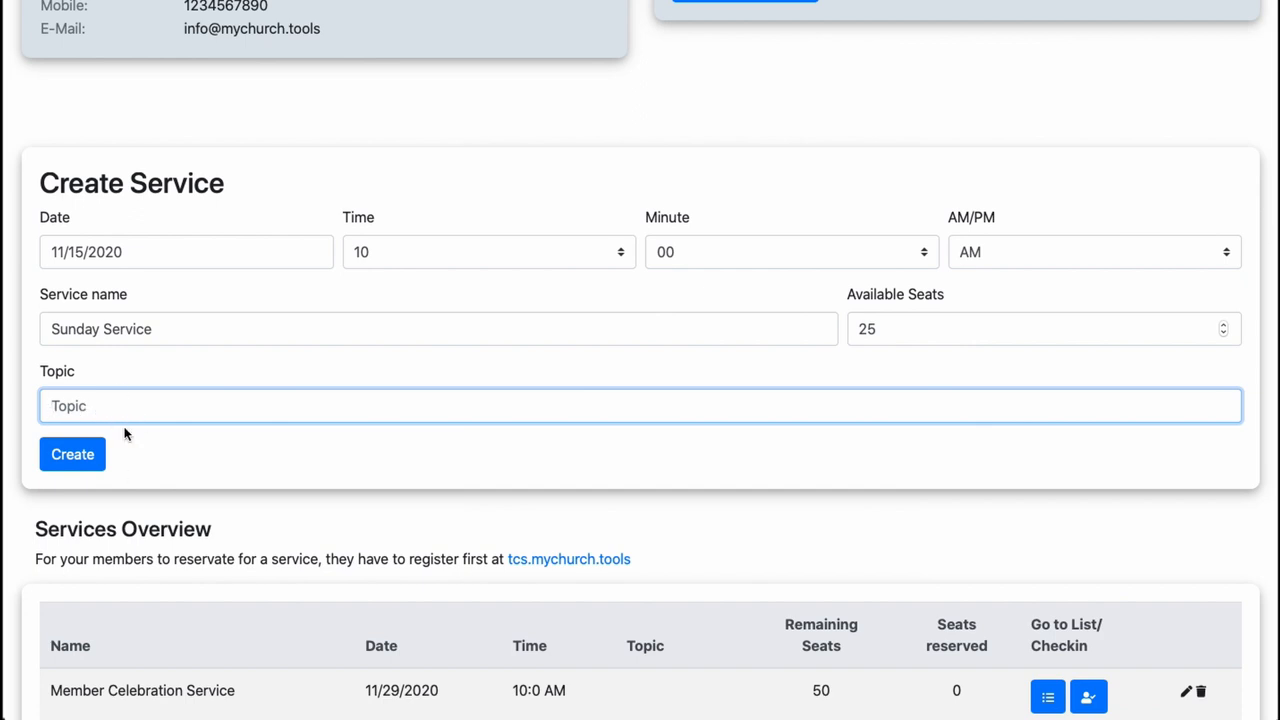
mouse_move(280, 468)
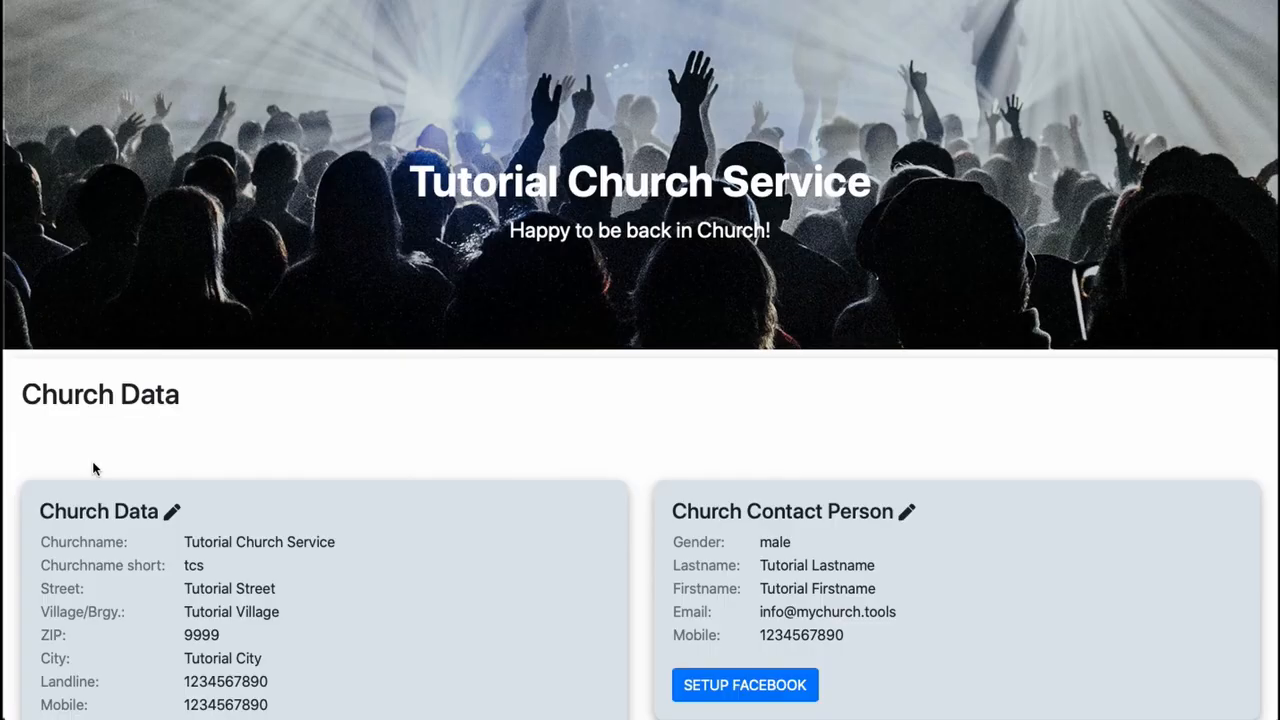
Scroll to Services Overview and select the newly listed Sunday Service name
scroll(down, 3)
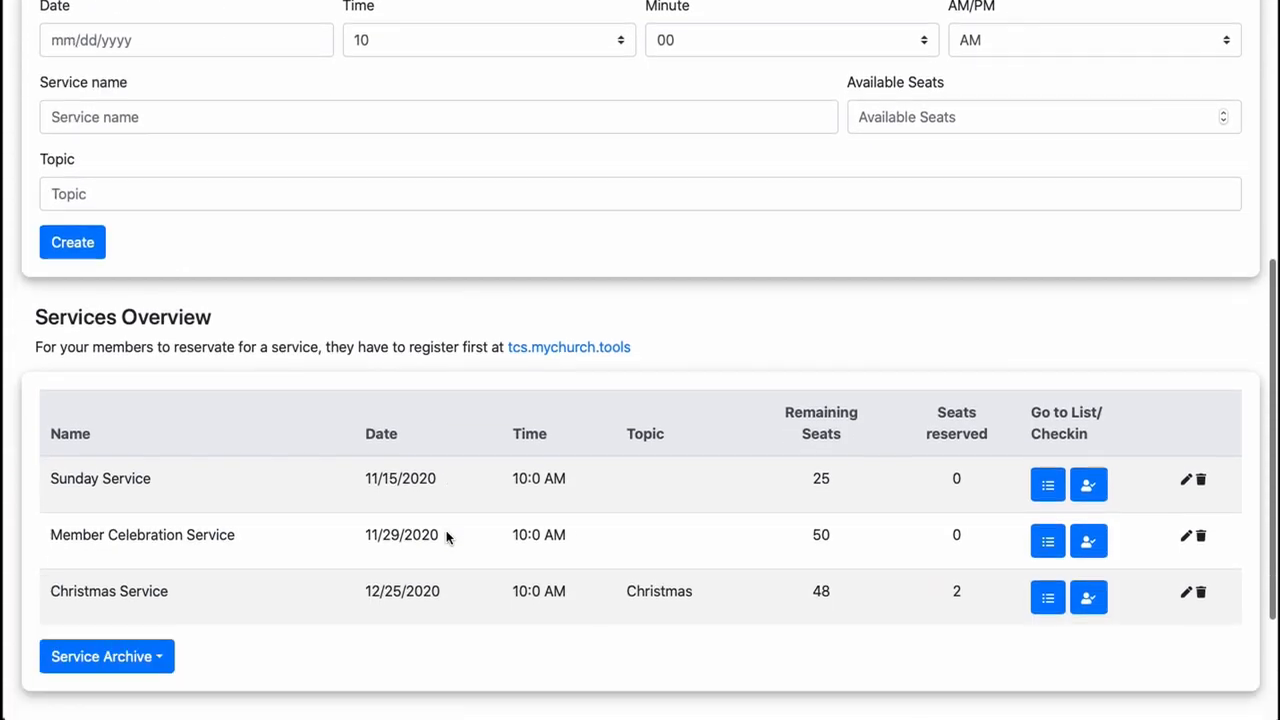
scroll(down, 3)
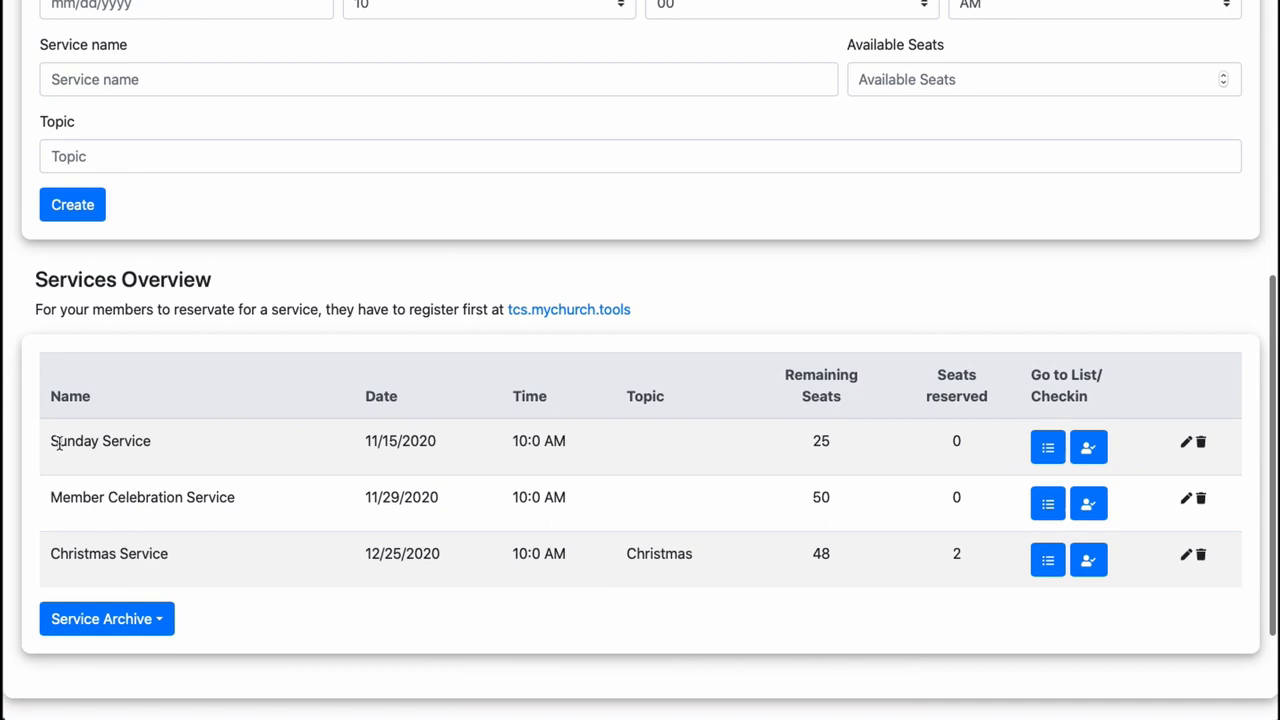
double_click(100, 441)
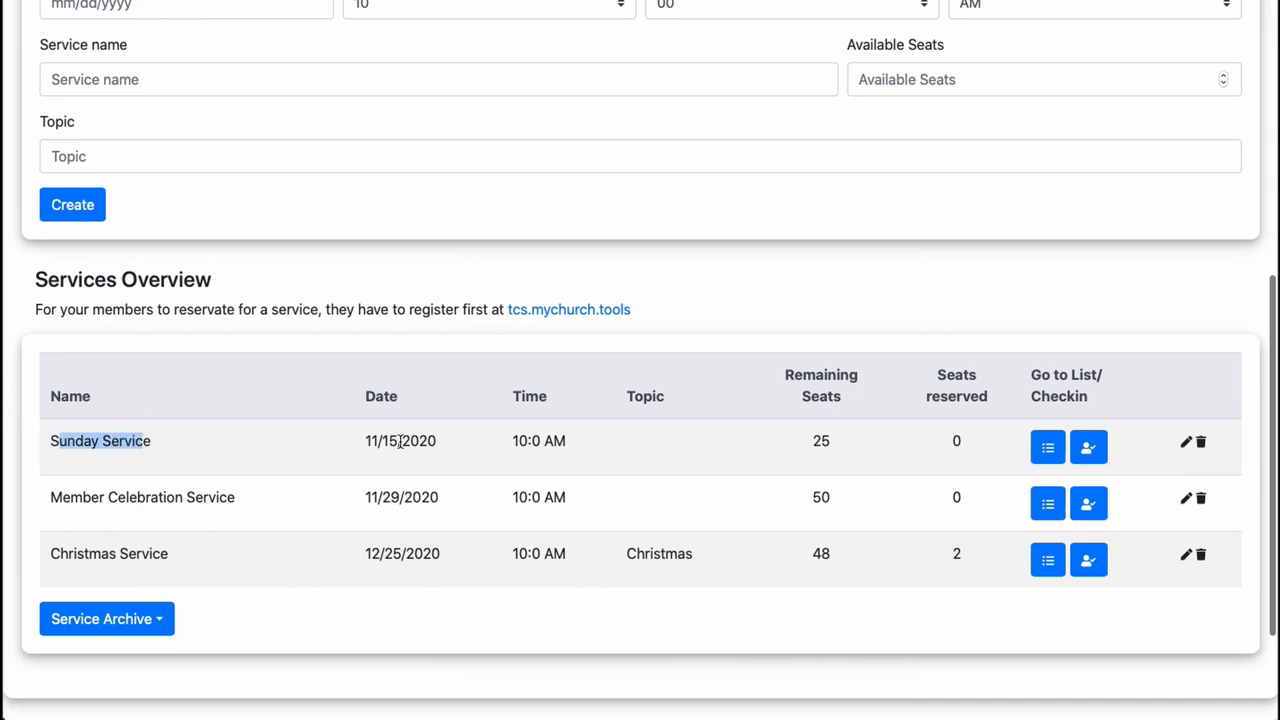
mouse_move(808, 433)
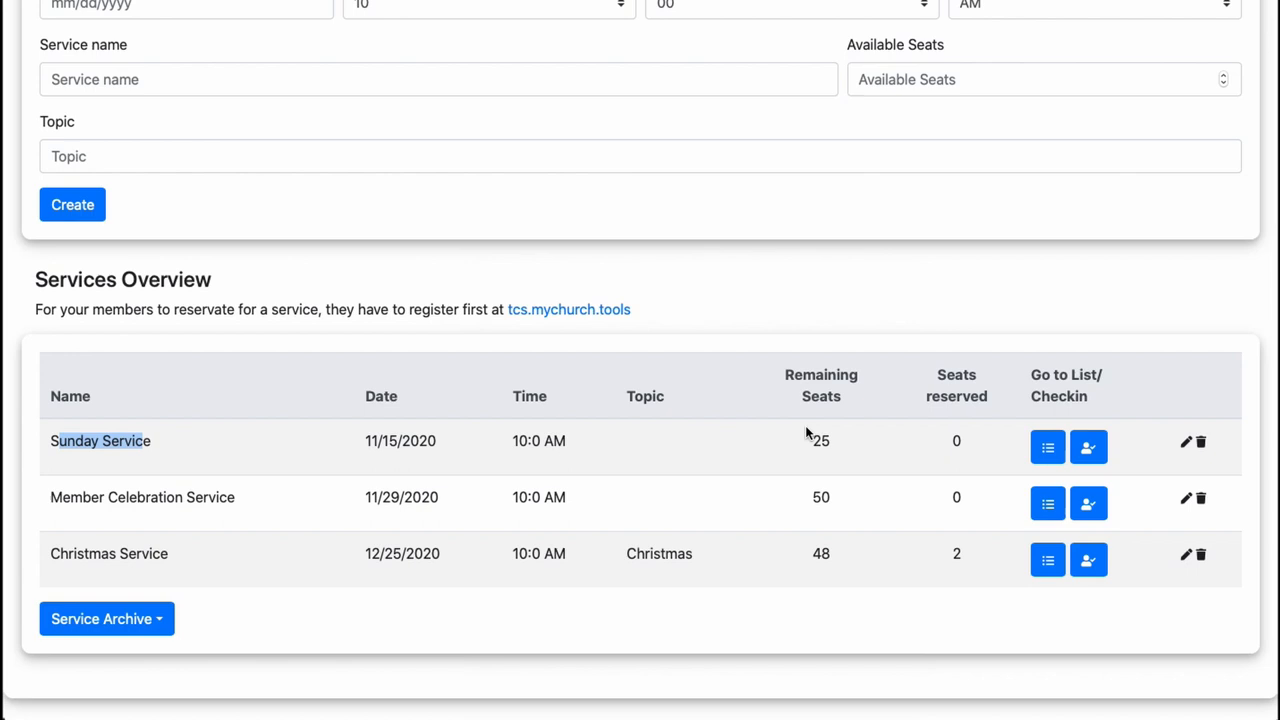
mouse_move(835, 453)
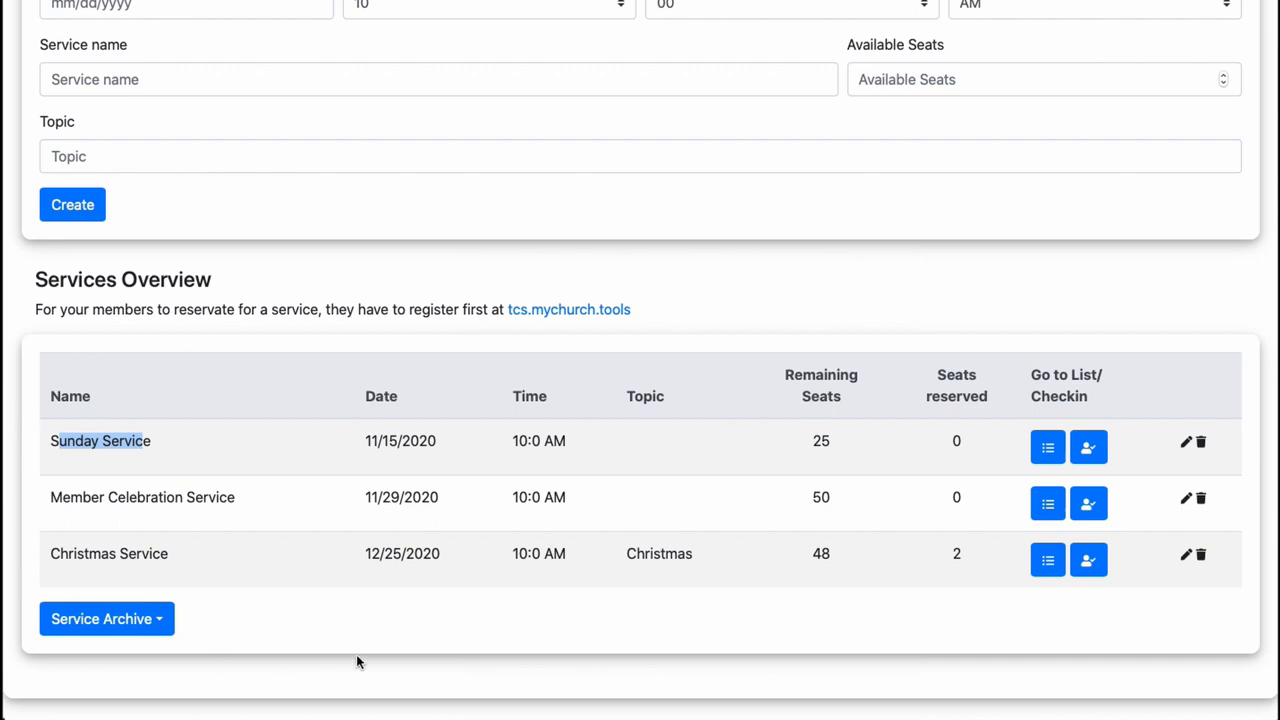
mouse_move(947, 505)
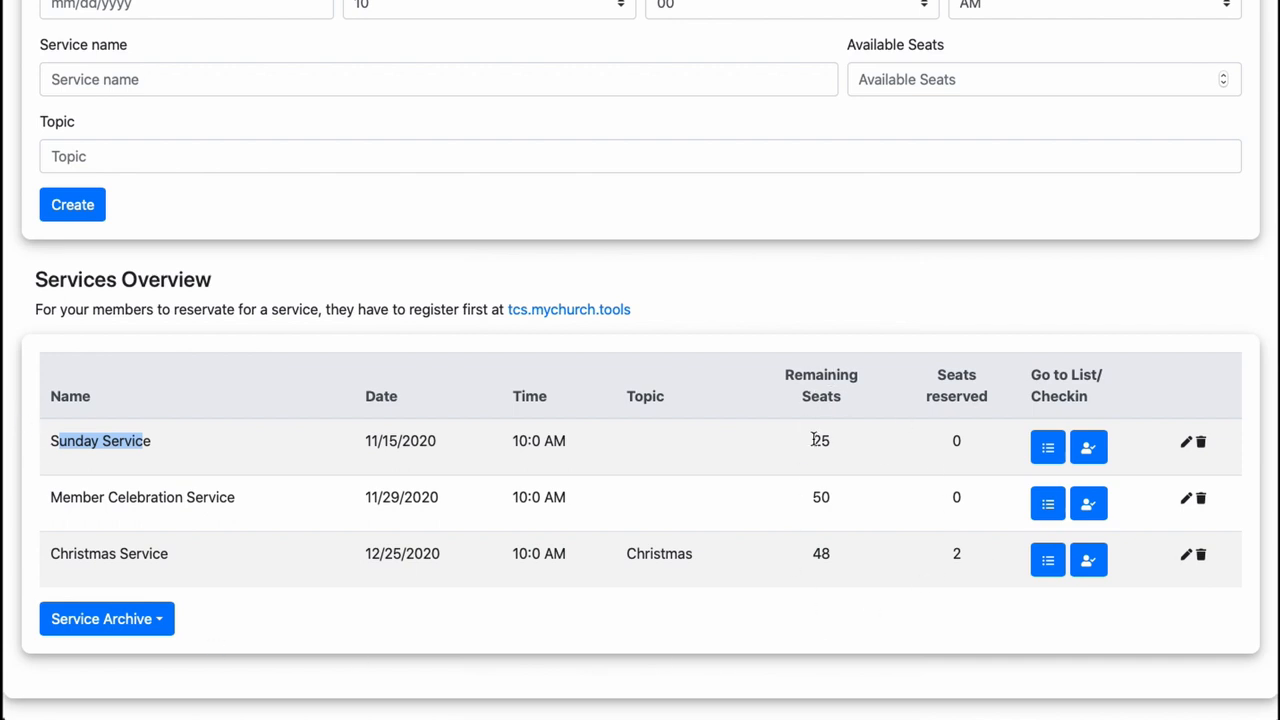
mouse_move(800, 553)
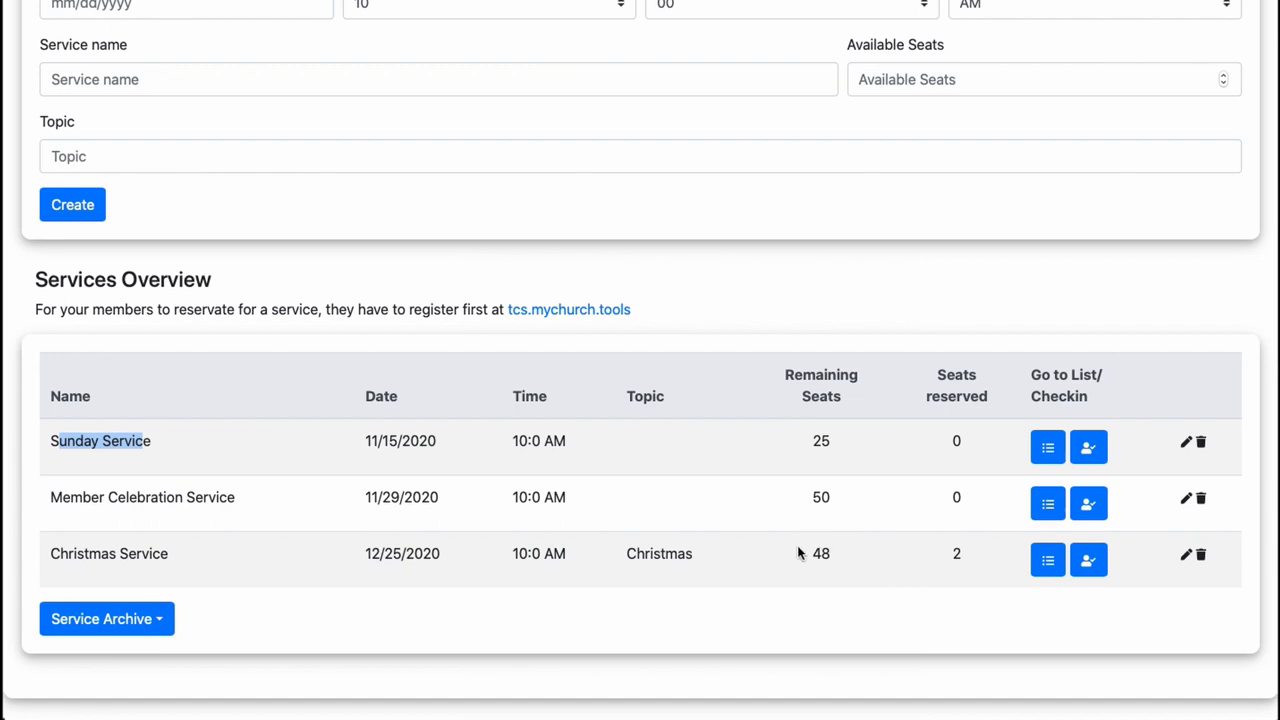
mouse_move(977, 456)
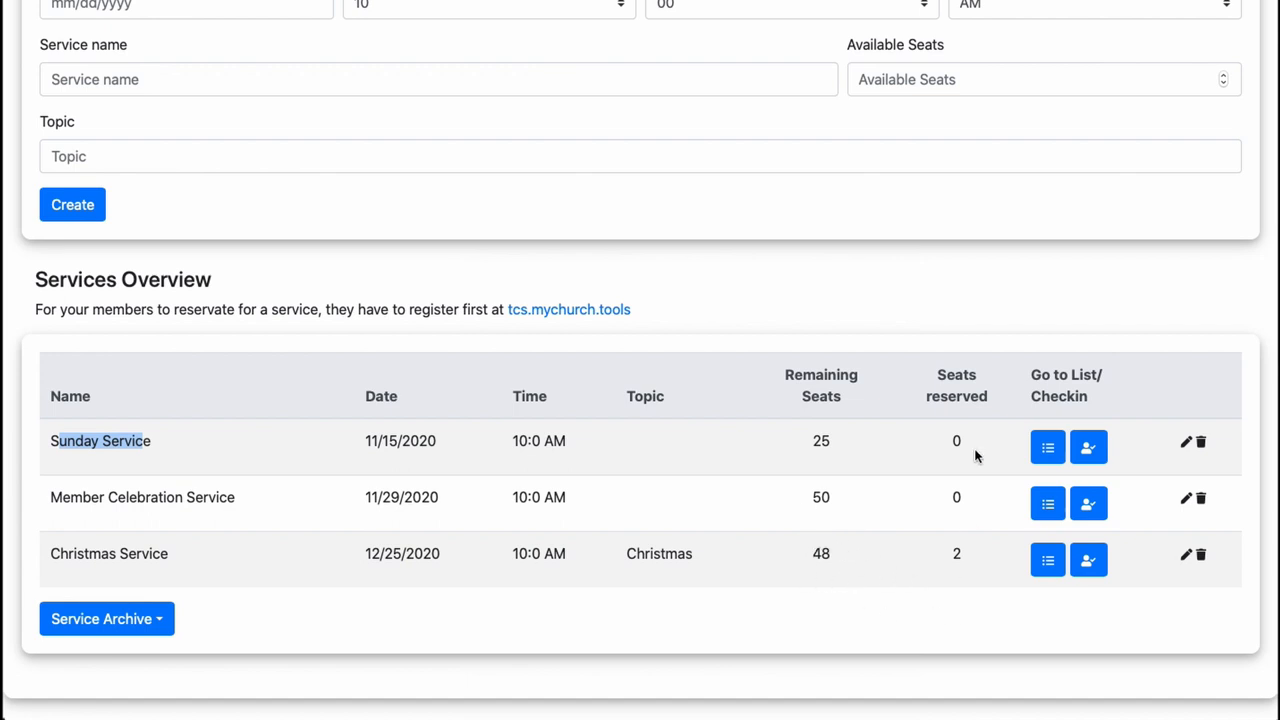
mouse_move(924, 580)
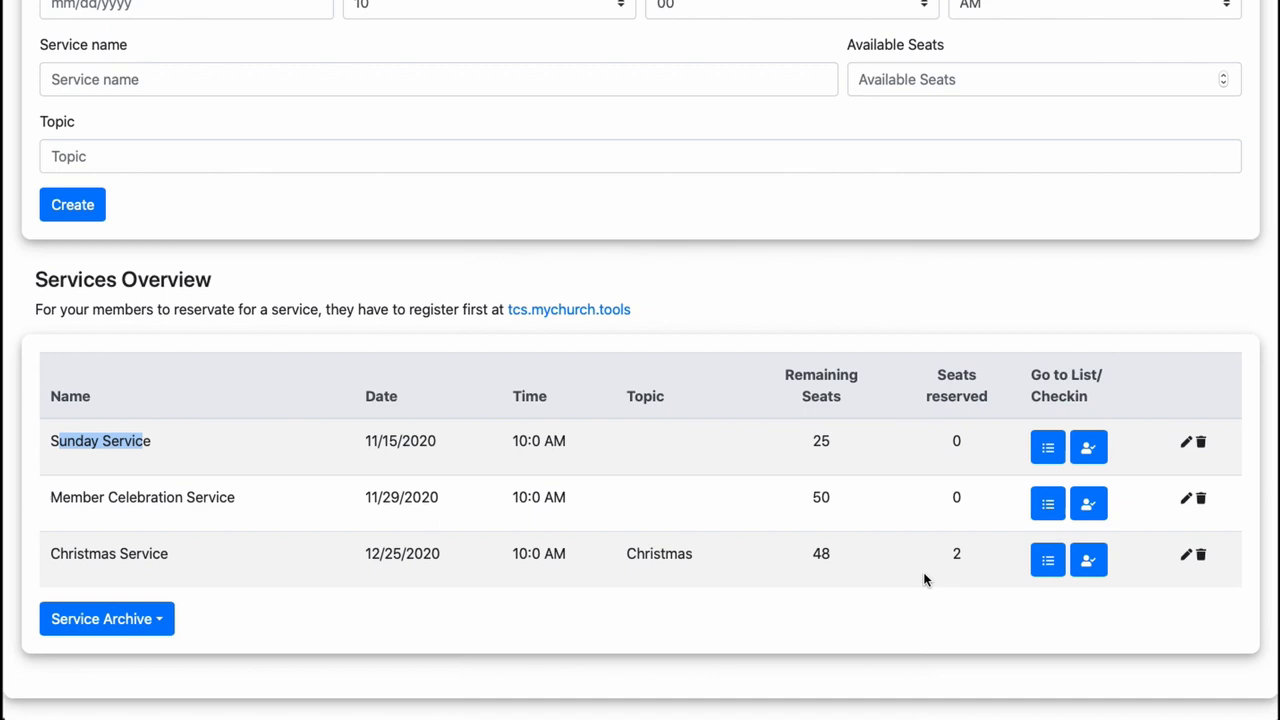
mouse_move(1145, 403)
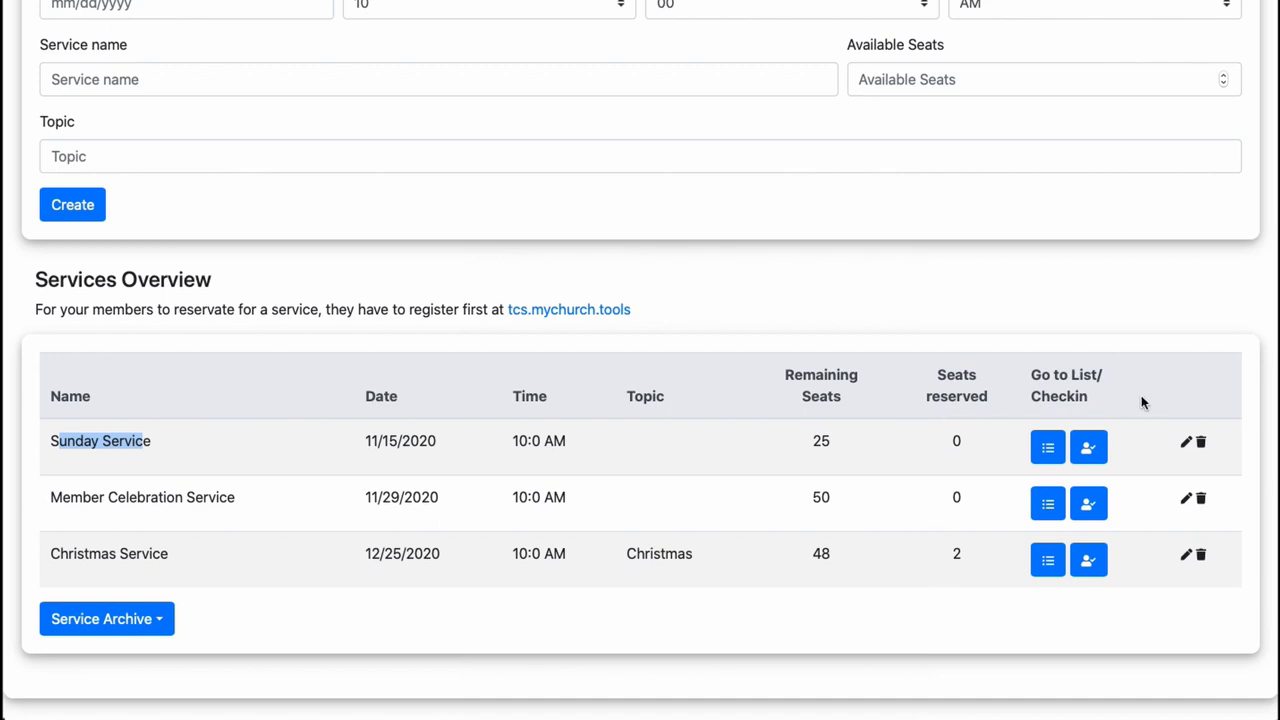
mouse_move(1204, 428)
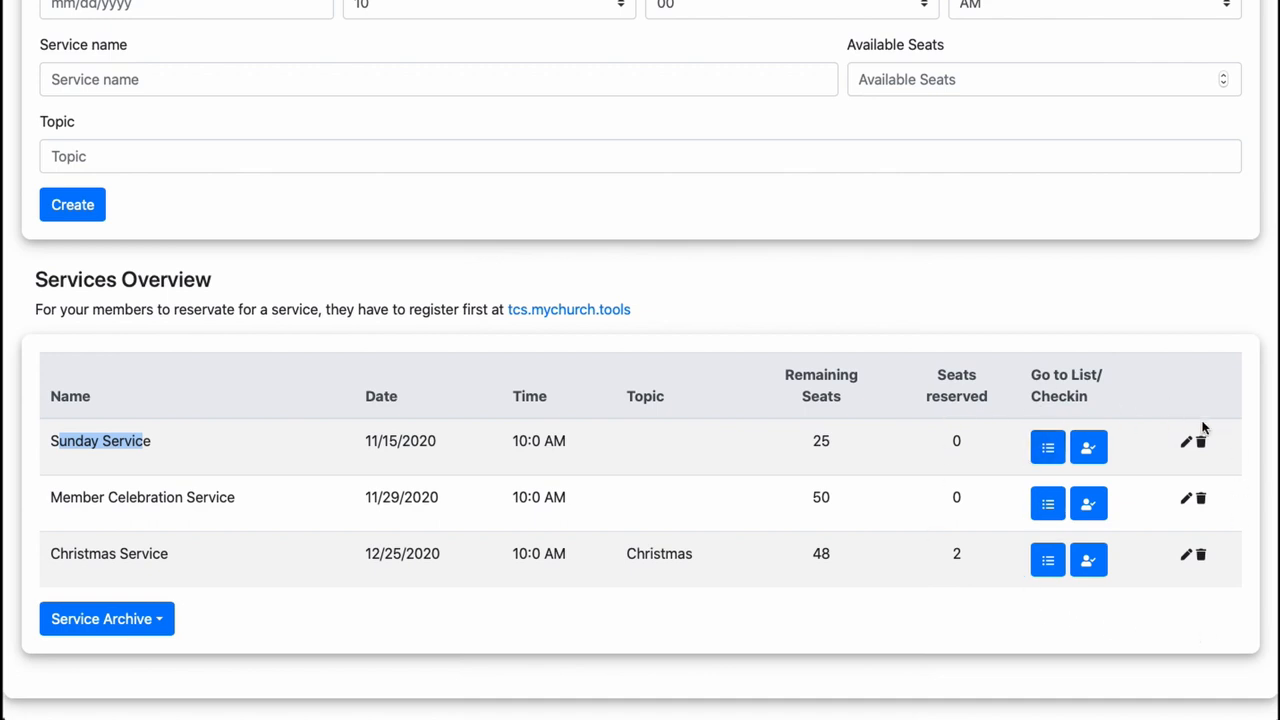
mouse_move(1104, 618)
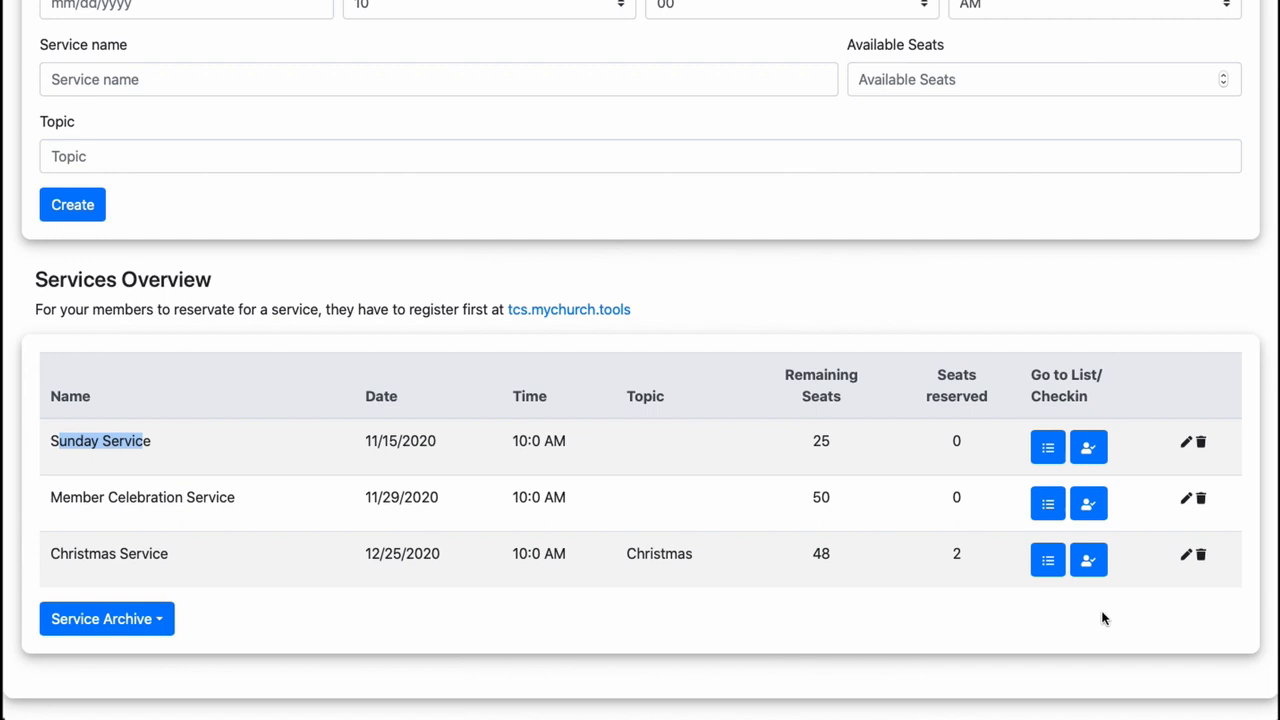
mouse_move(320, 599)
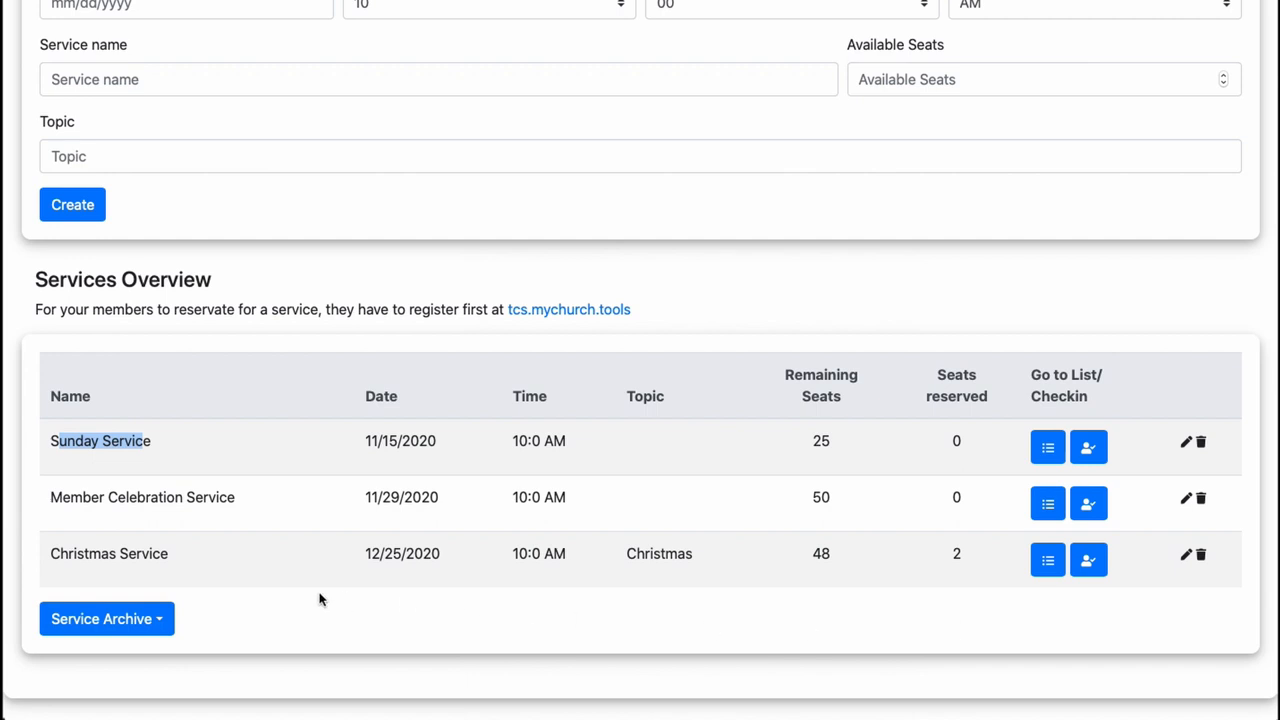
mouse_move(779, 556)
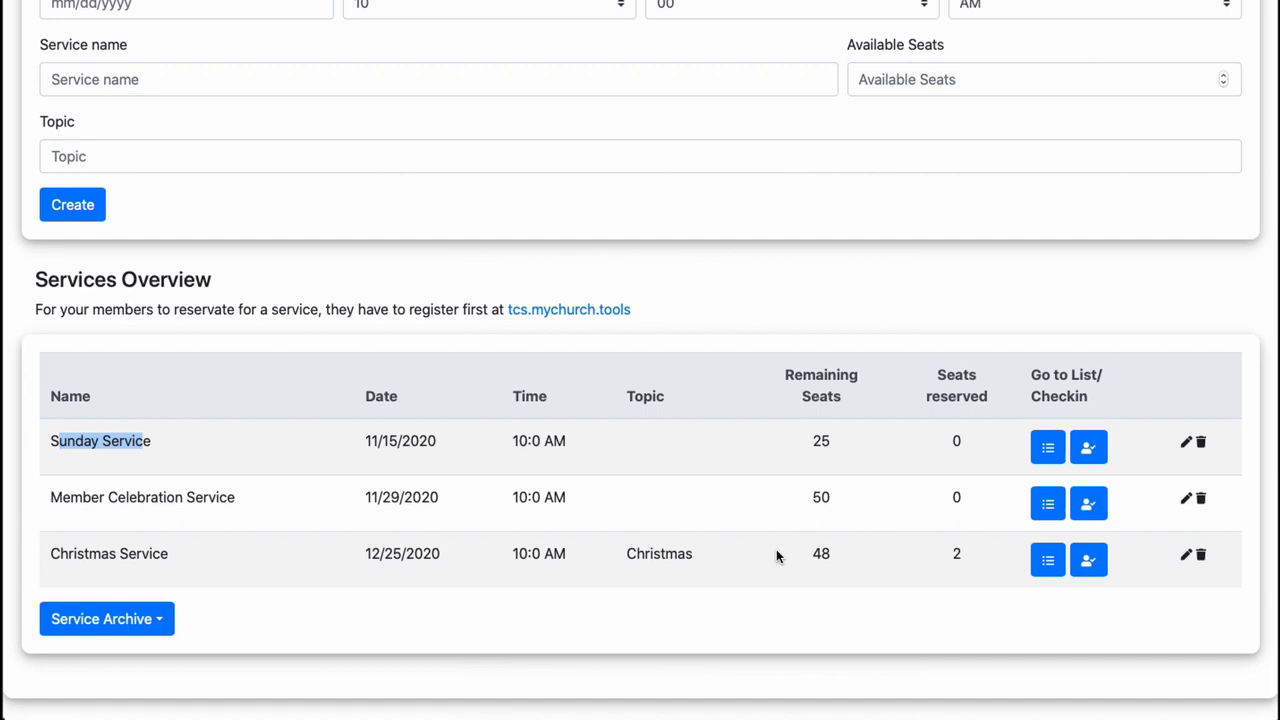
mouse_move(967, 551)
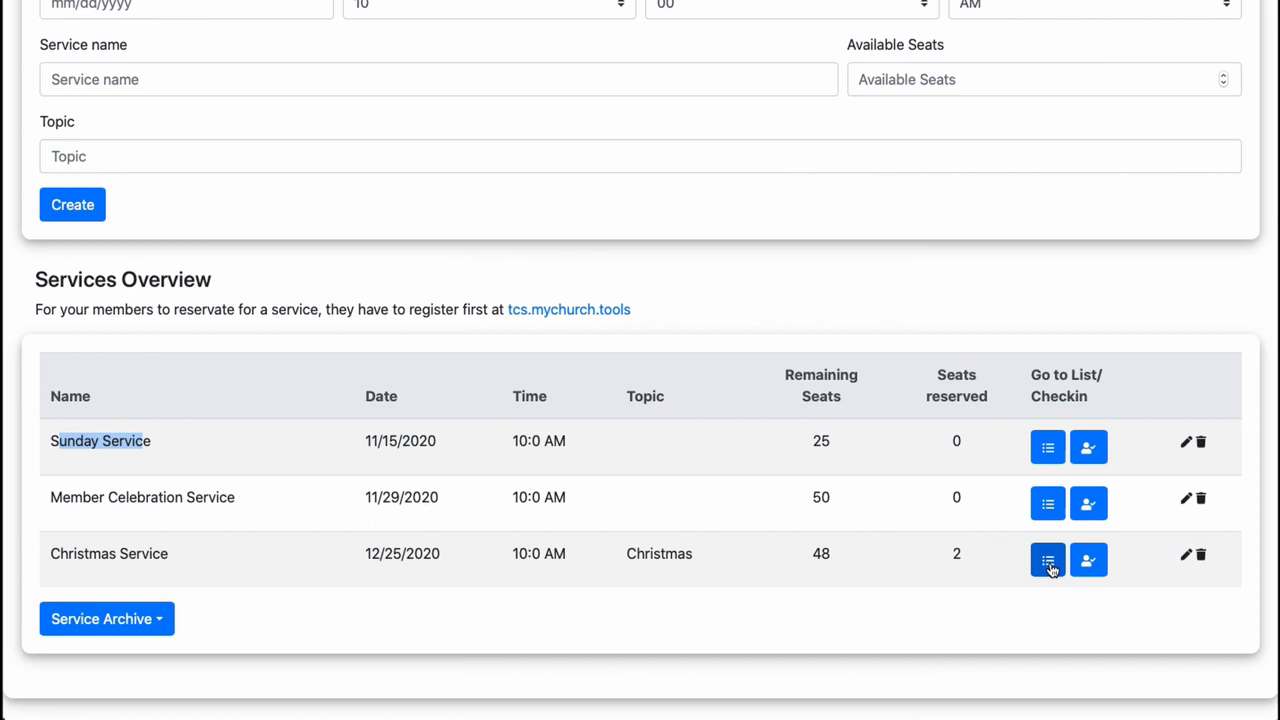
mouse_move(1056, 583)
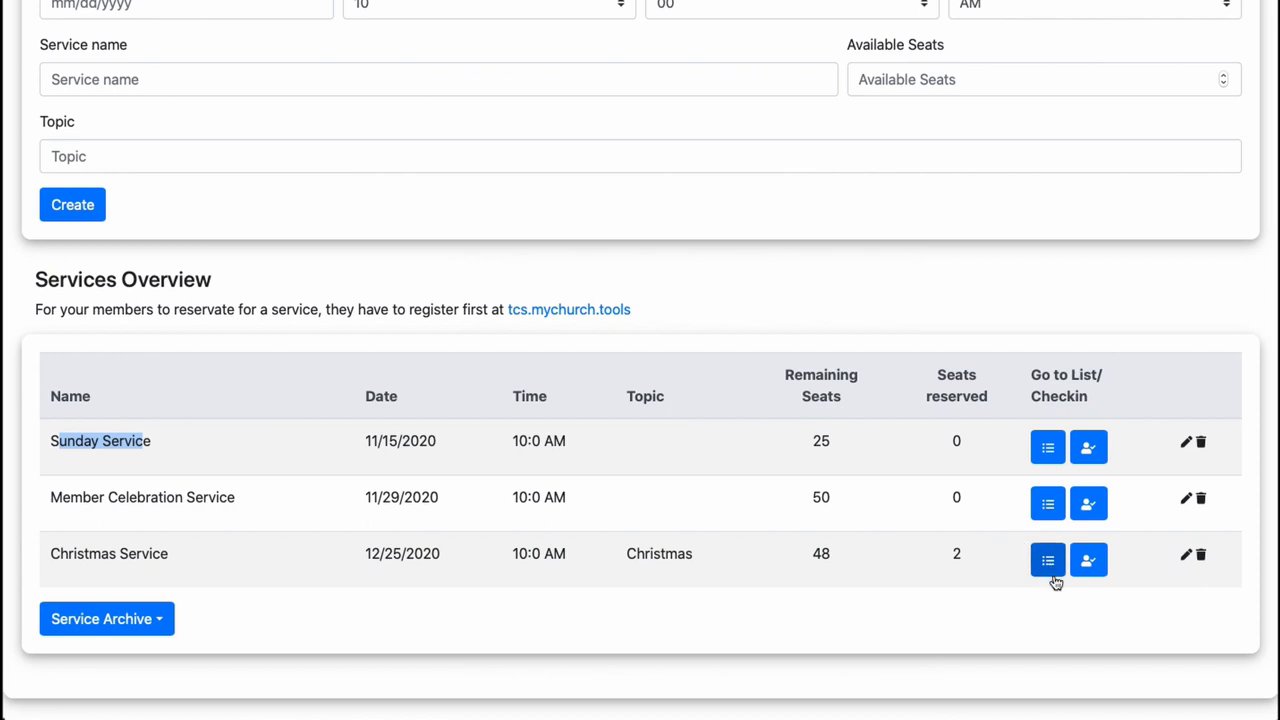
click(1047, 559)
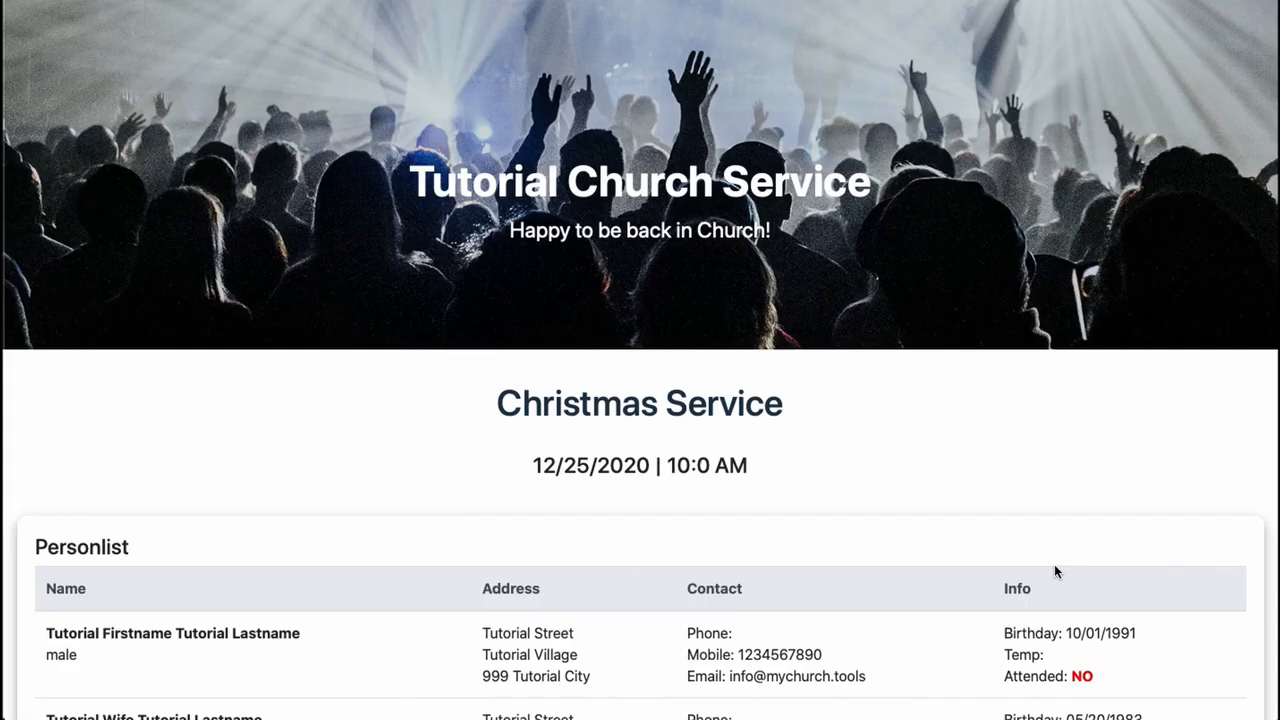
scroll(down, 3)
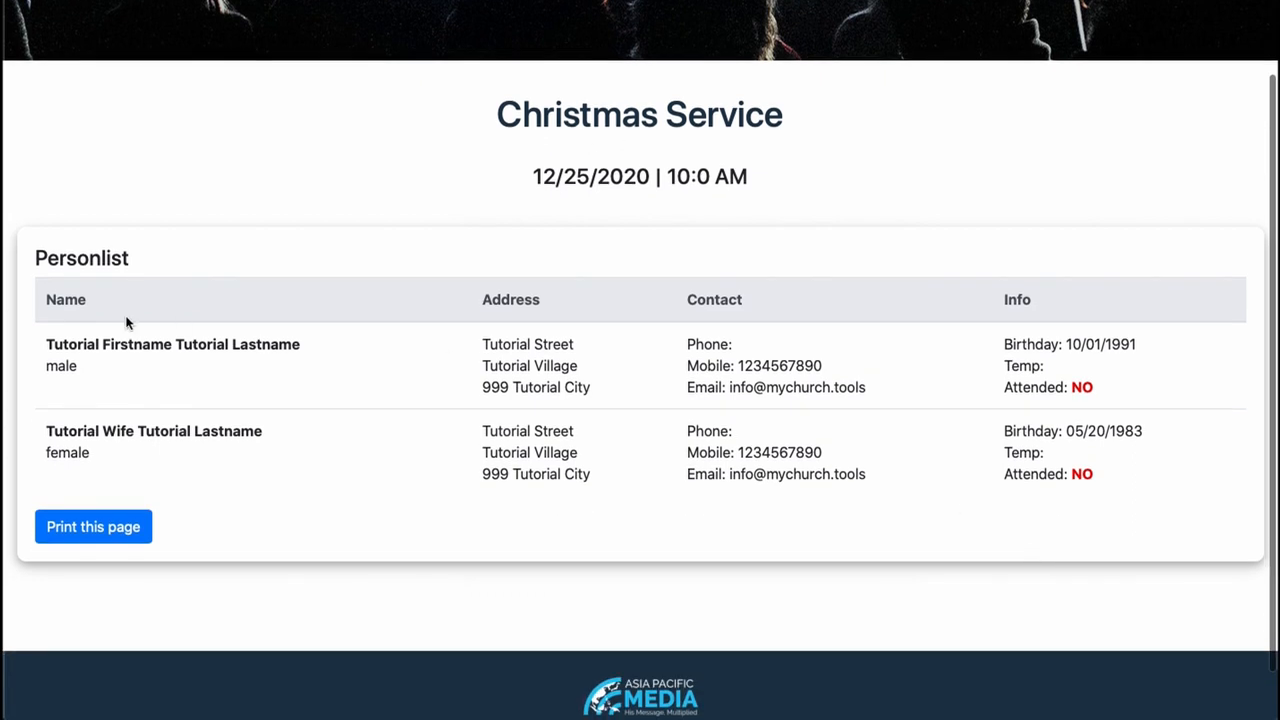
mouse_move(208, 478)
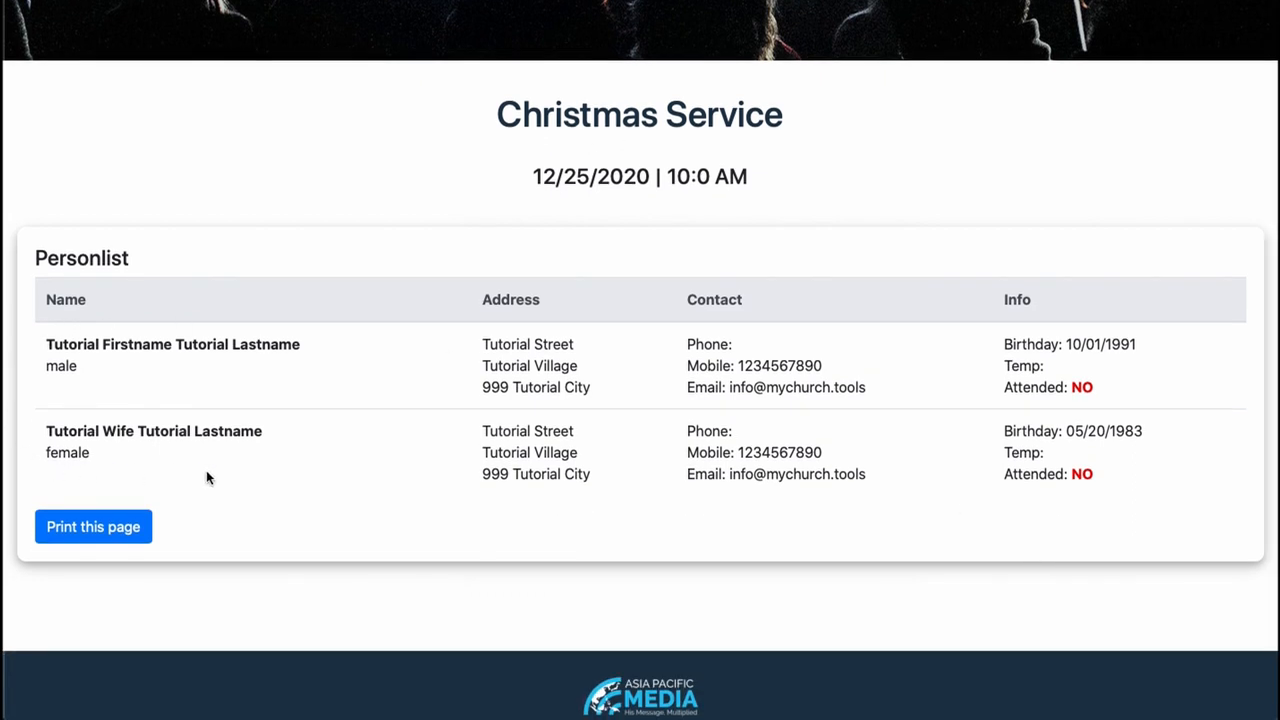
mouse_move(298, 513)
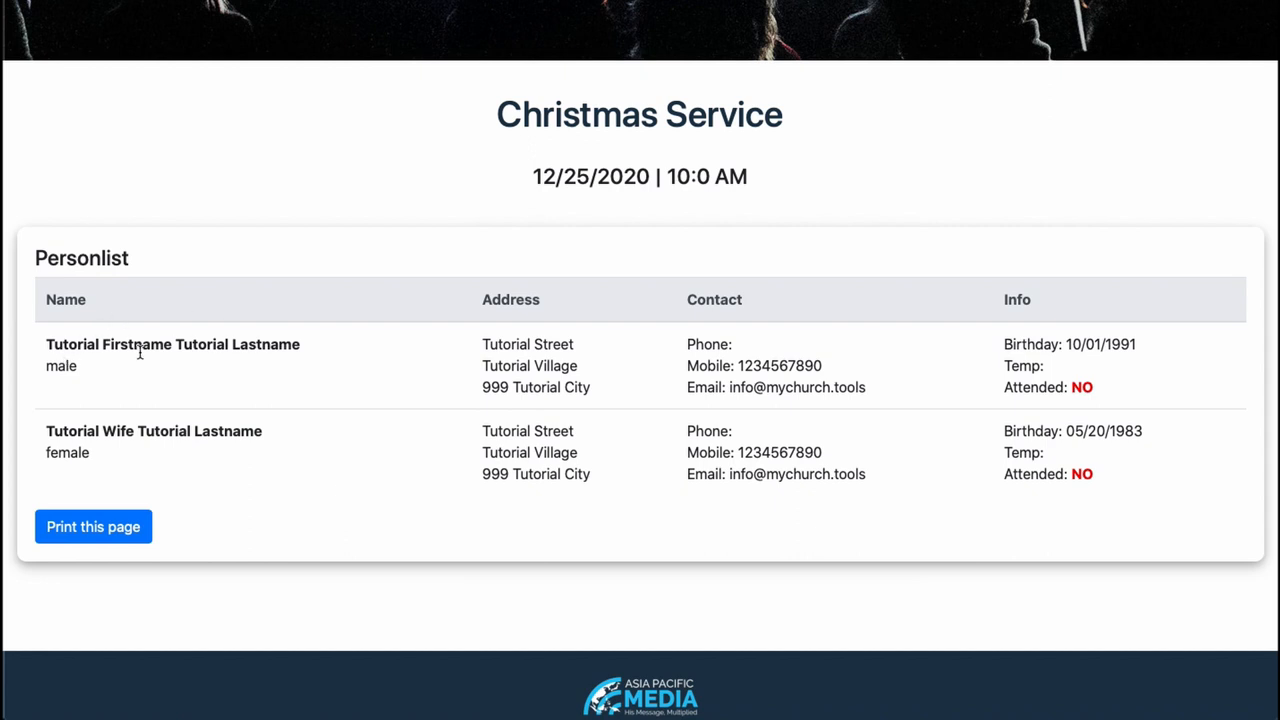
mouse_move(378, 447)
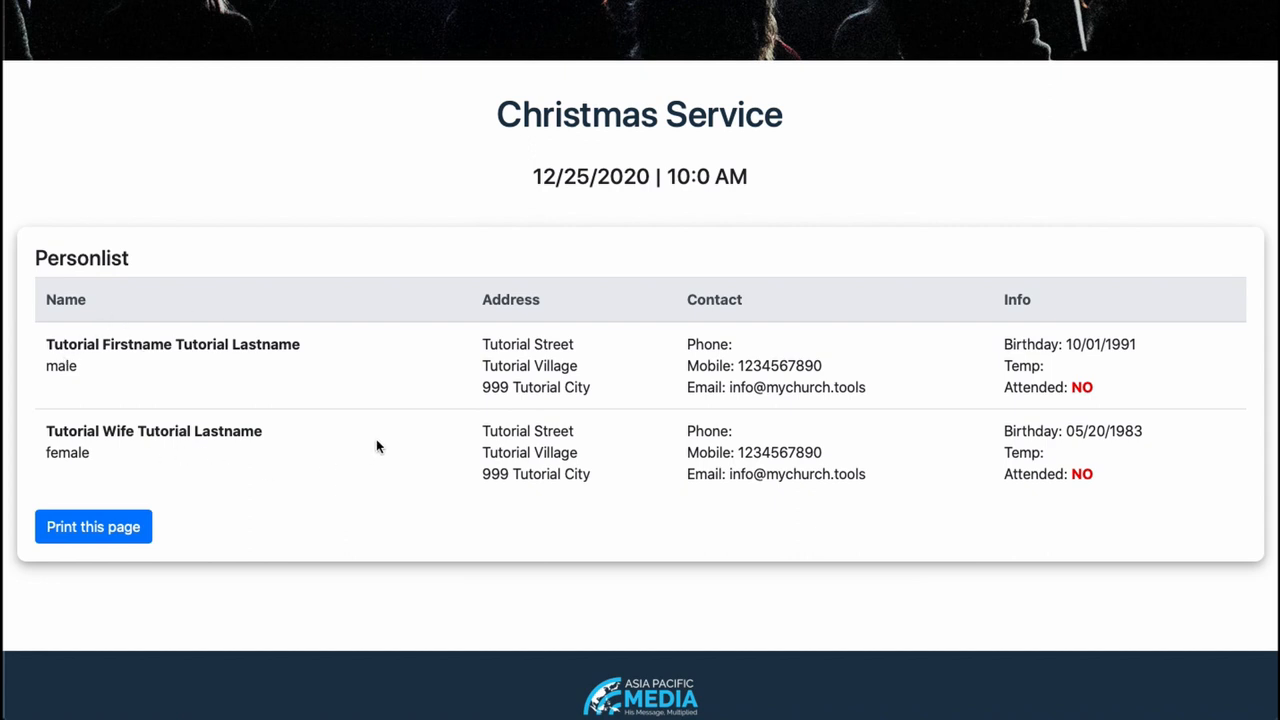
mouse_move(322, 488)
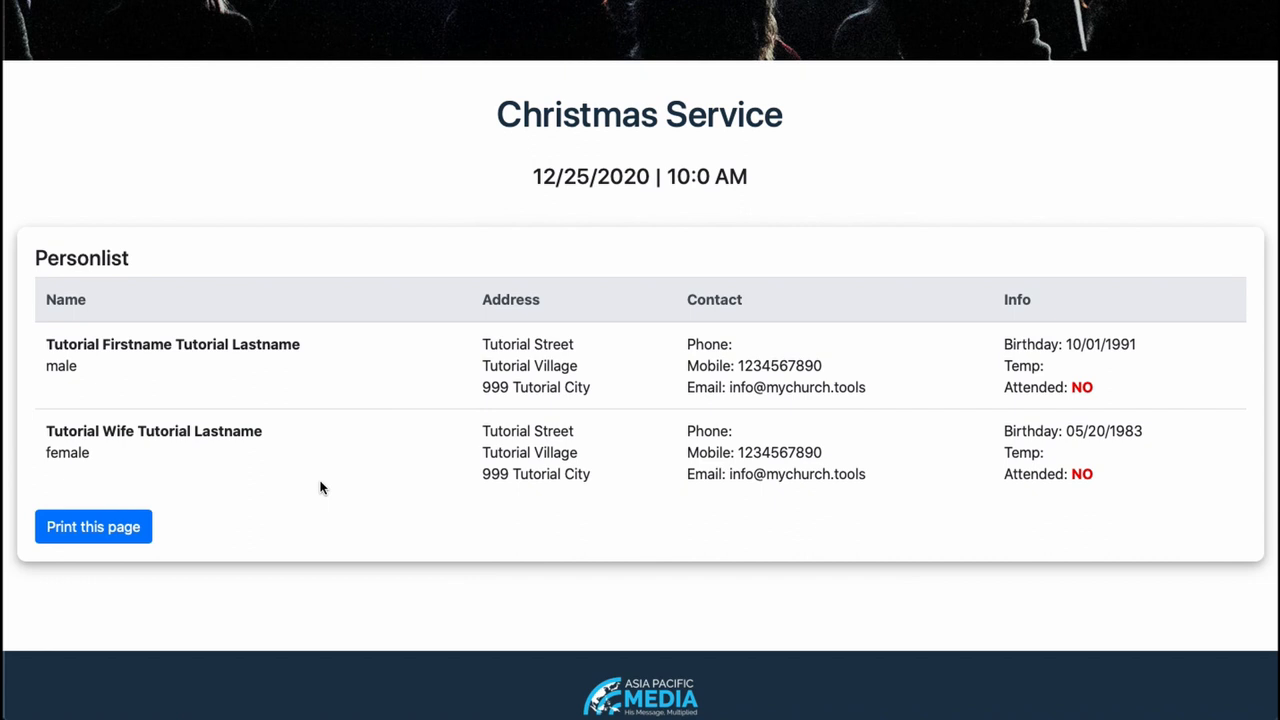
mouse_move(1043, 372)
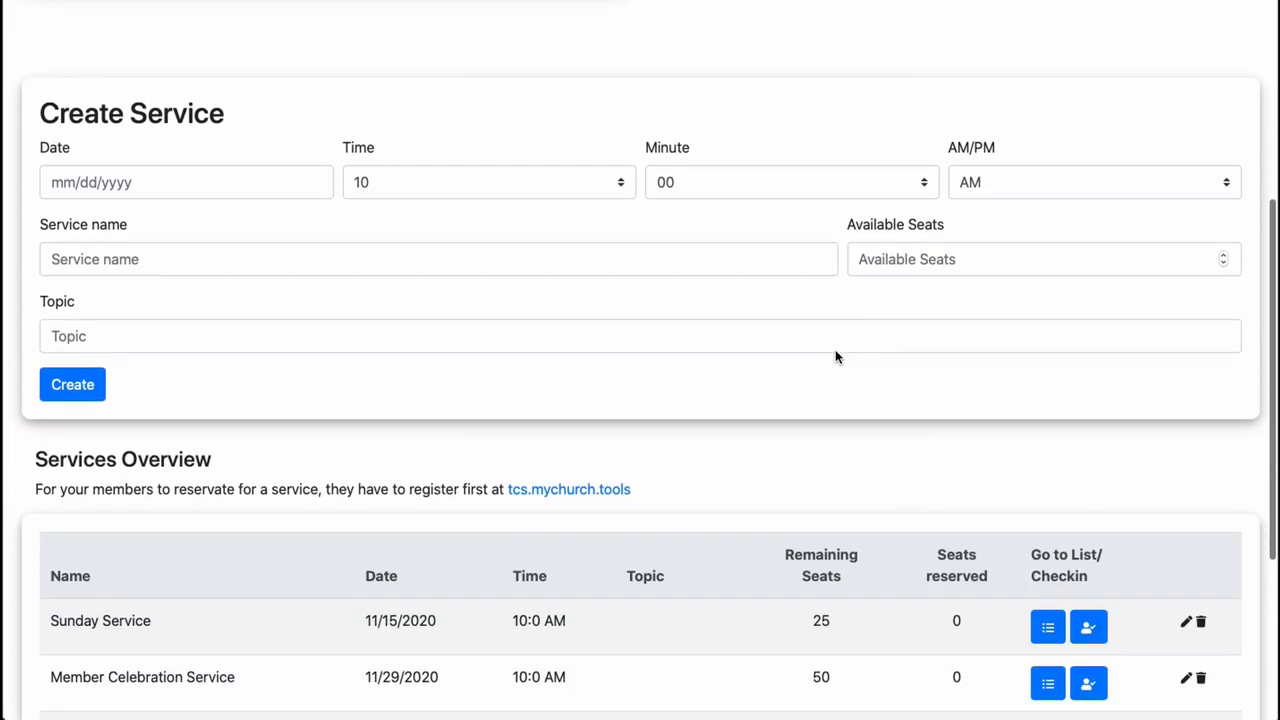
Scroll to Services Overview and open Checkin for the 12/25/2020 Christmas Service
scroll(down, 3)
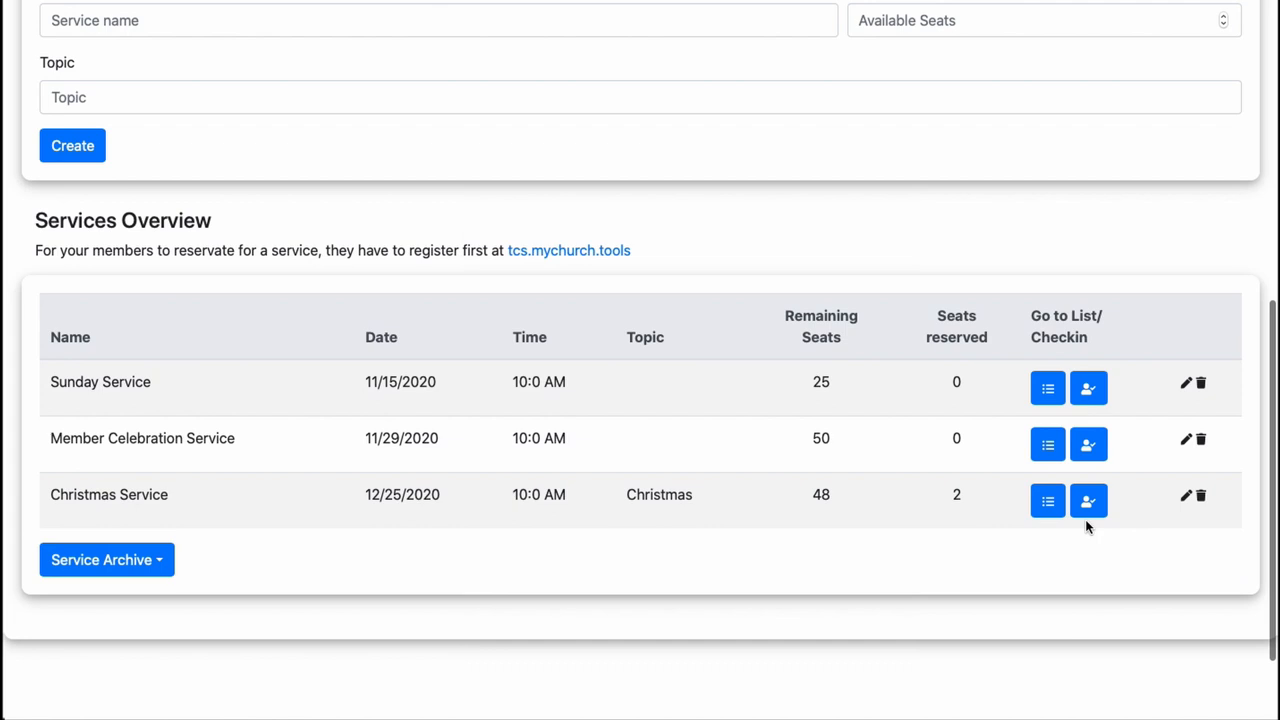
mouse_move(1088, 500)
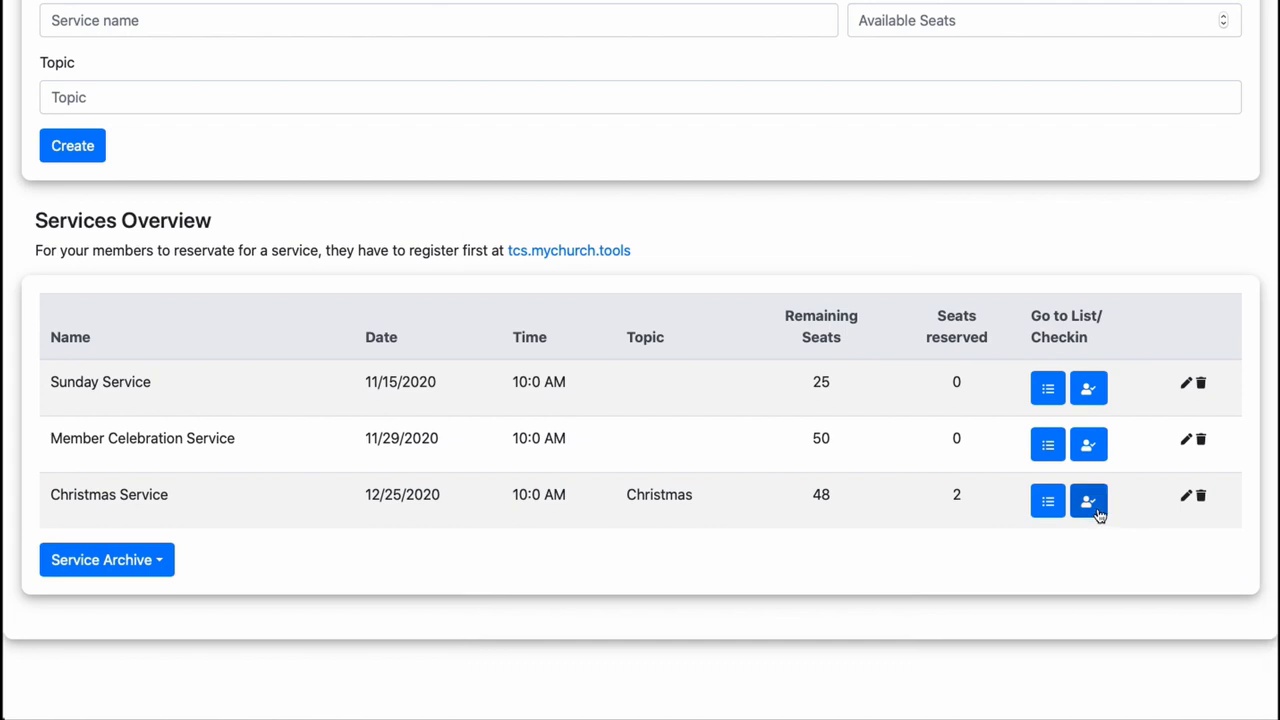
click(1088, 501)
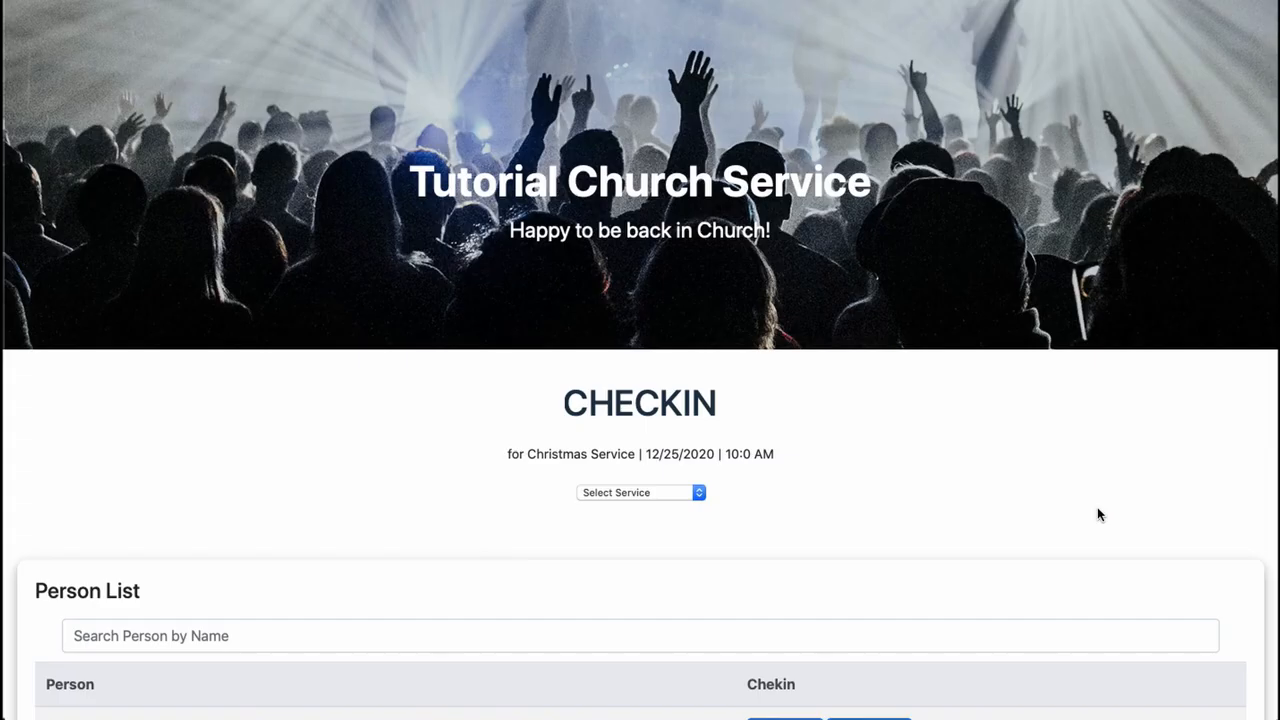
scroll(down, 3)
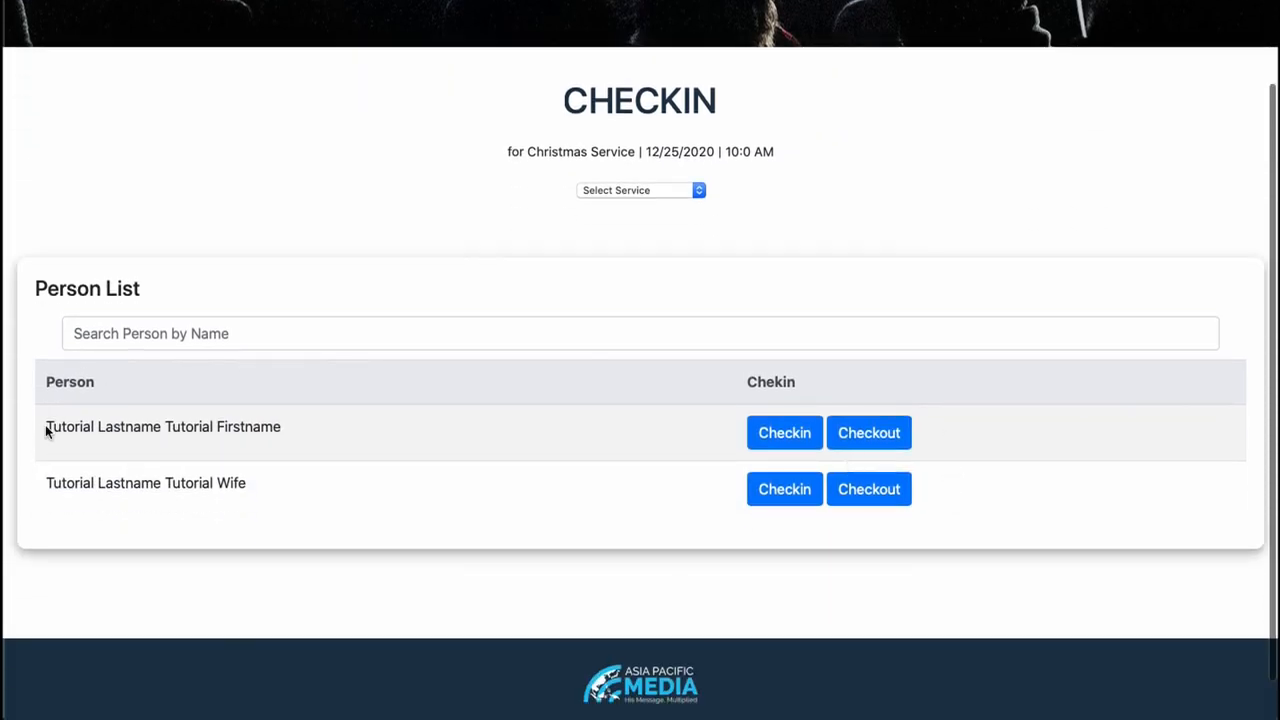
mouse_move(361, 458)
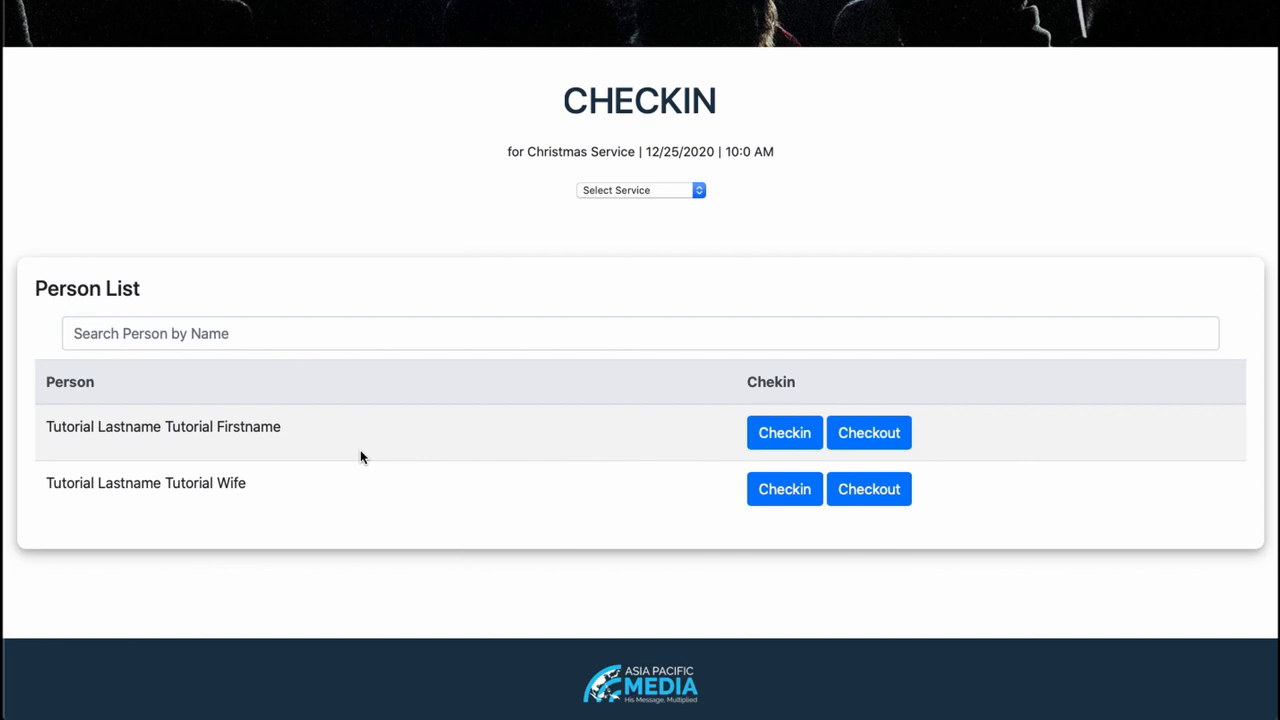
mouse_move(445, 471)
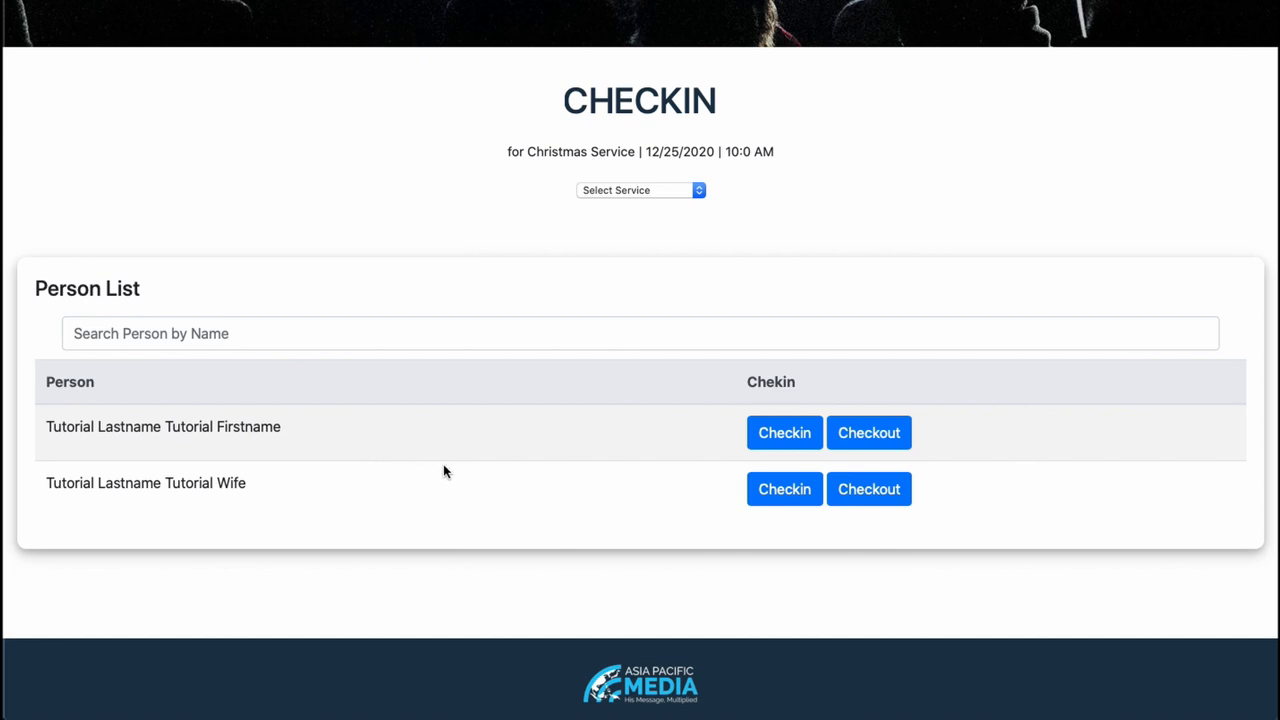
mouse_move(184, 441)
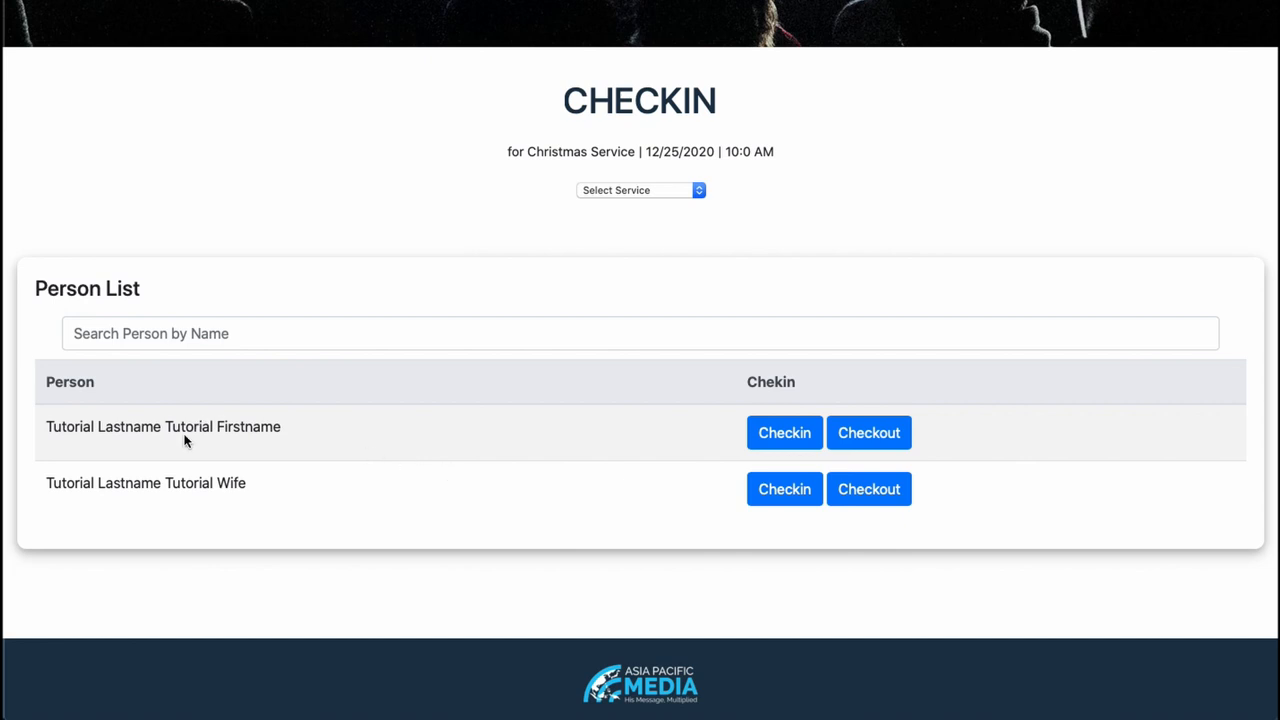
click(640, 333)
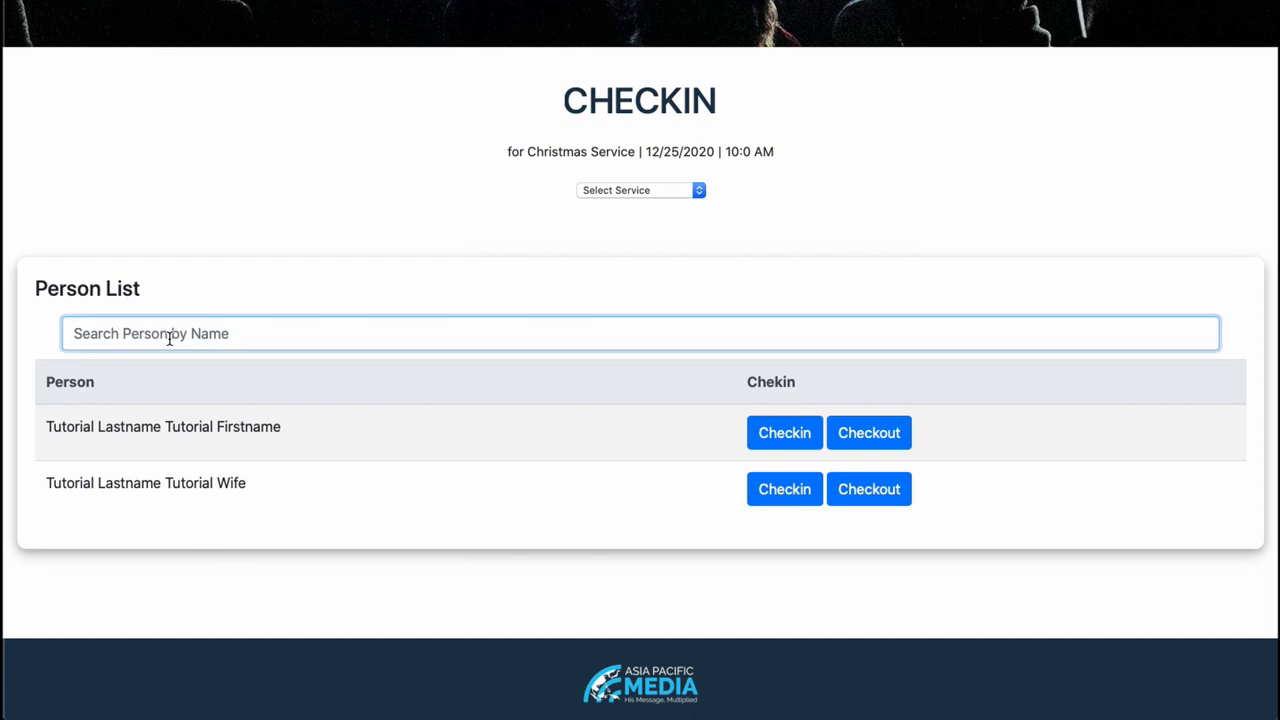
text(Tut)
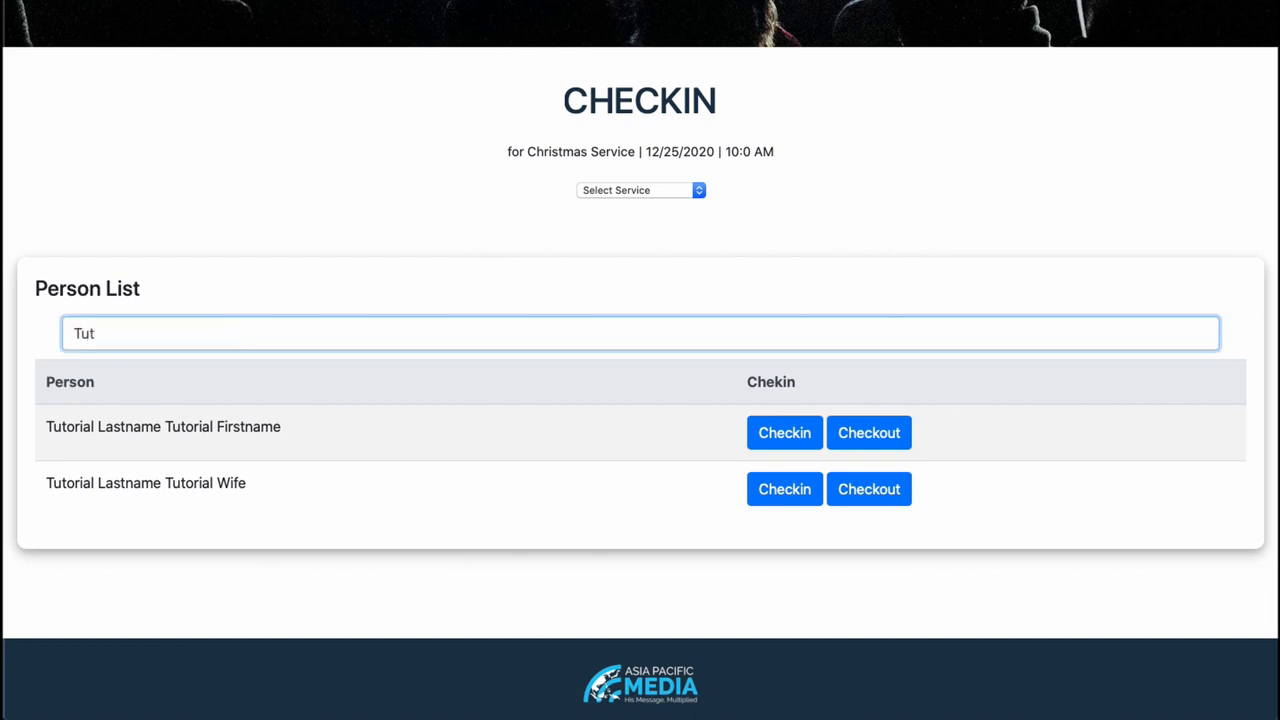
text(orial)
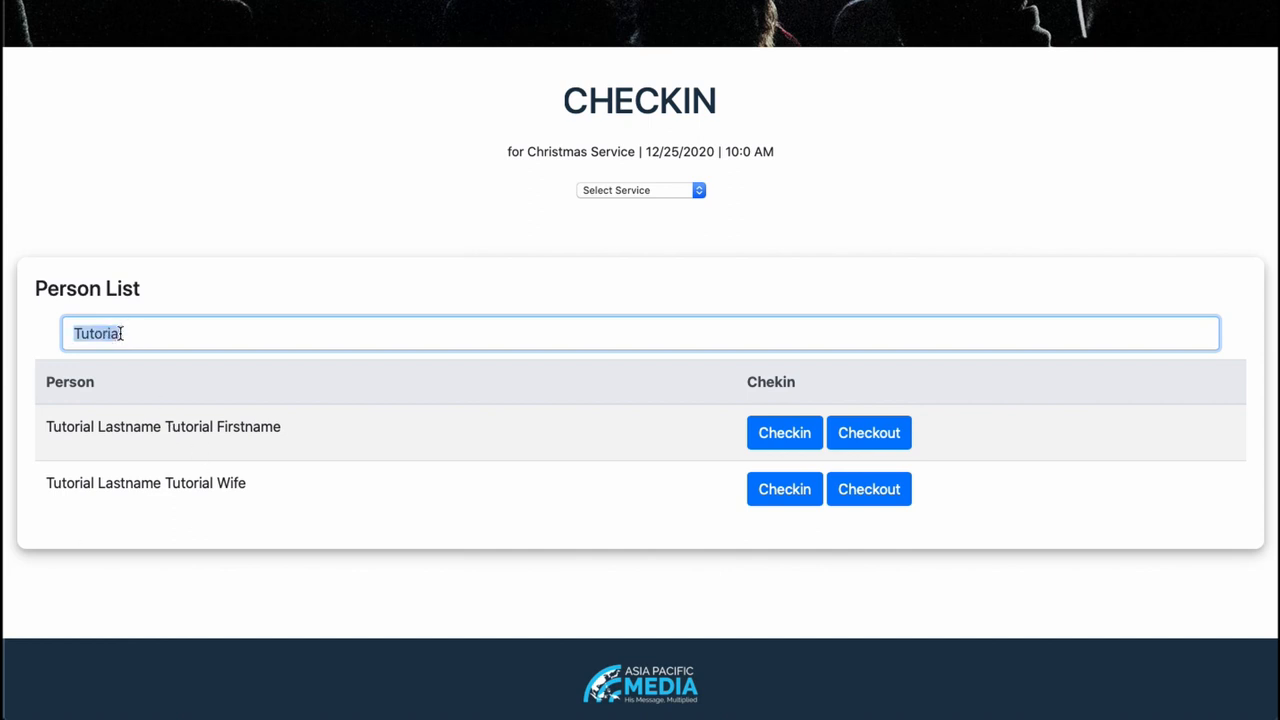
text(H)
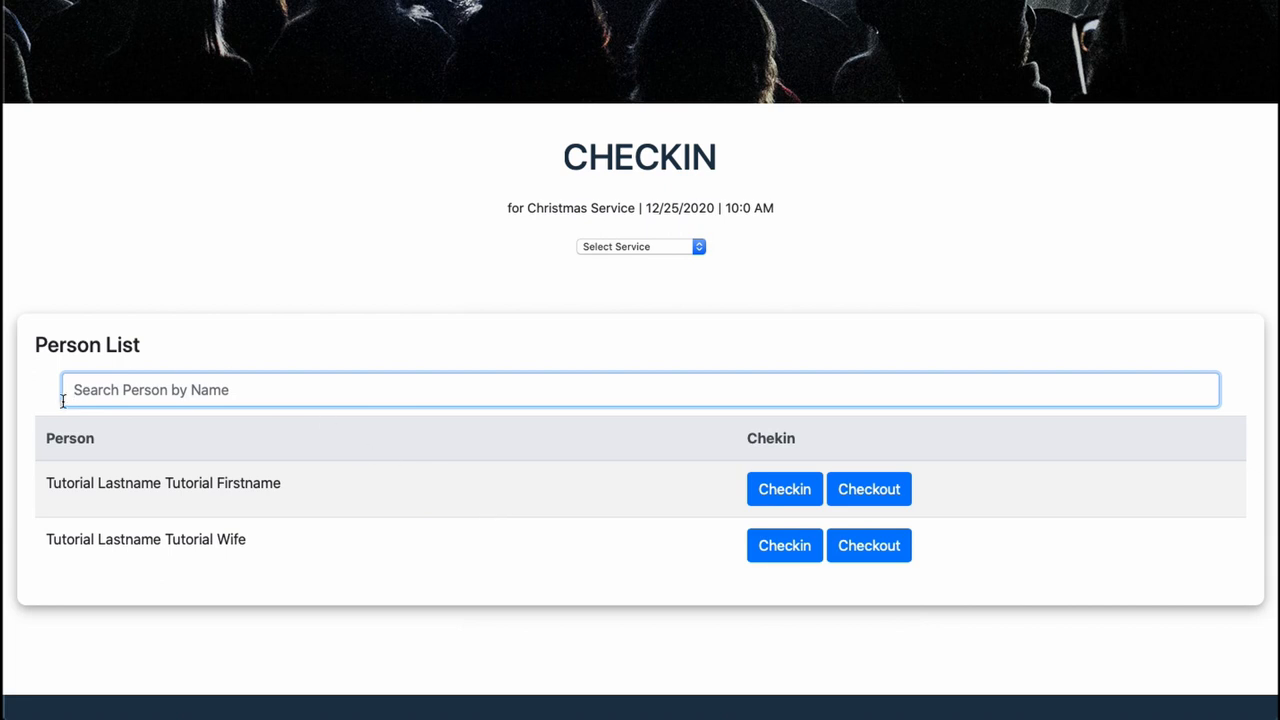
mouse_move(150, 568)
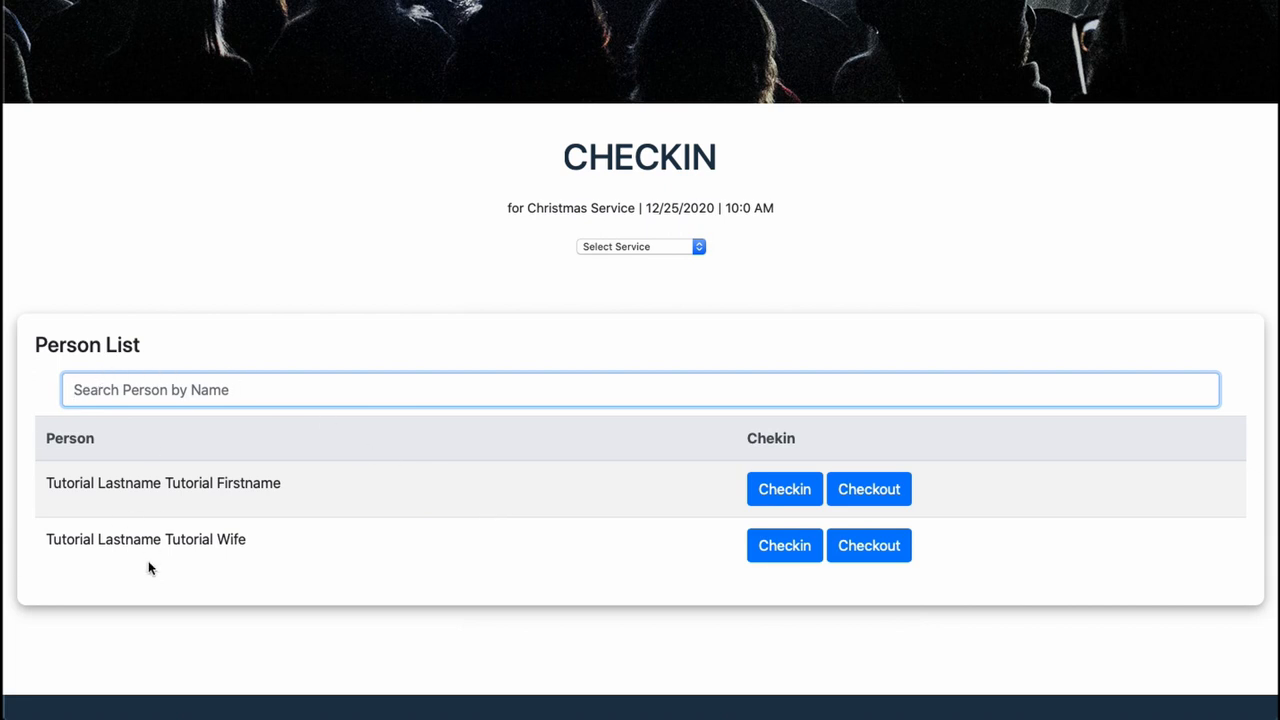
mouse_move(474, 565)
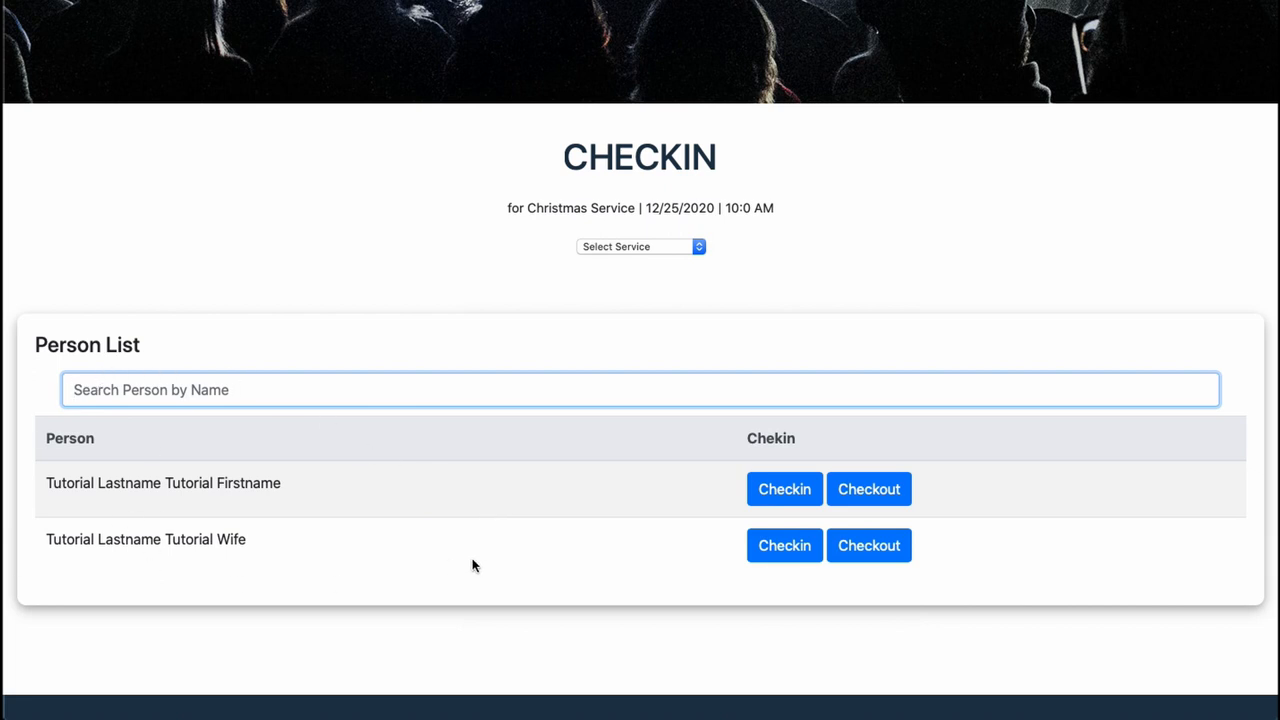
double_click(128, 483)
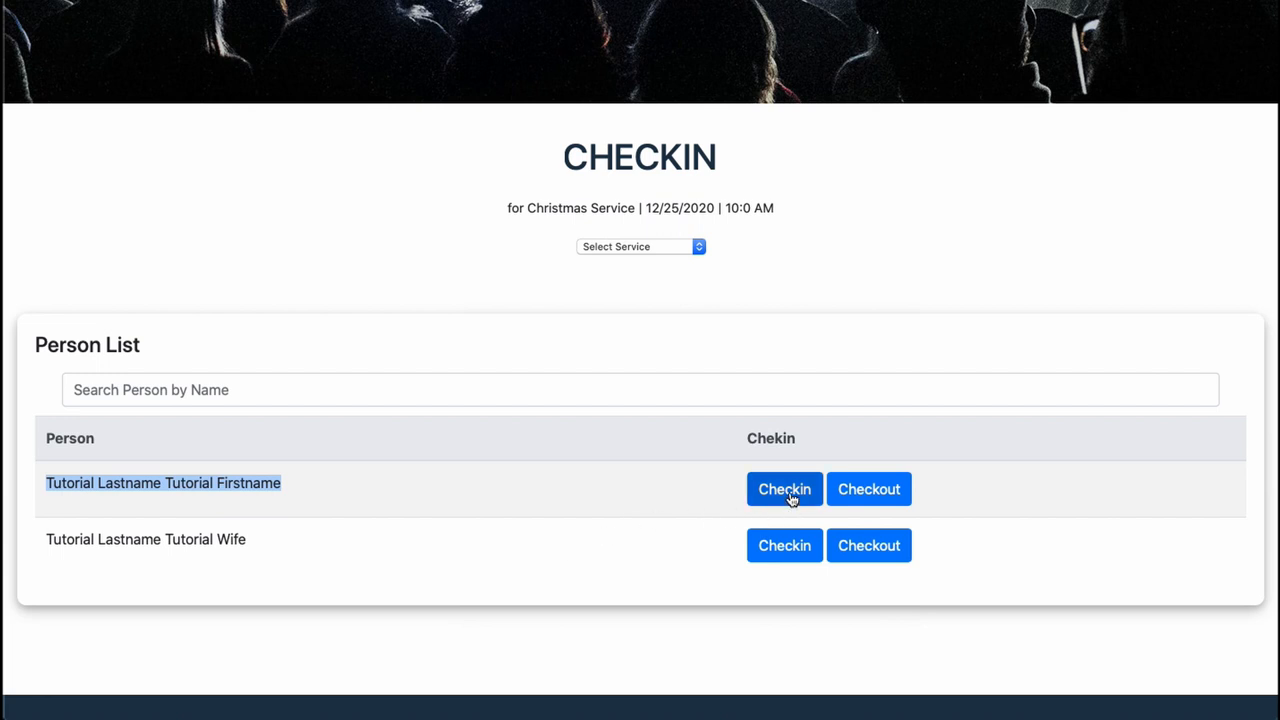
Check in Tutorial Firstname with a temperature of 35.7
click(784, 489)
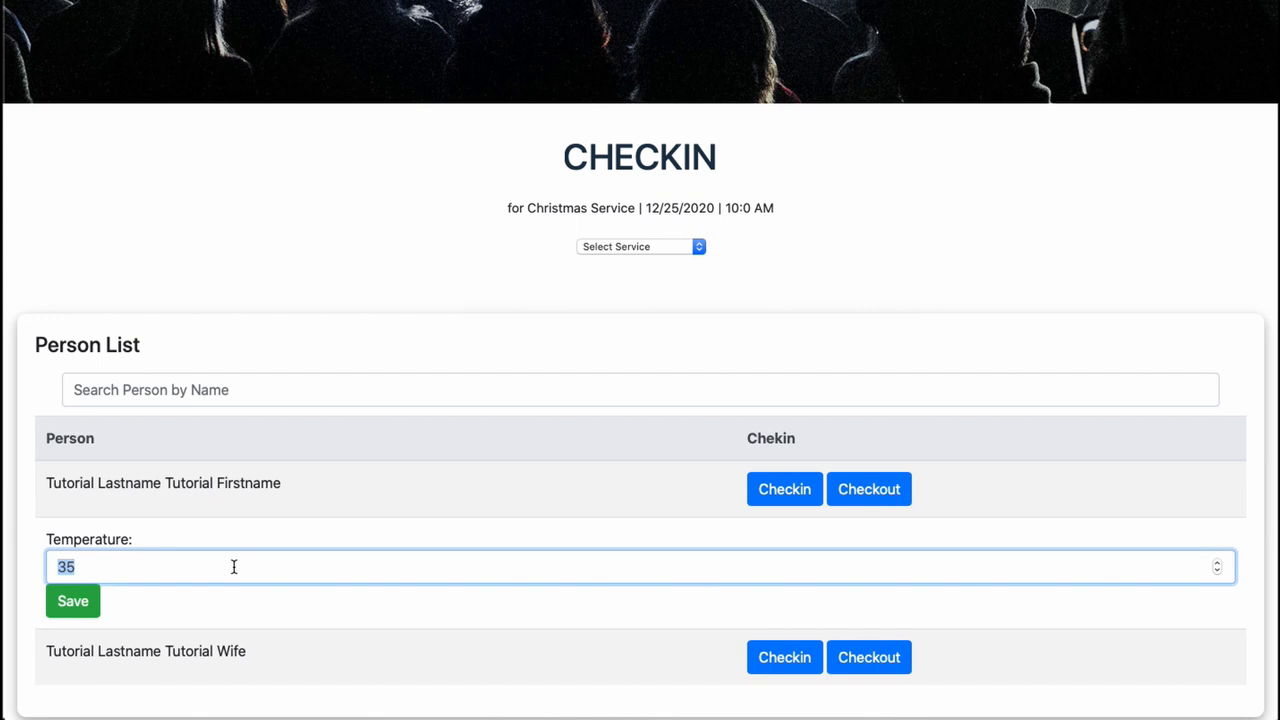
text(.)
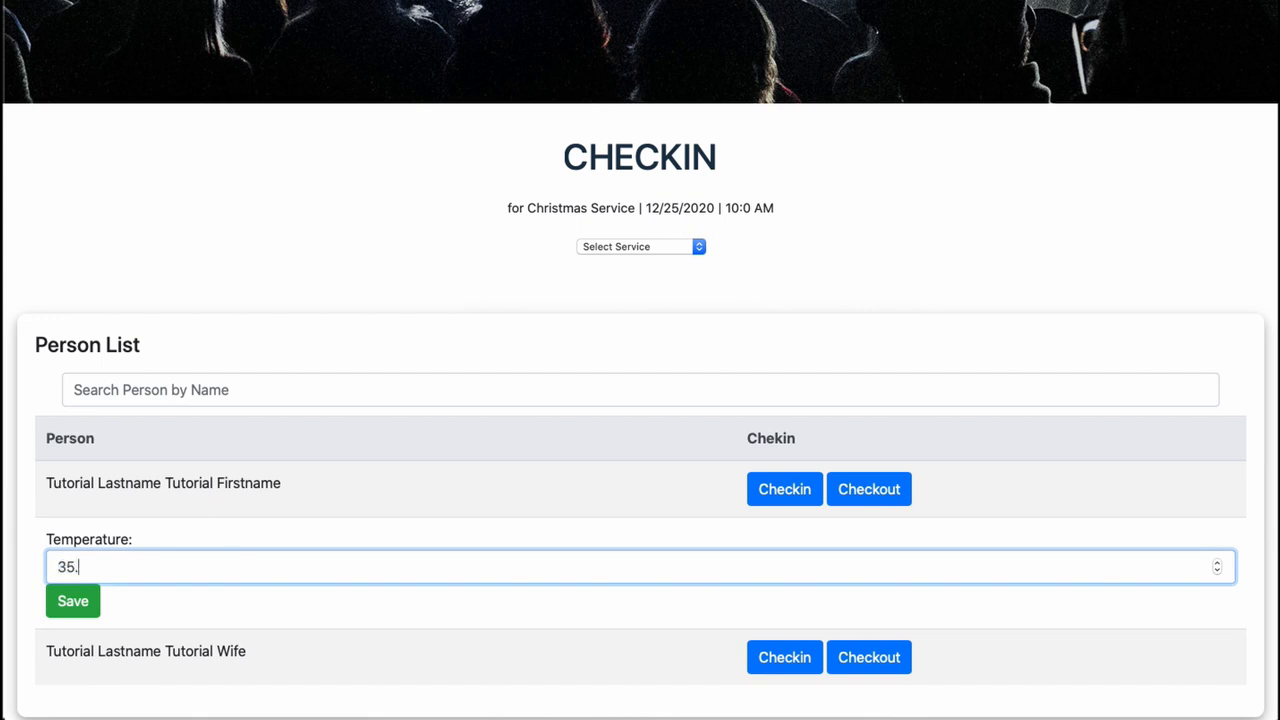
text(7)
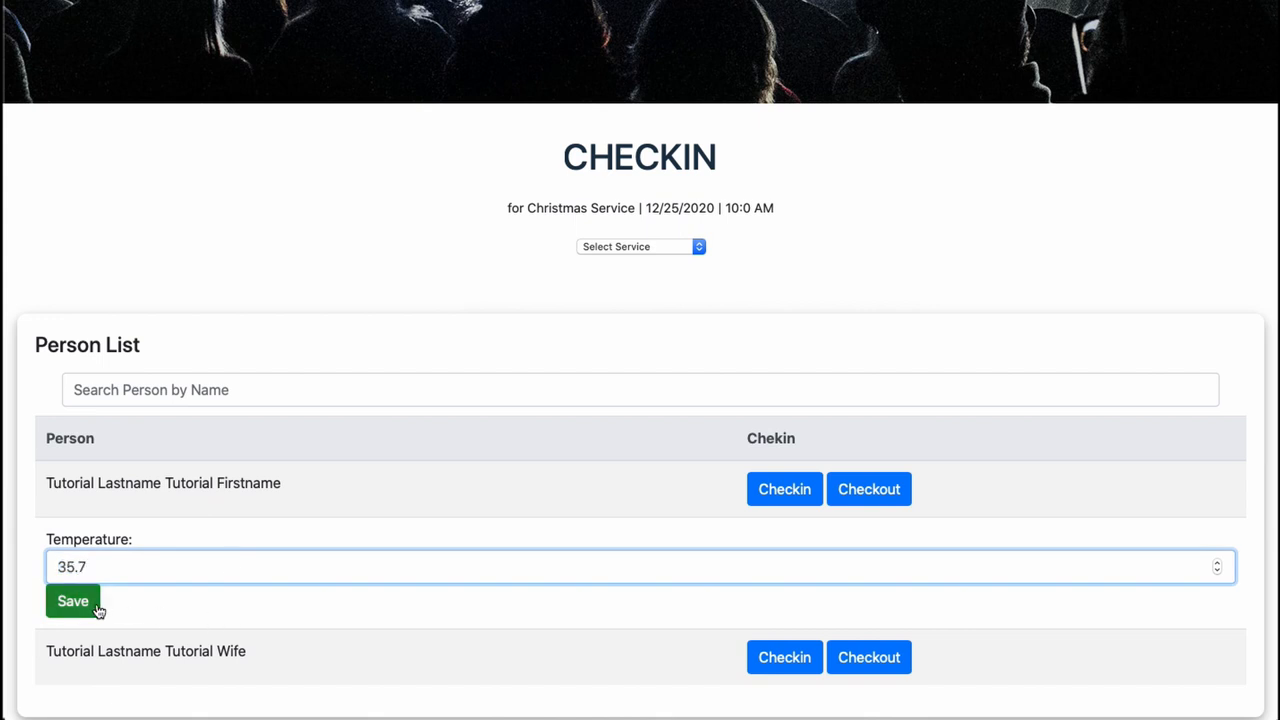
click(72, 601)
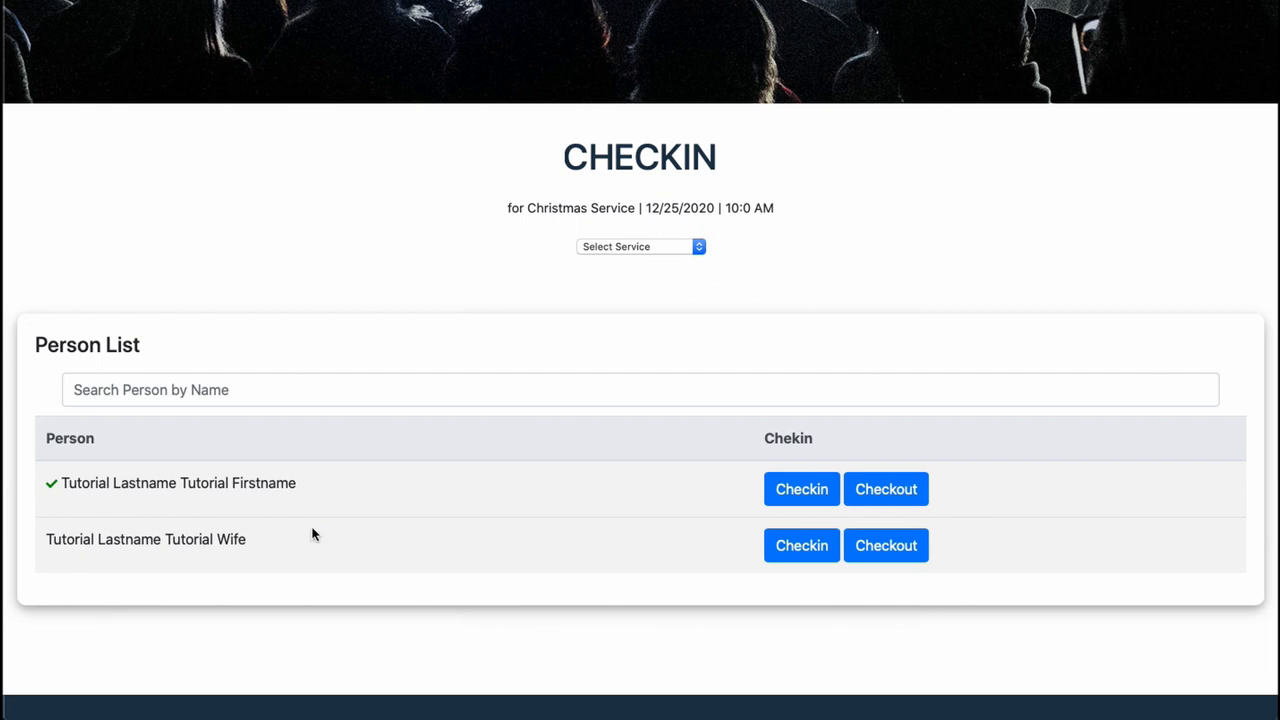
mouse_move(50, 497)
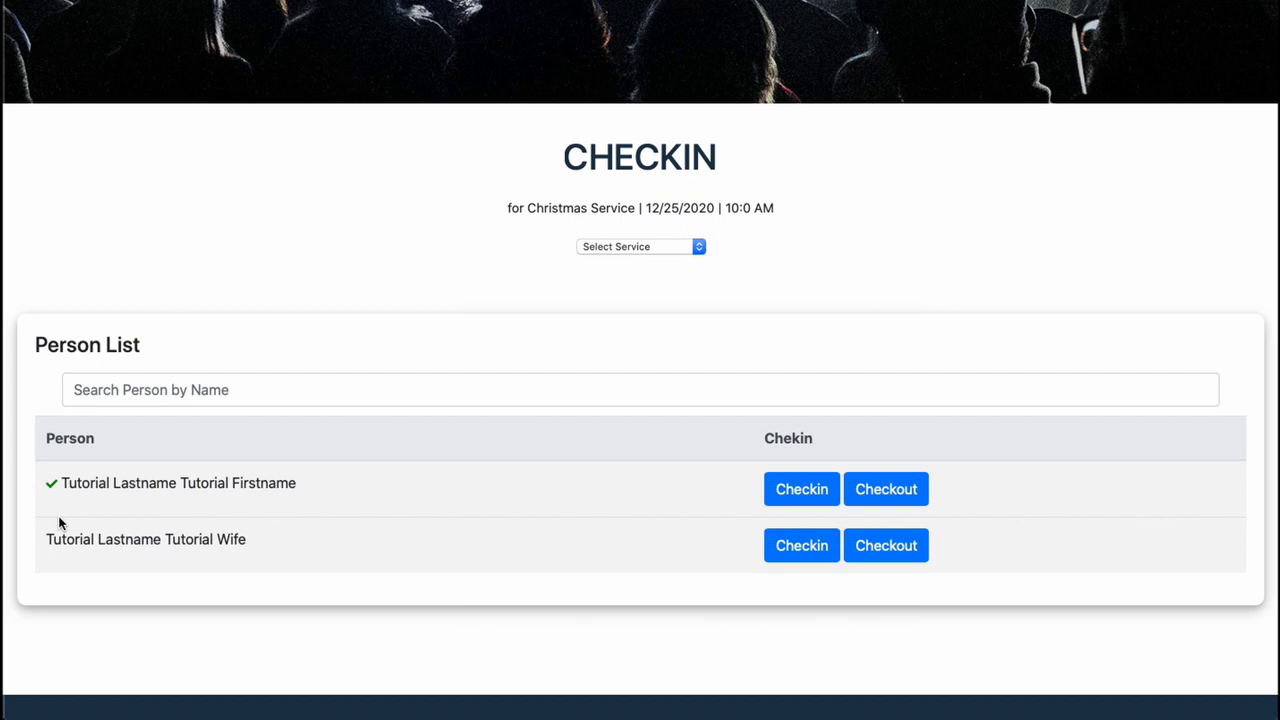
mouse_move(588, 574)
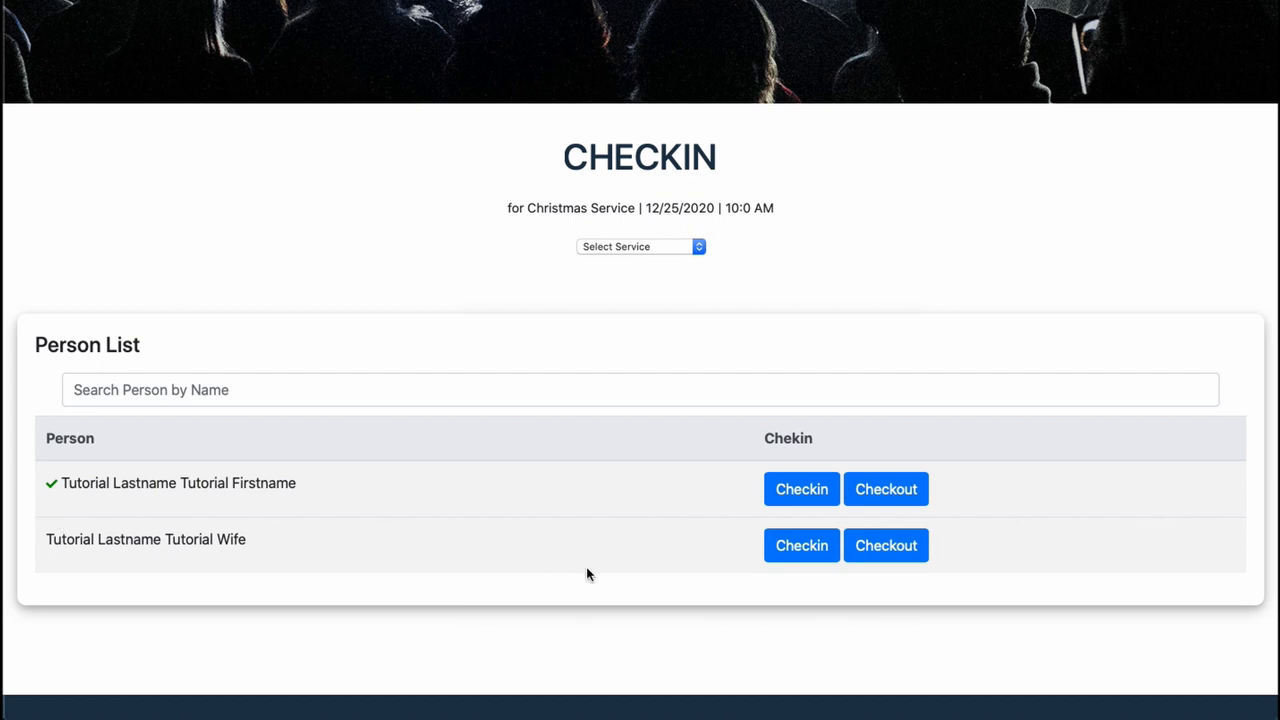
mouse_move(886, 489)
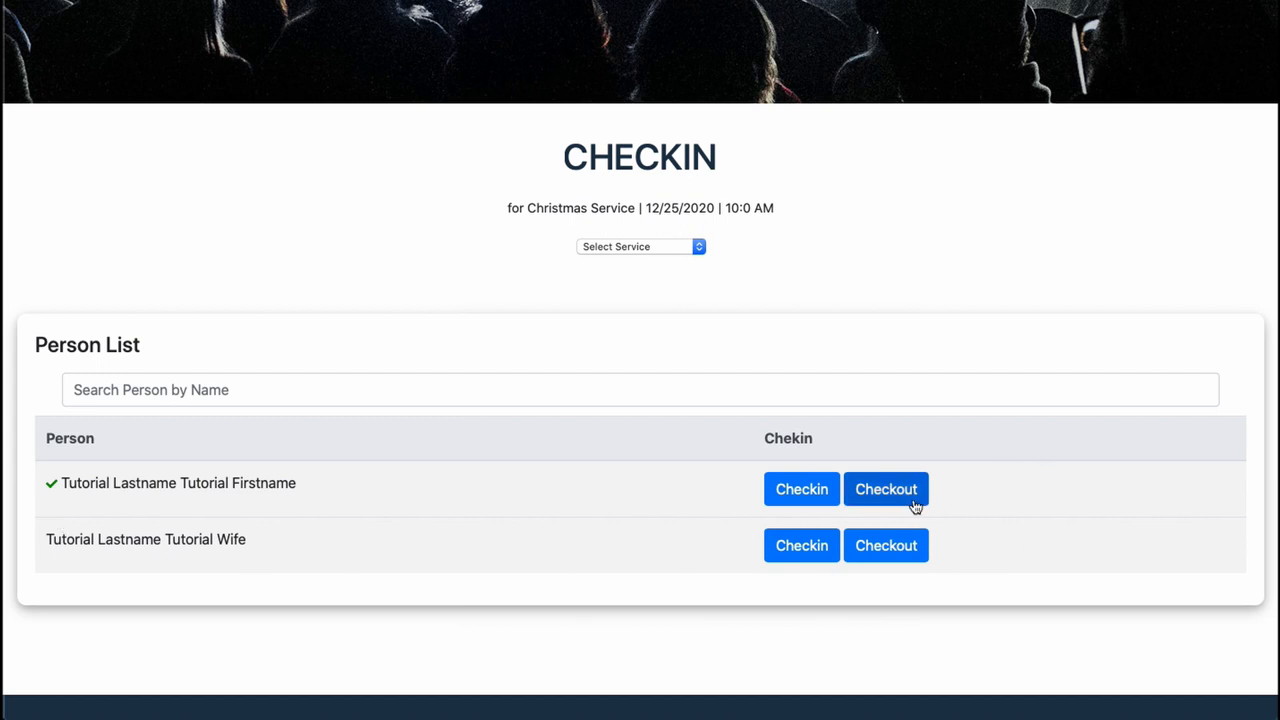
Check Tutorial Firstname back out and check in Tutorial Wife at 35.7
click(886, 489)
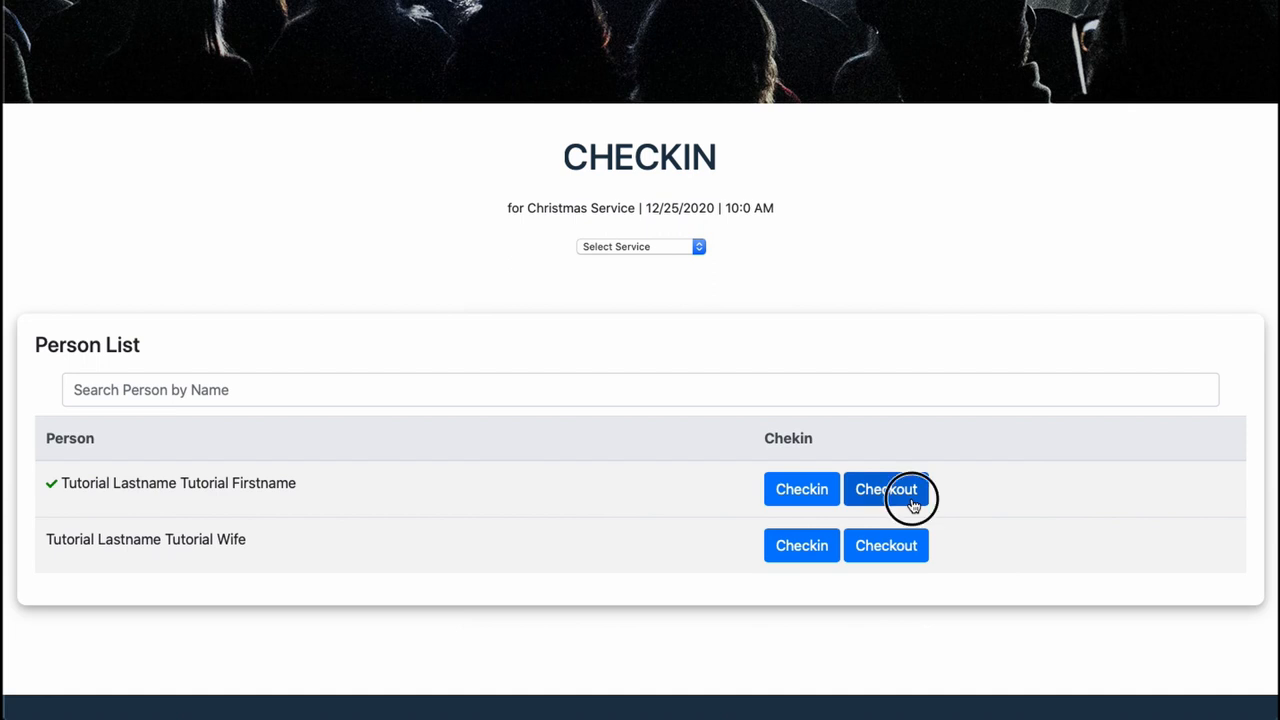
click(885, 489)
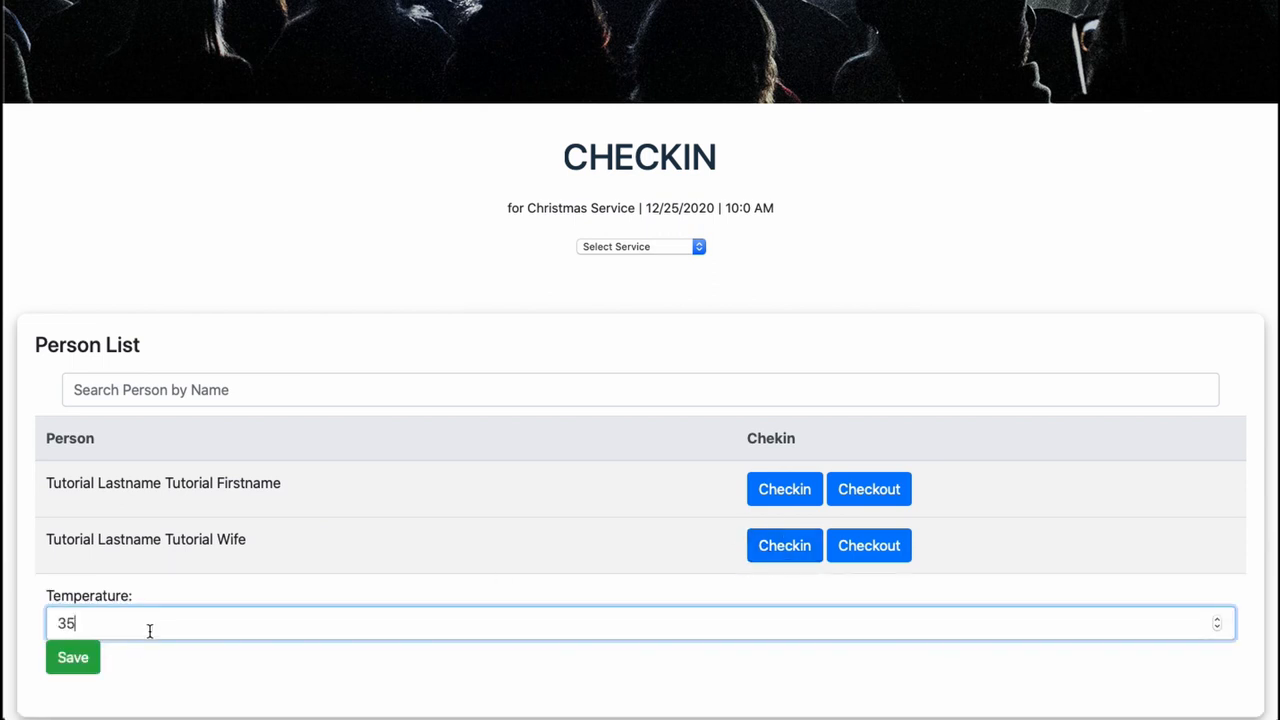
text(.7)
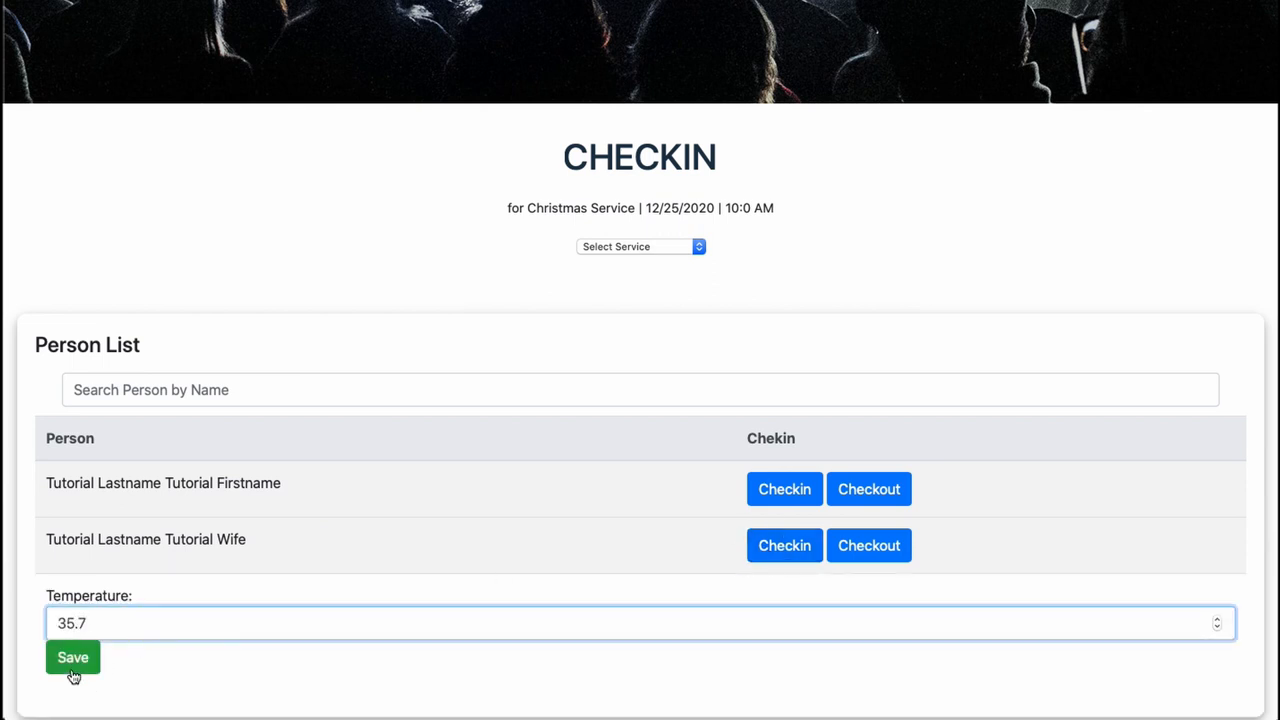
click(72, 657)
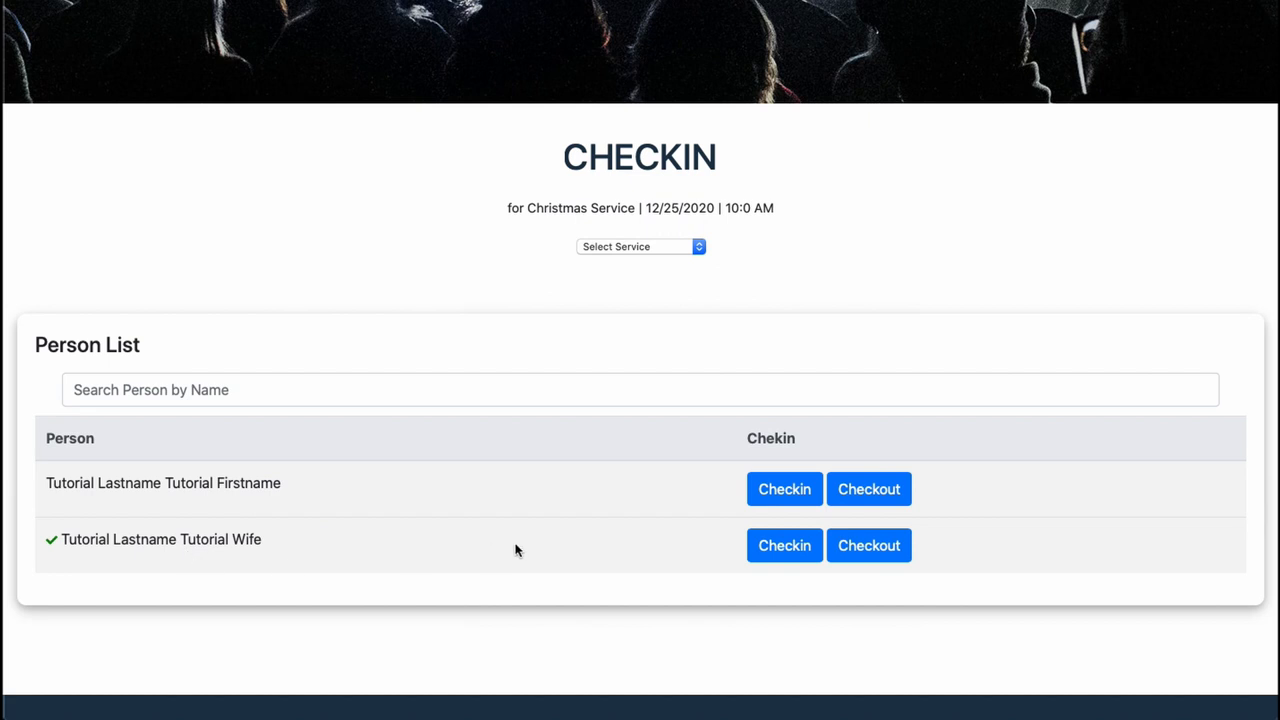
Return to Services Overview and open the Christmas Service attendee list
scroll(up, 3)
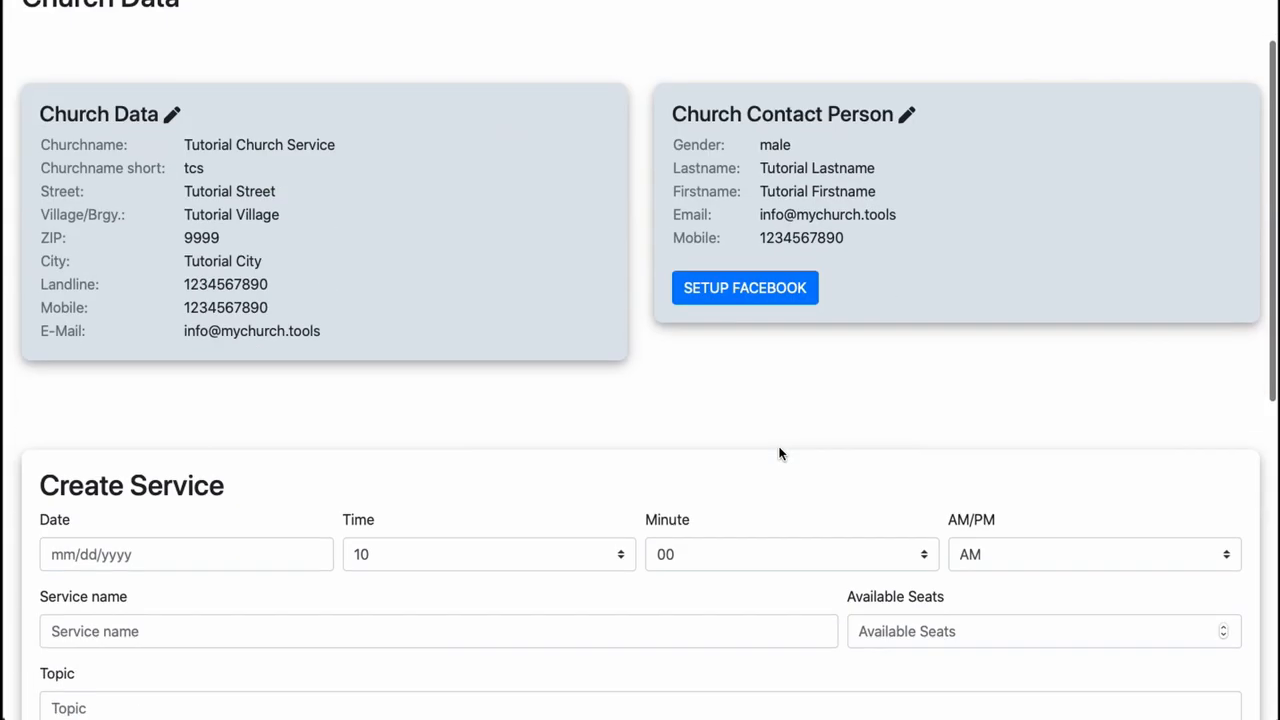
scroll(down, 3)
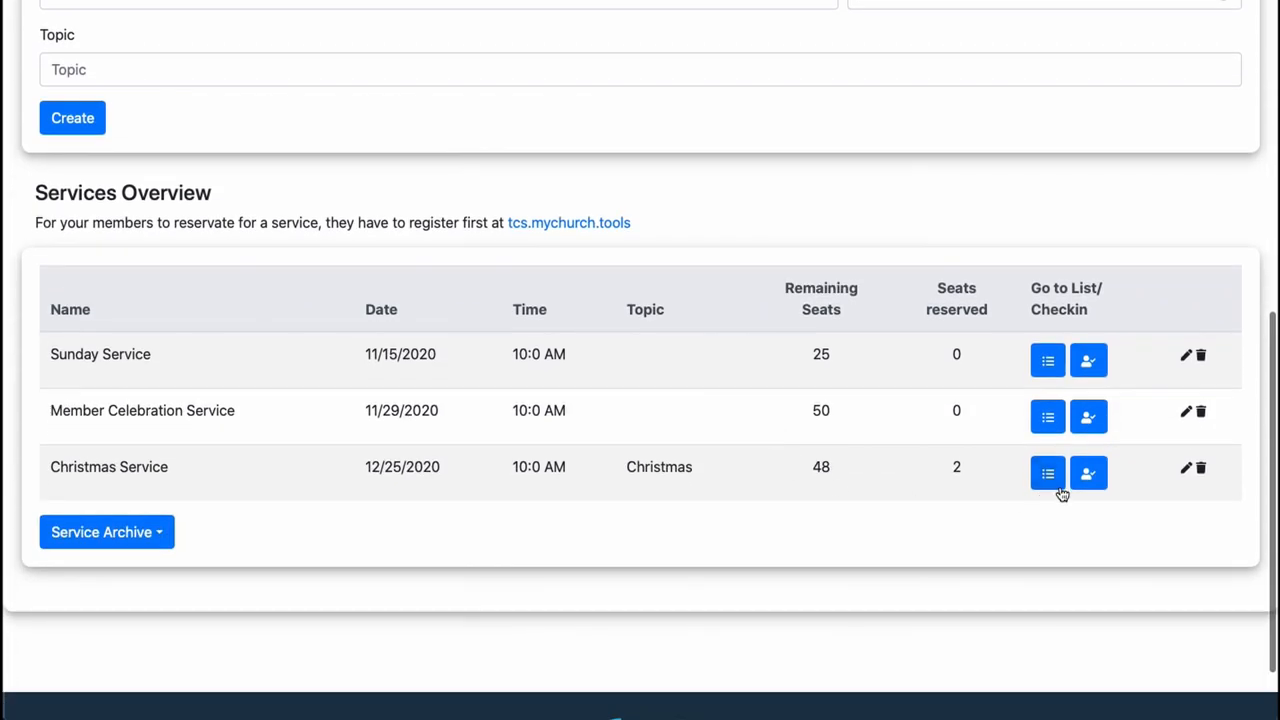
click(1047, 472)
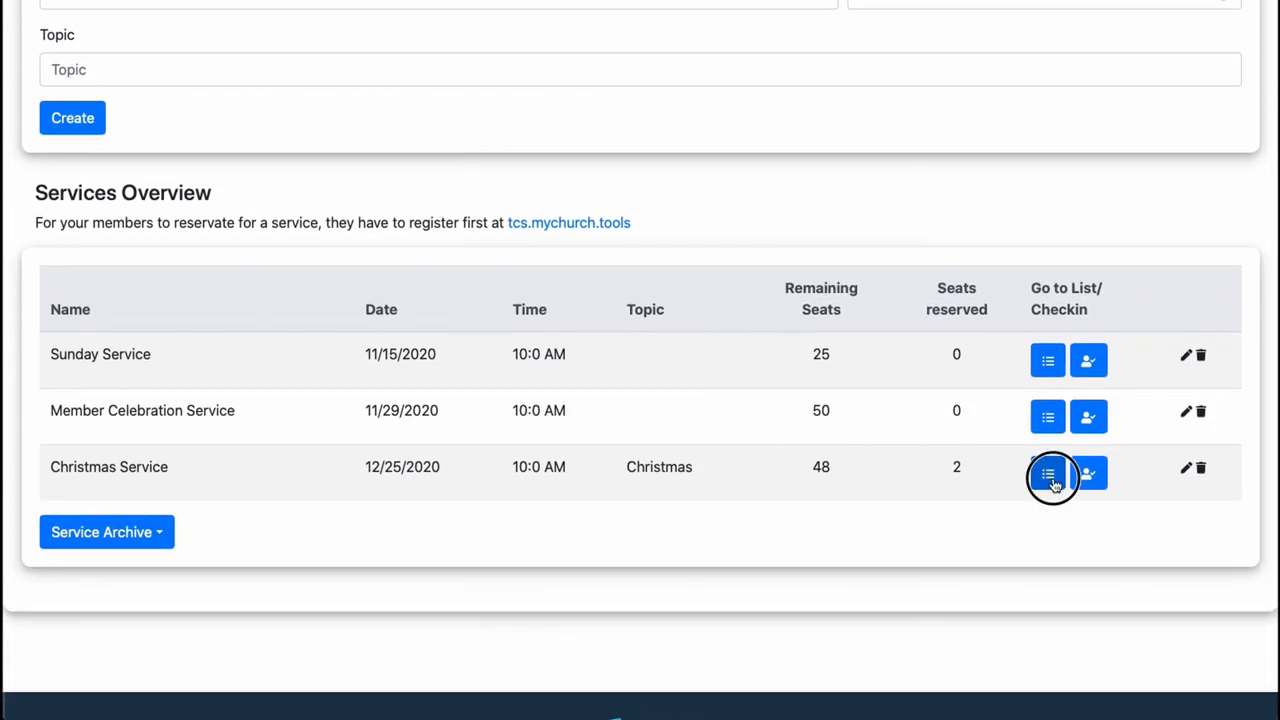
Review the Christmas Service person list showing Tutorial Wife attended at 35.7
click(1047, 474)
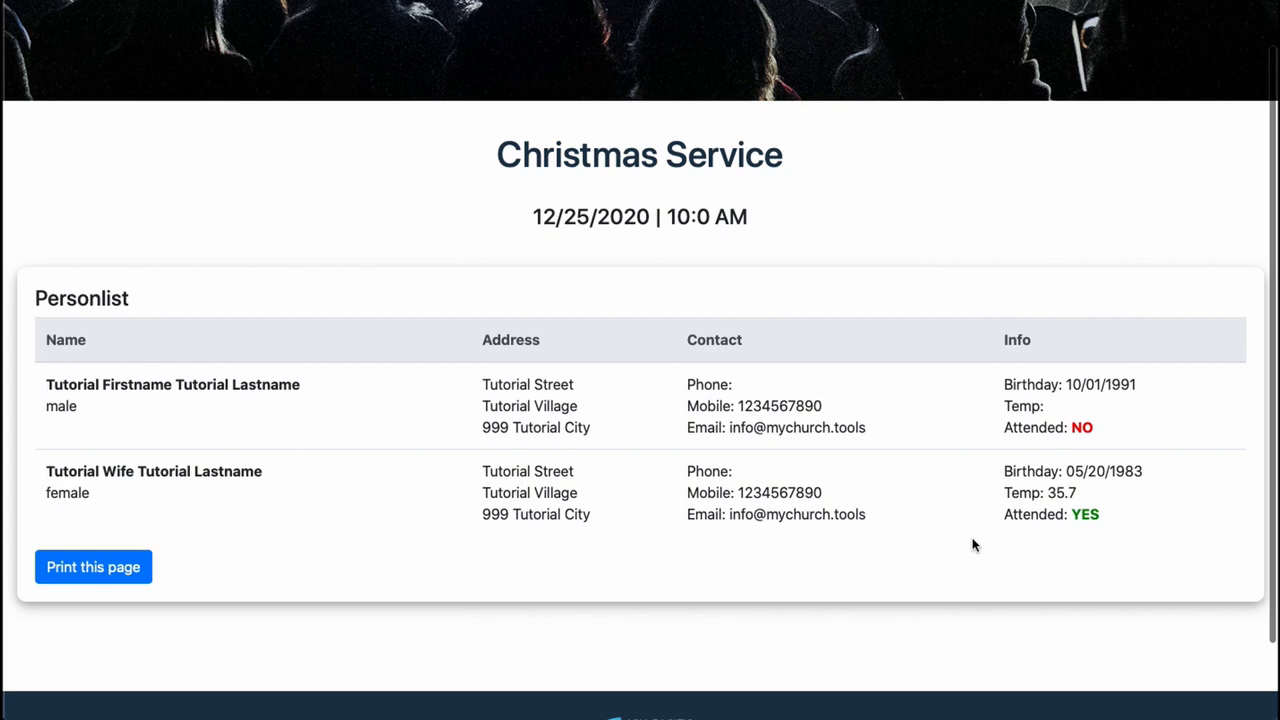
mouse_move(1040, 543)
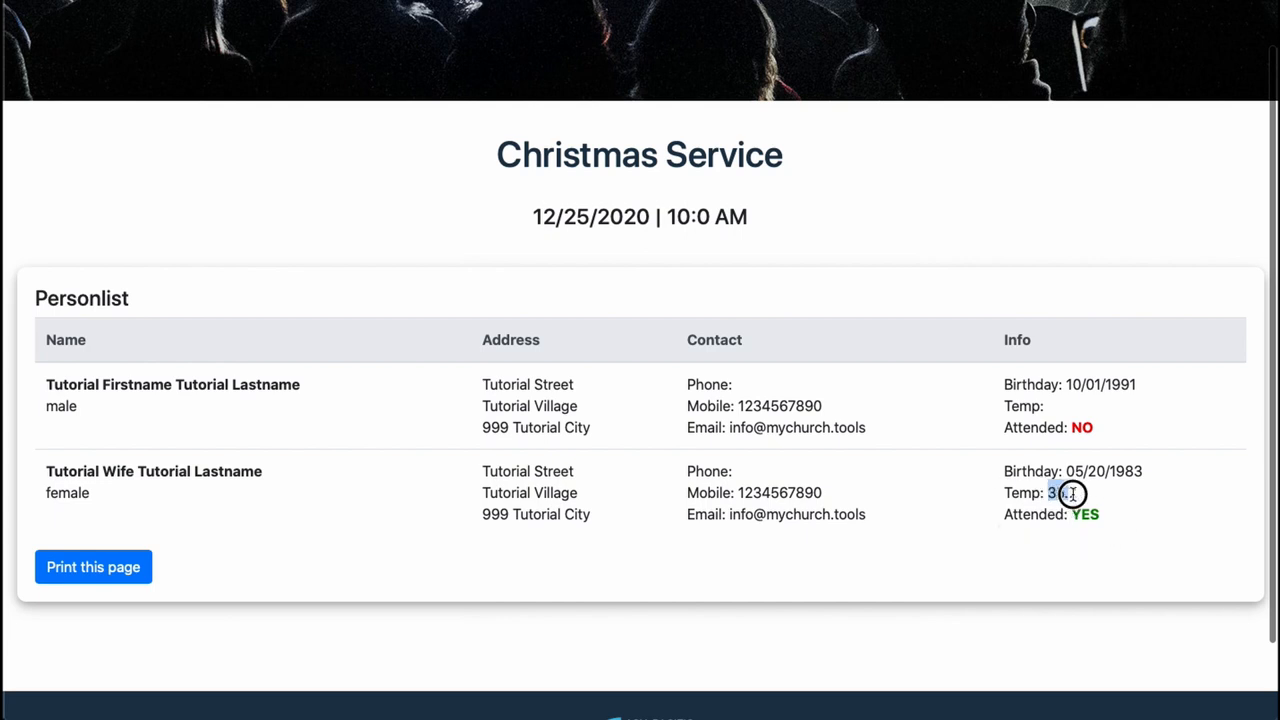
double_click(1062, 492)
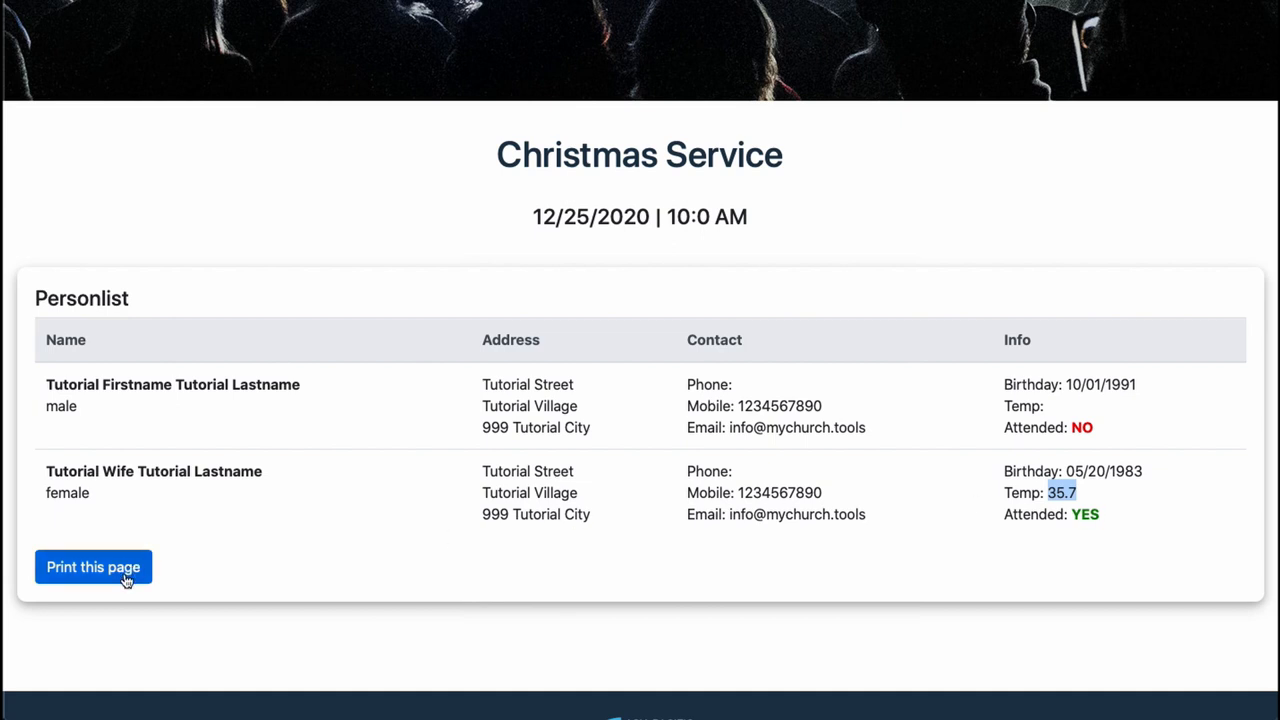
mouse_move(182, 595)
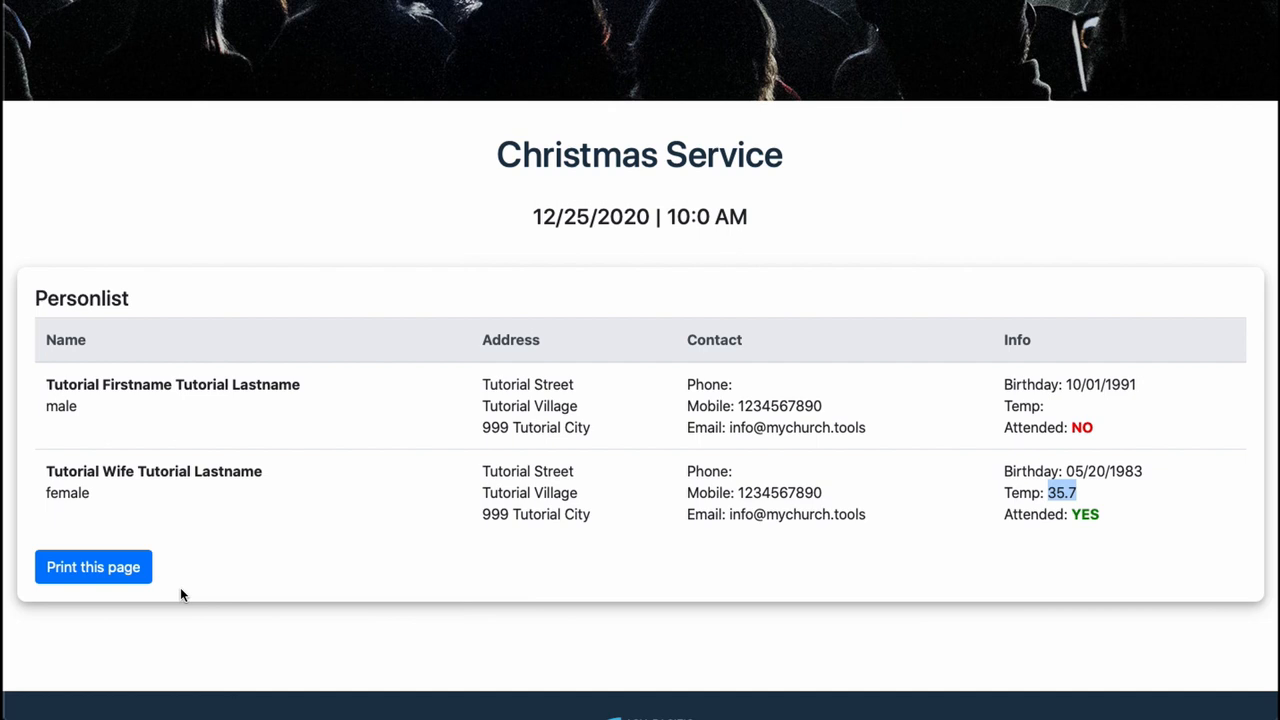
scroll(up, 3)
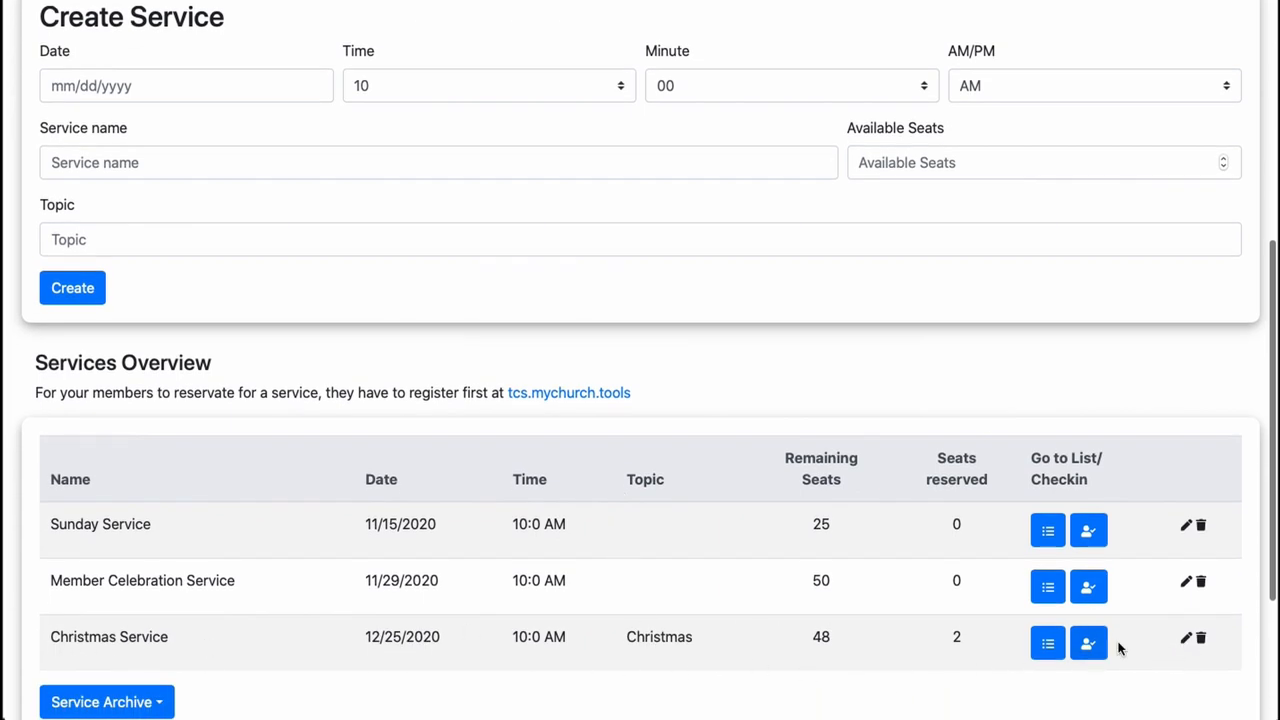
Edit the Christmas Service to 30 available seats and save
click(1185, 637)
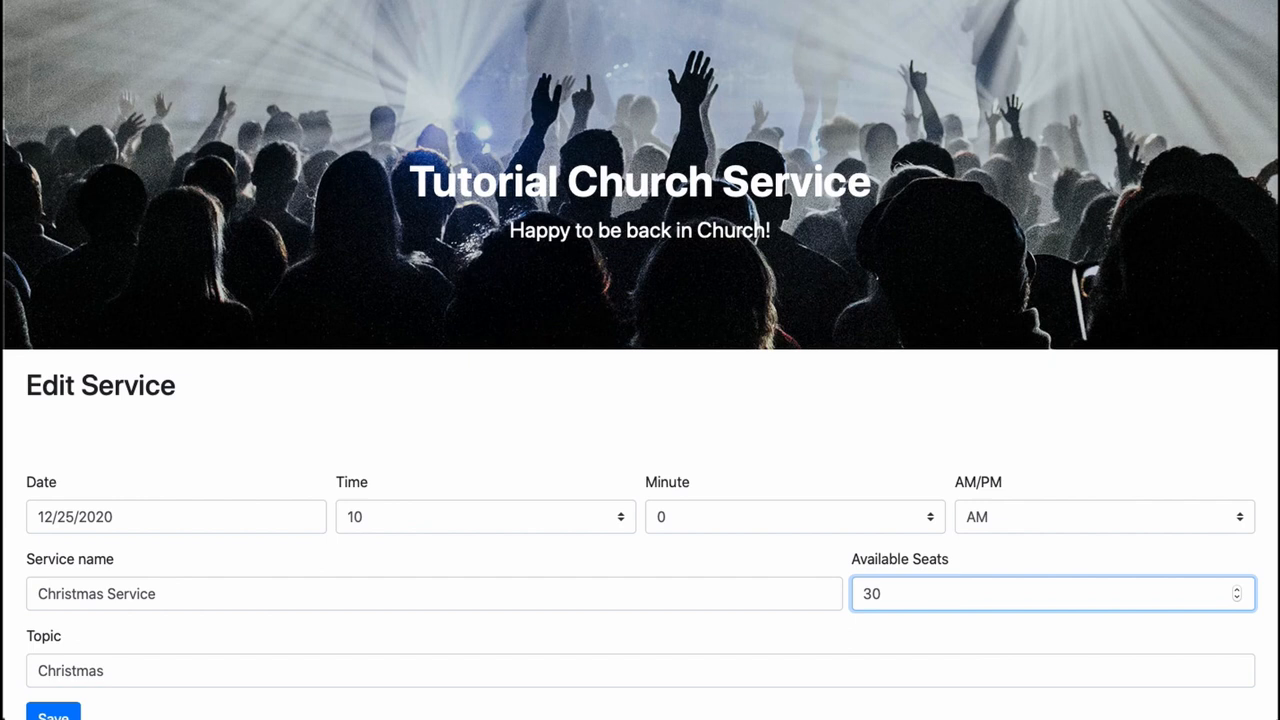
click(52, 713)
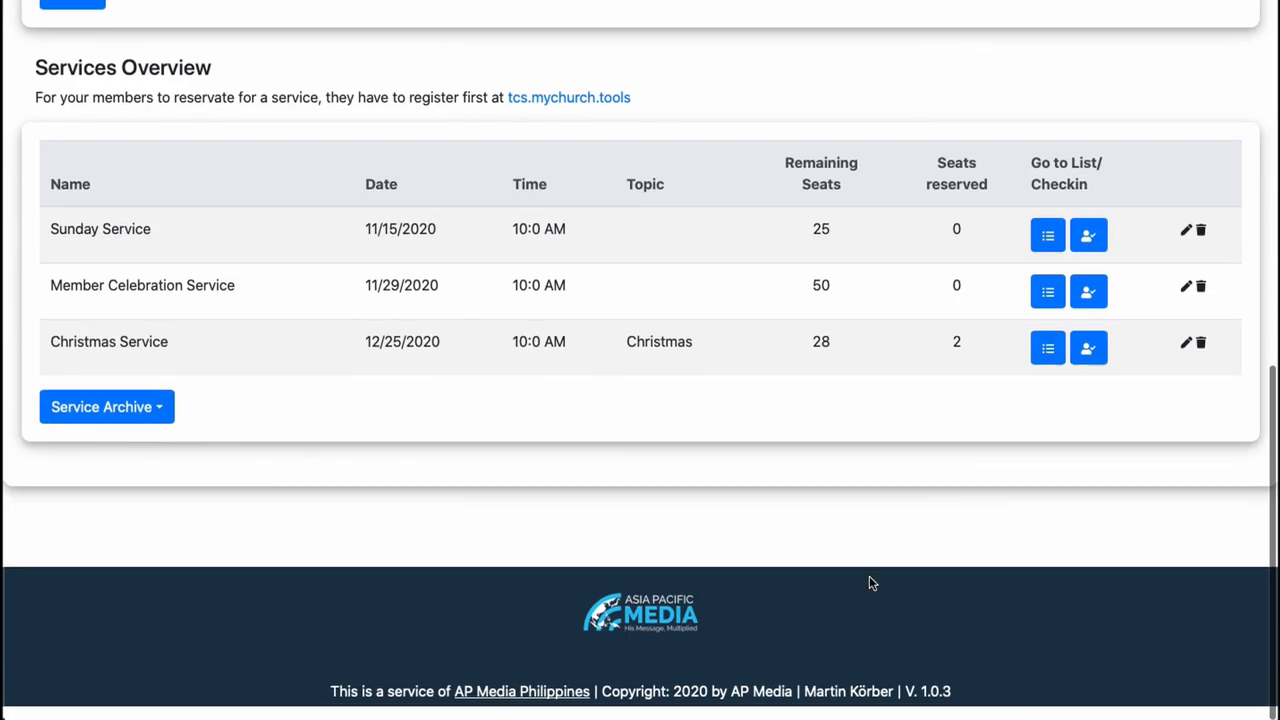
scroll(up, 3)
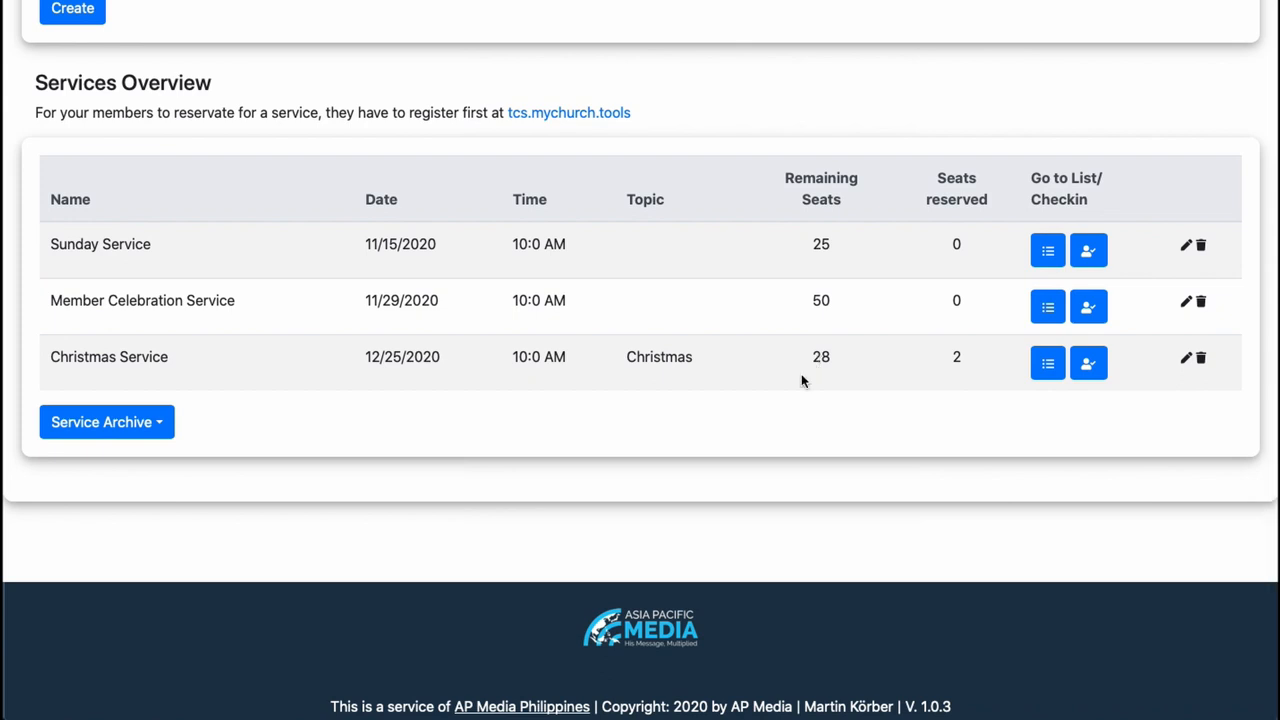
mouse_move(806, 351)
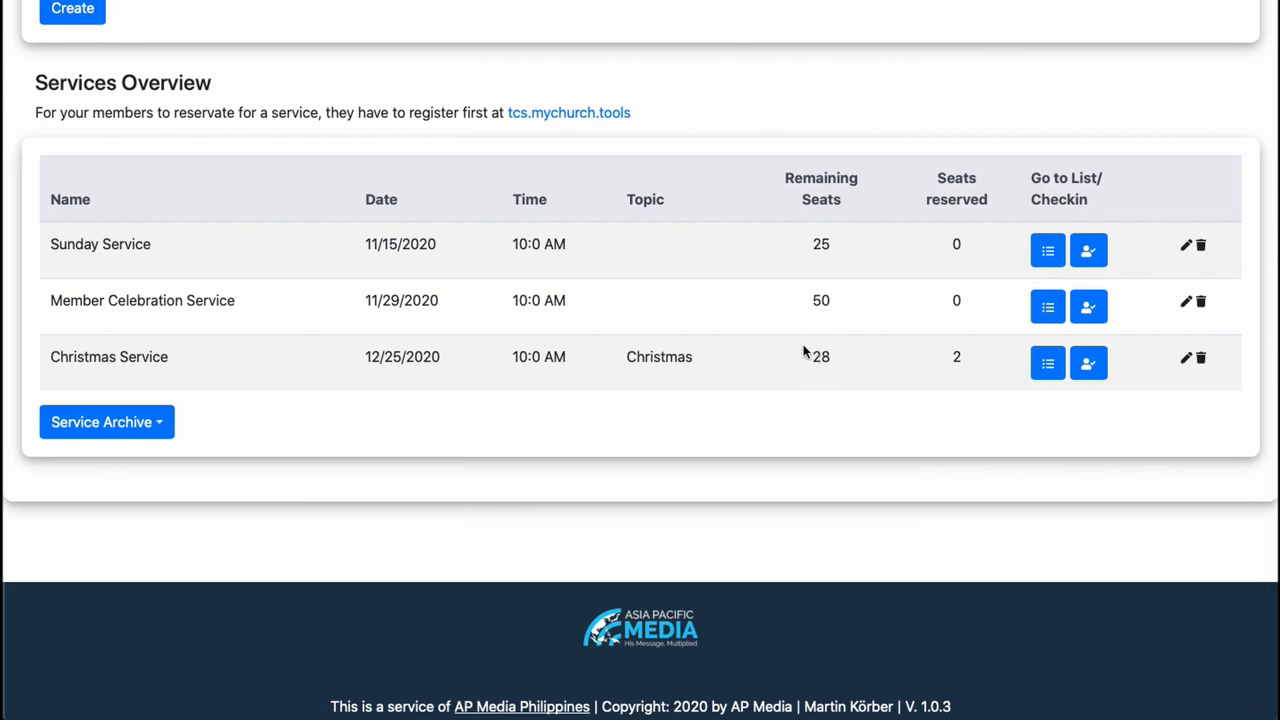
mouse_move(965, 358)
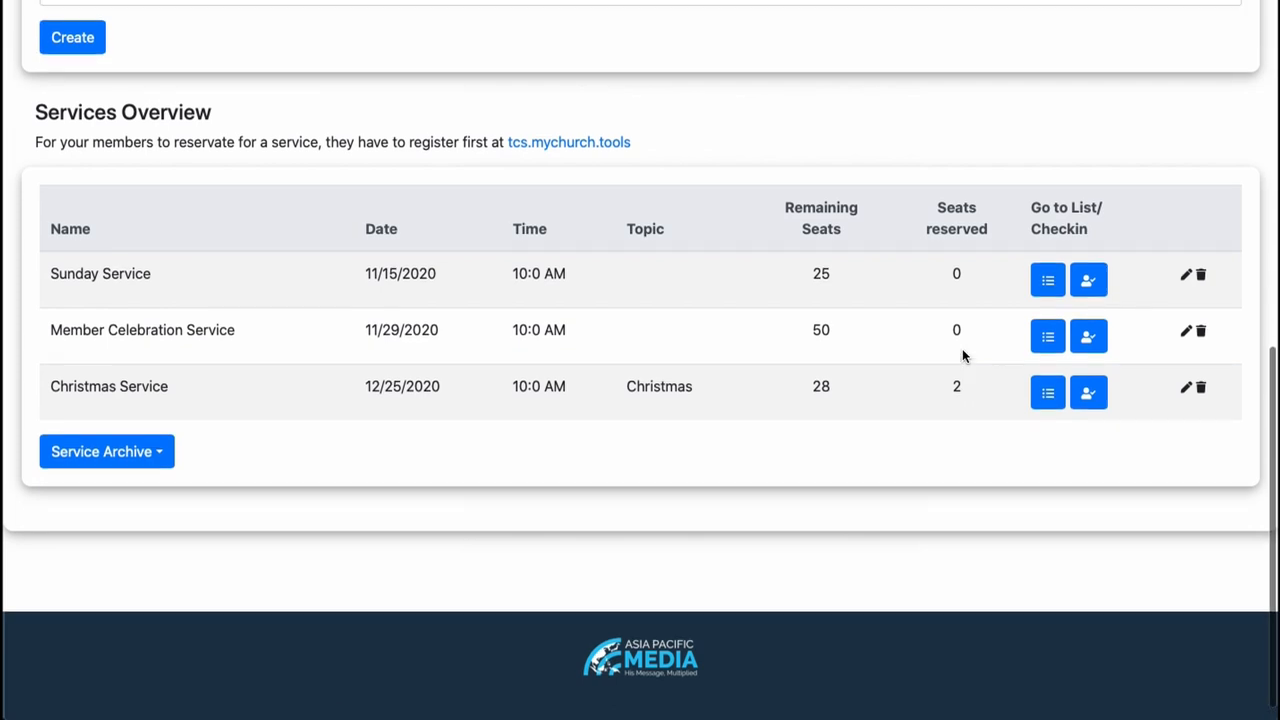
scroll(up, 3)
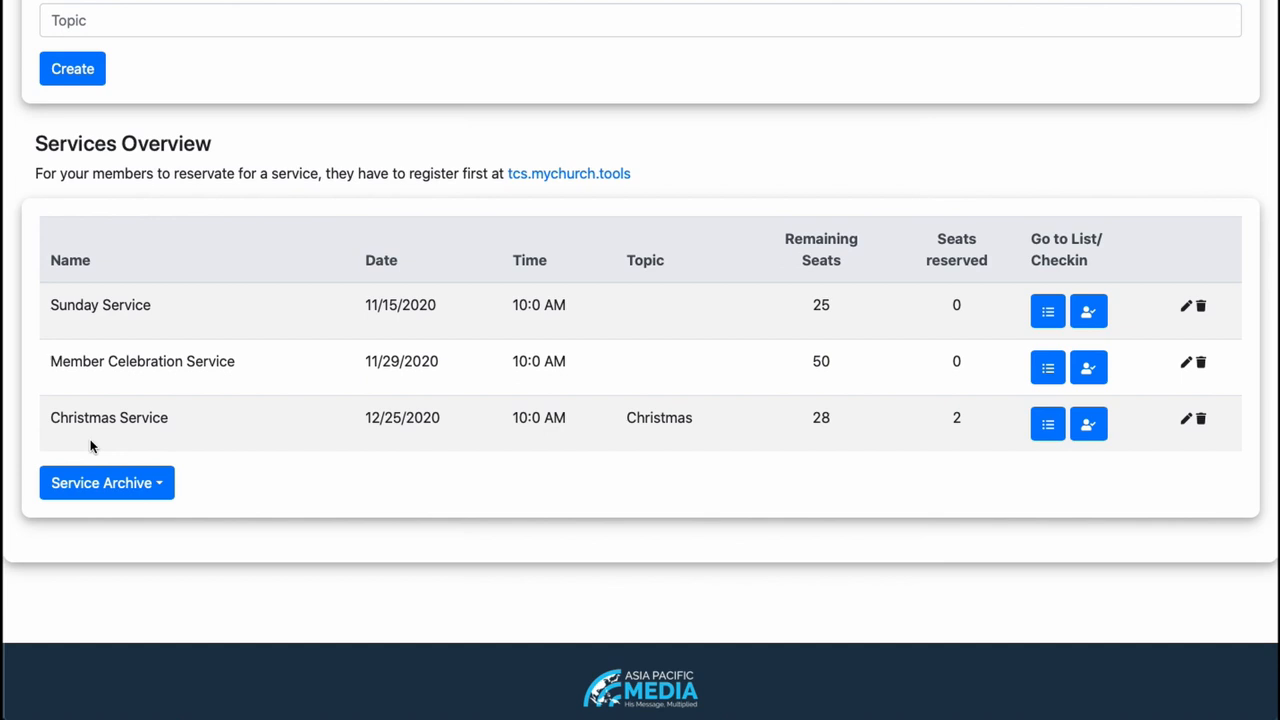
mouse_move(918, 437)
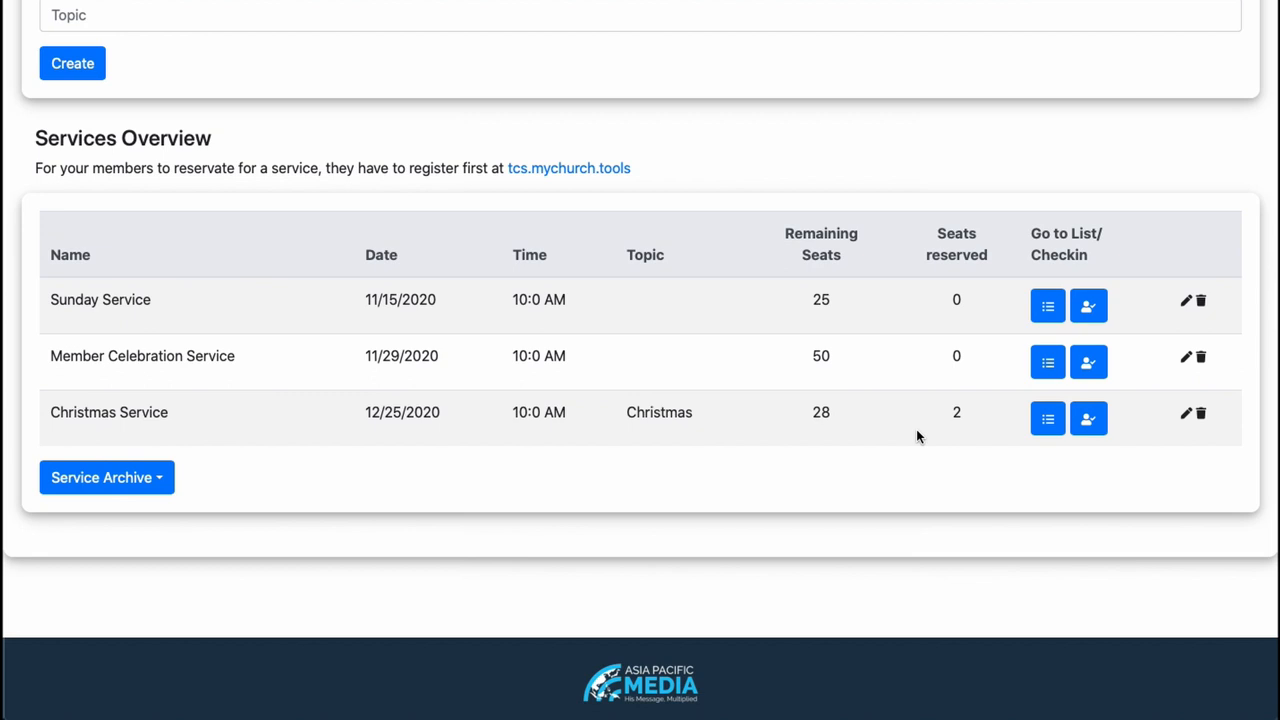
mouse_move(816, 283)
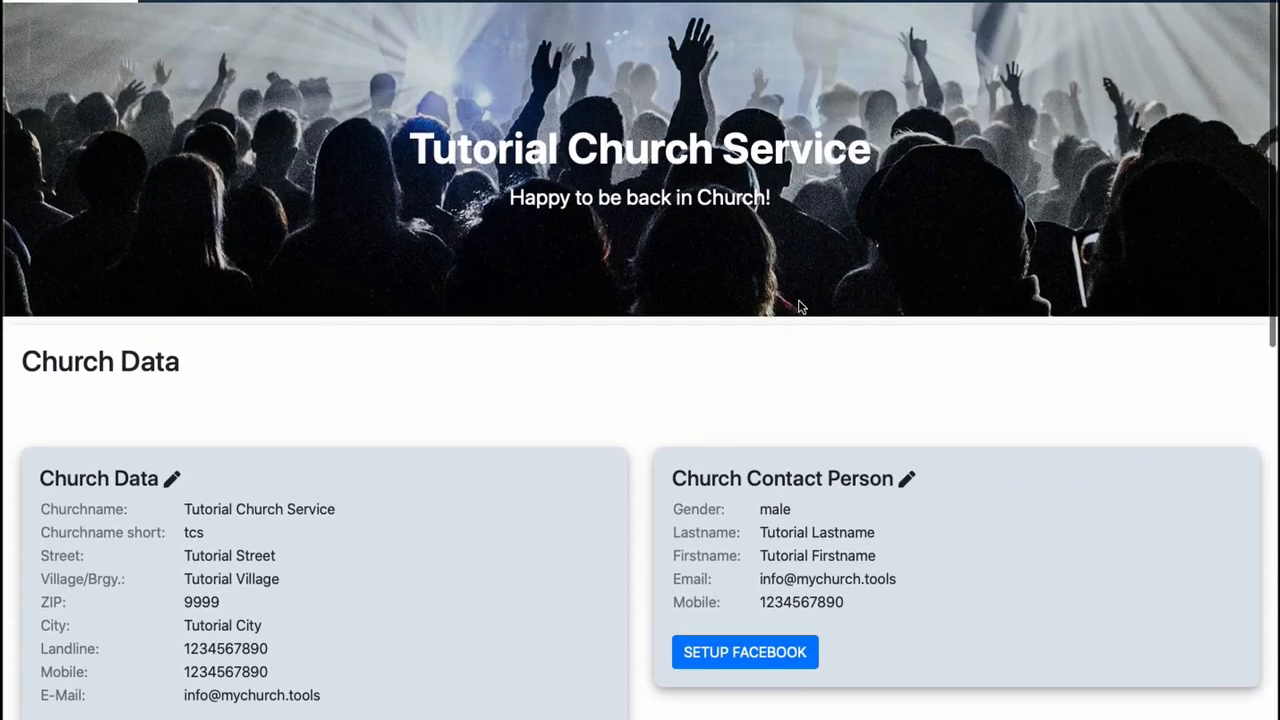
scroll(up, 3)
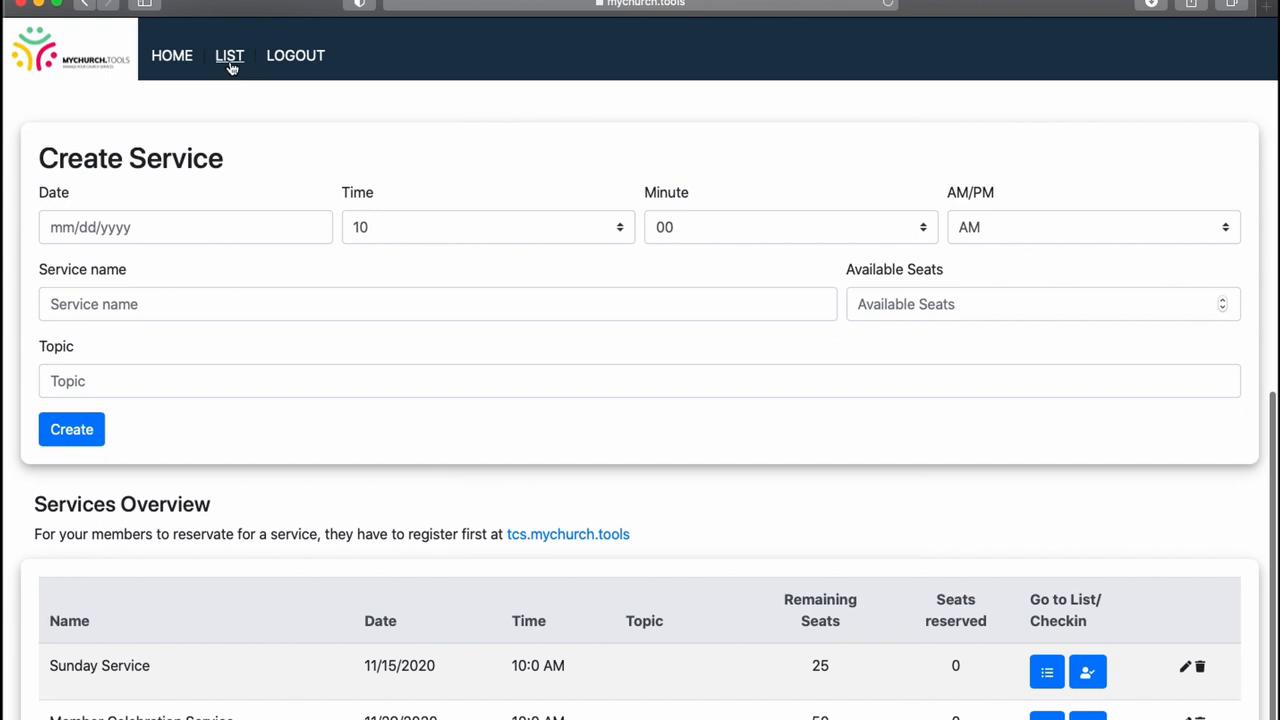
Open Tutorial Firstname from the member list and toggle the Checkin right on, then off
click(229, 55)
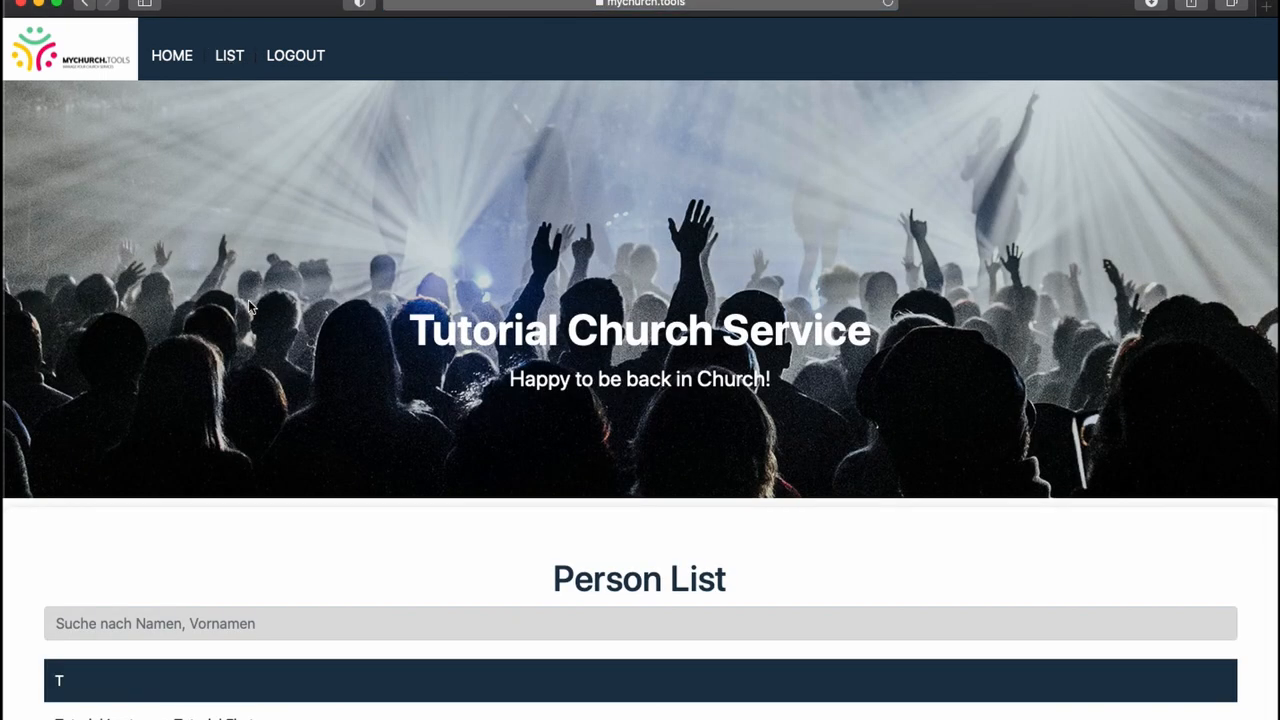
mouse_move(262, 348)
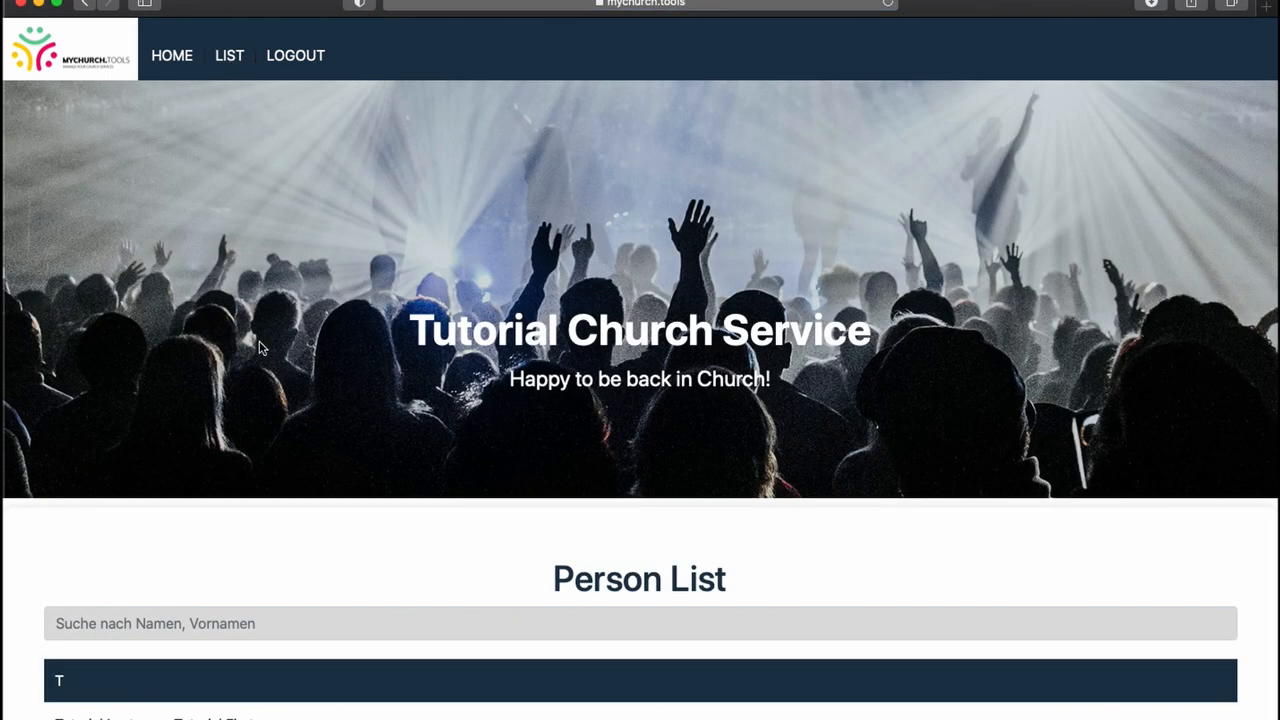
scroll(down, 3)
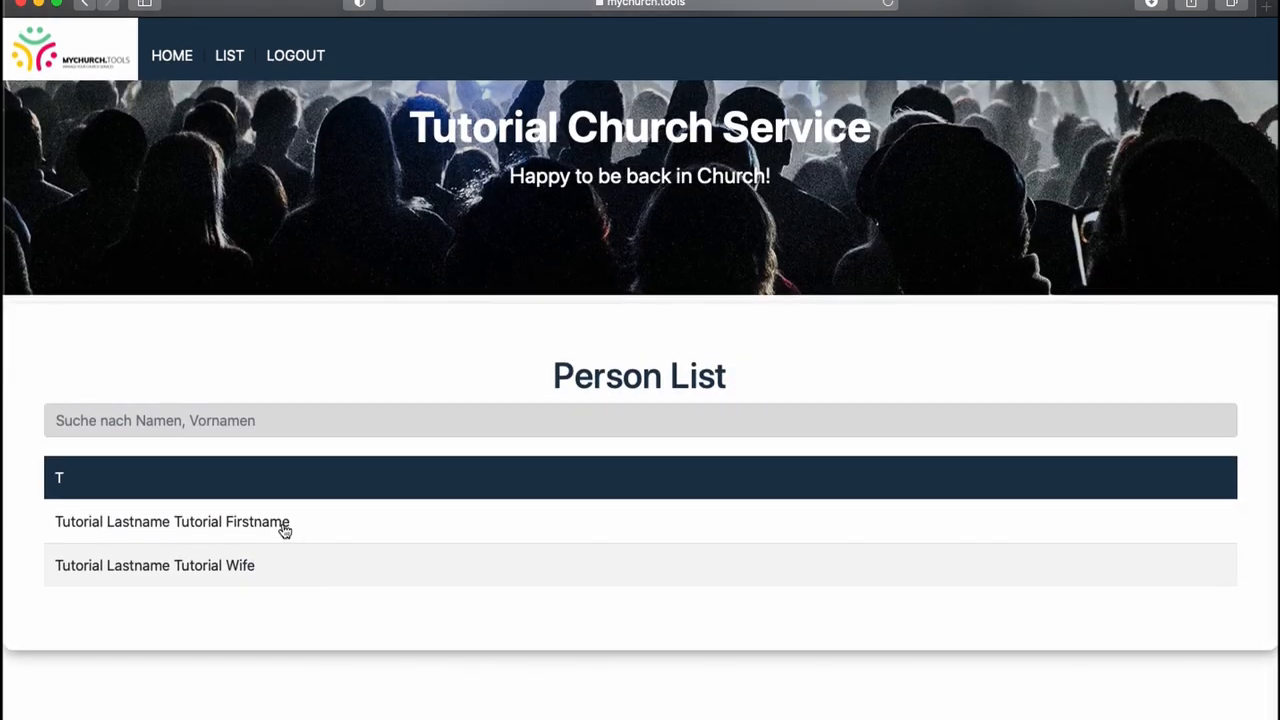
click(172, 521)
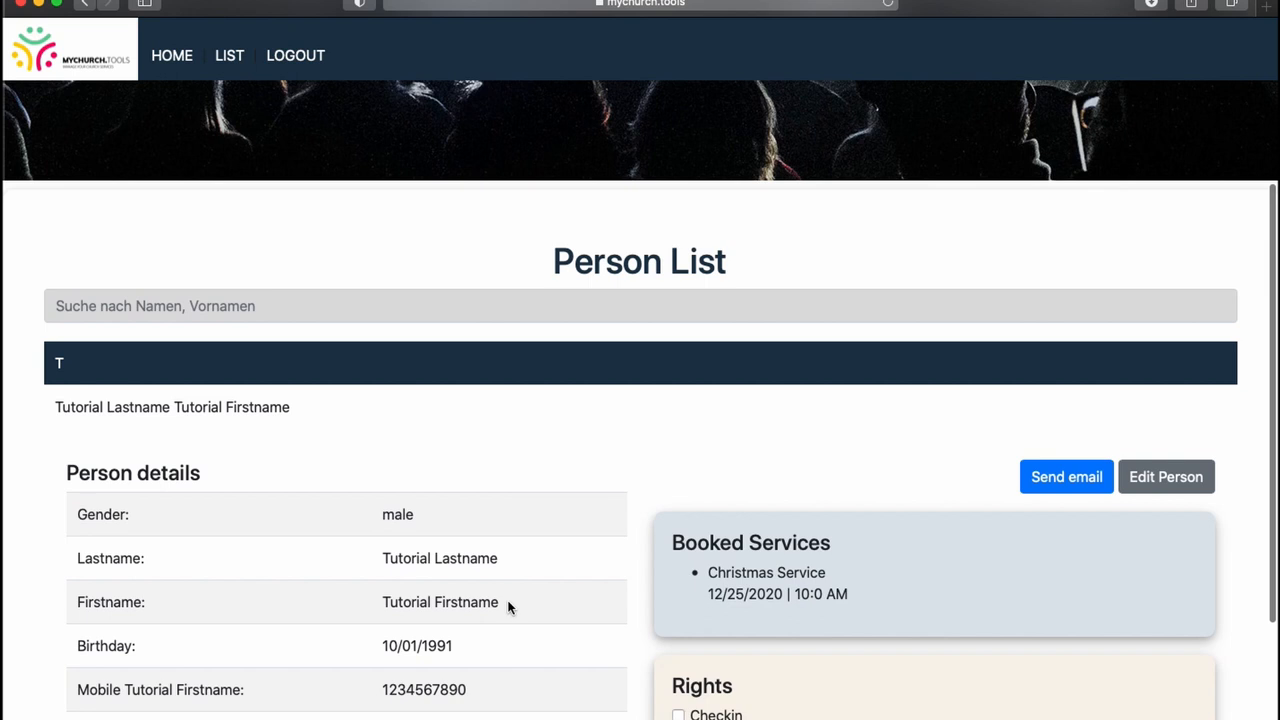
scroll(down, 3)
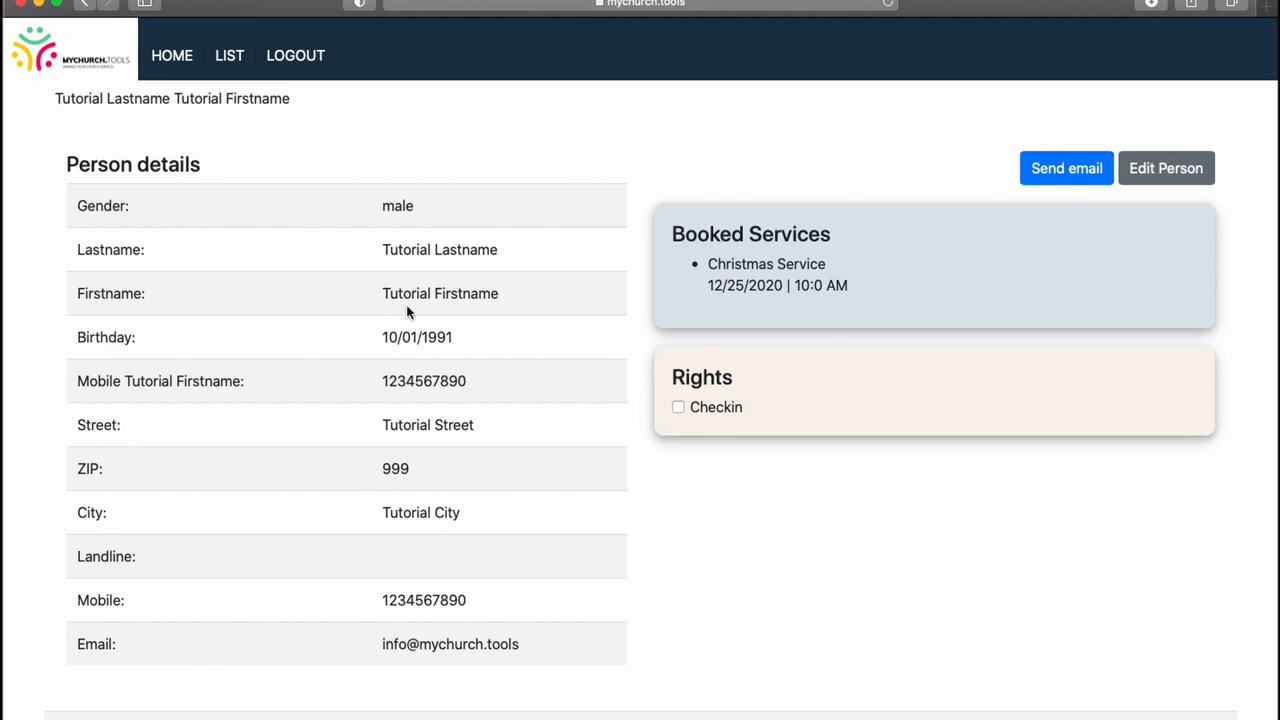
mouse_move(687, 242)
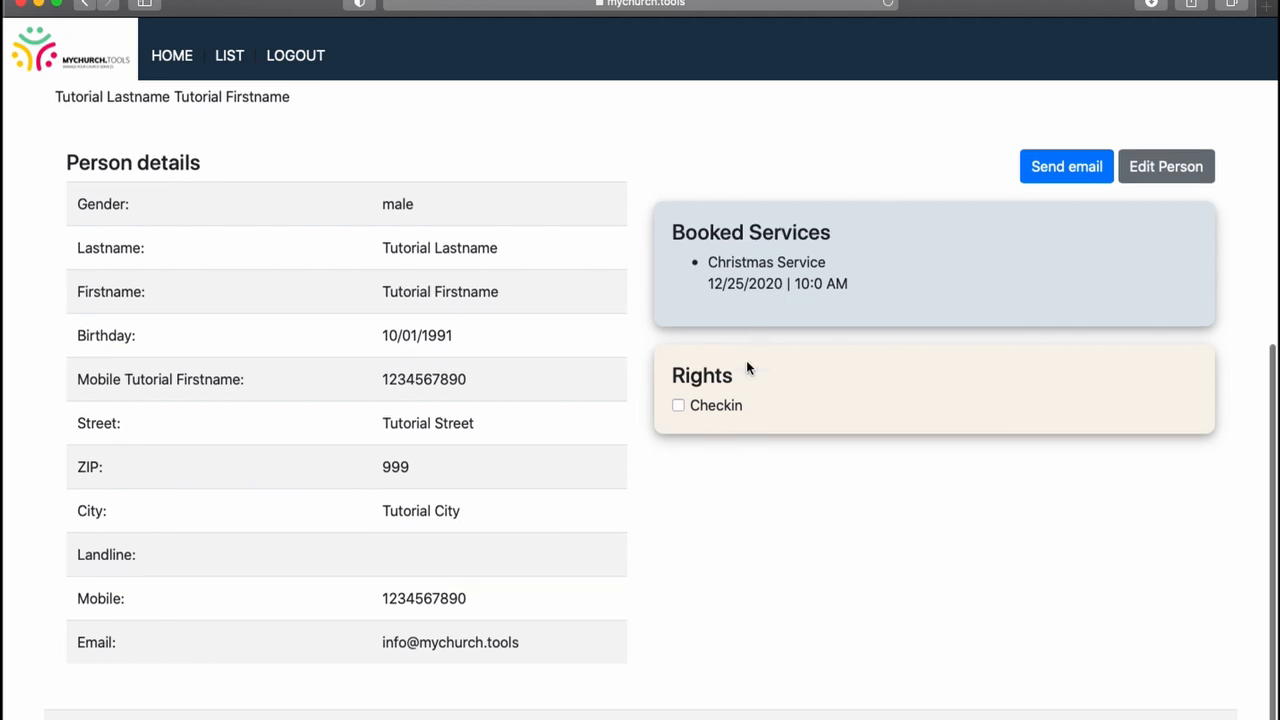
mouse_move(684, 422)
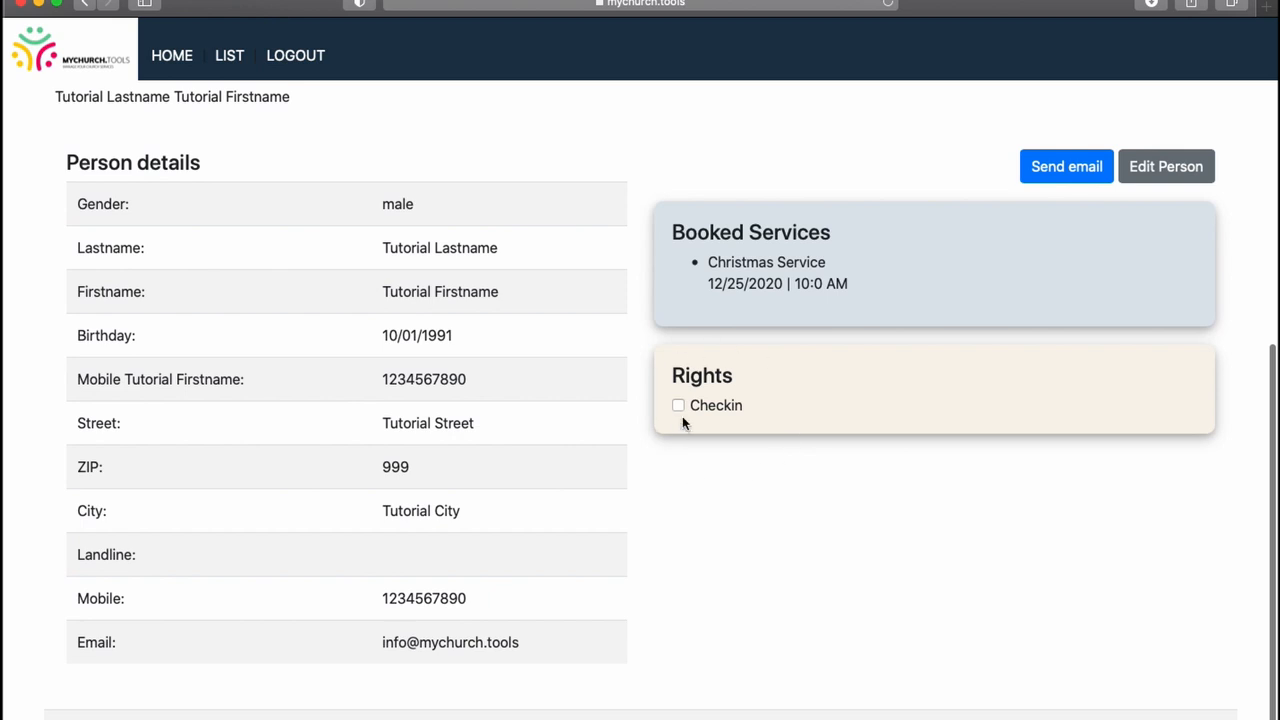
click(678, 405)
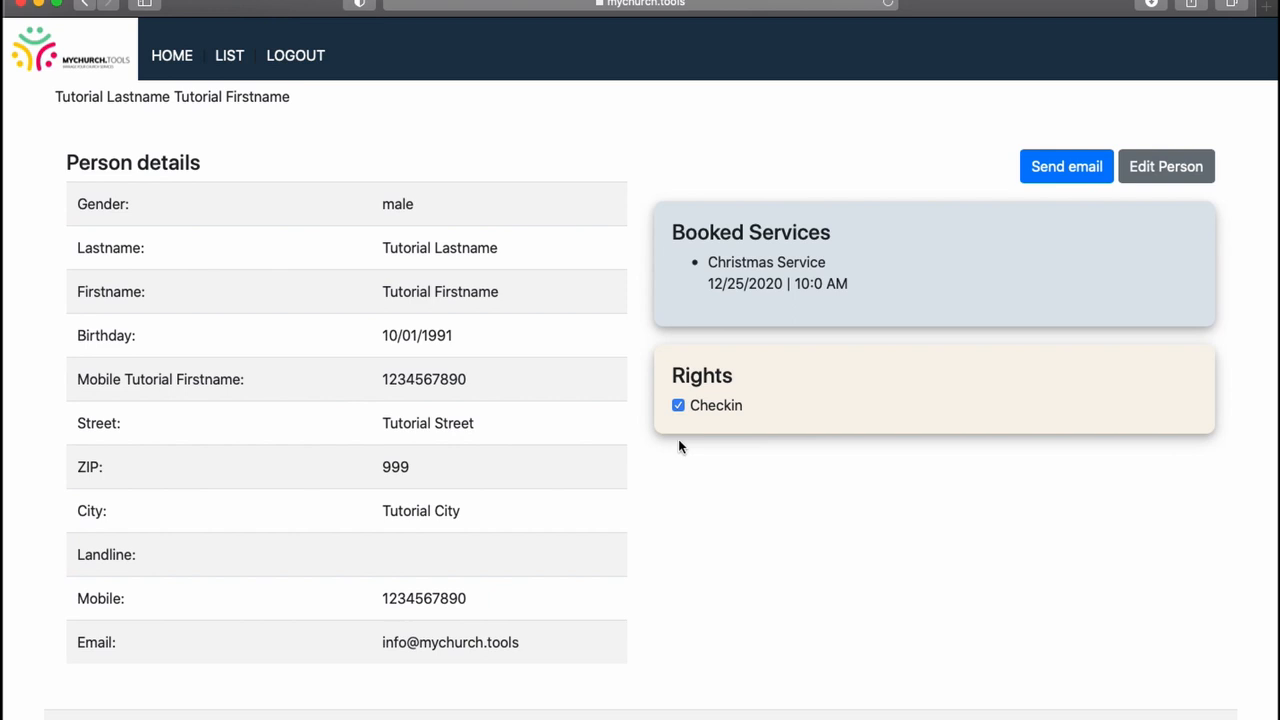
mouse_move(735, 428)
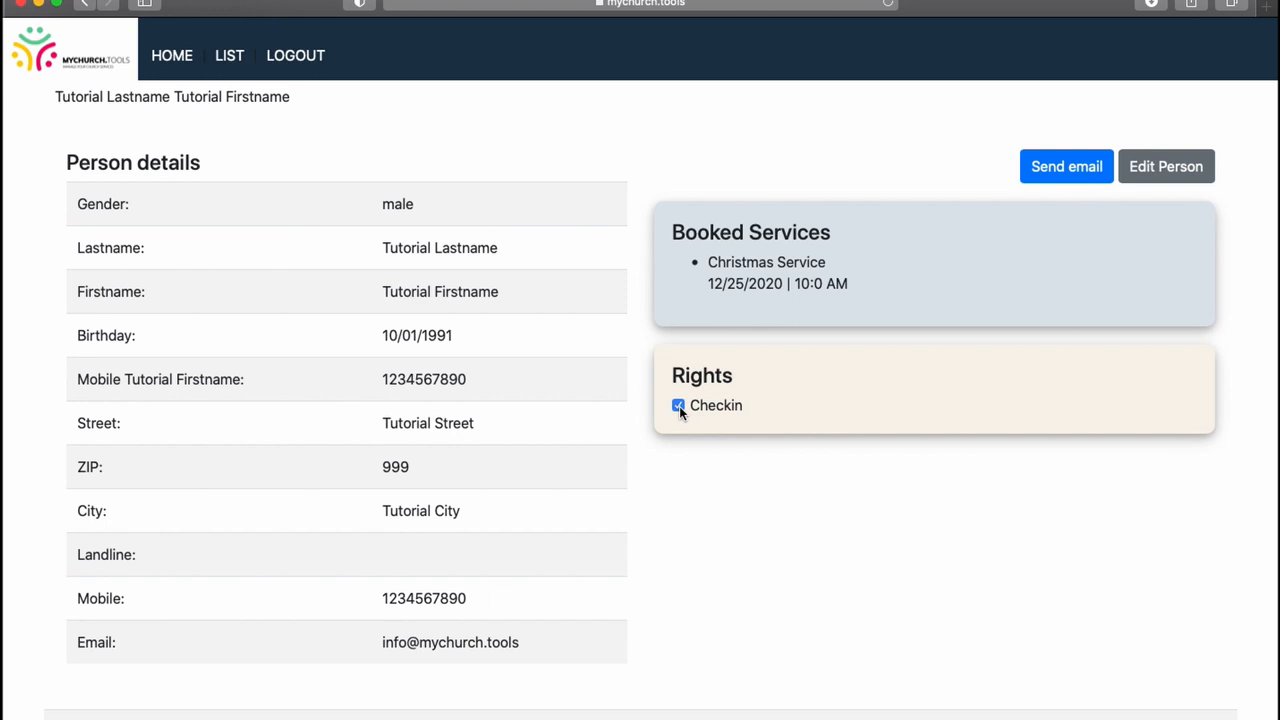
click(678, 406)
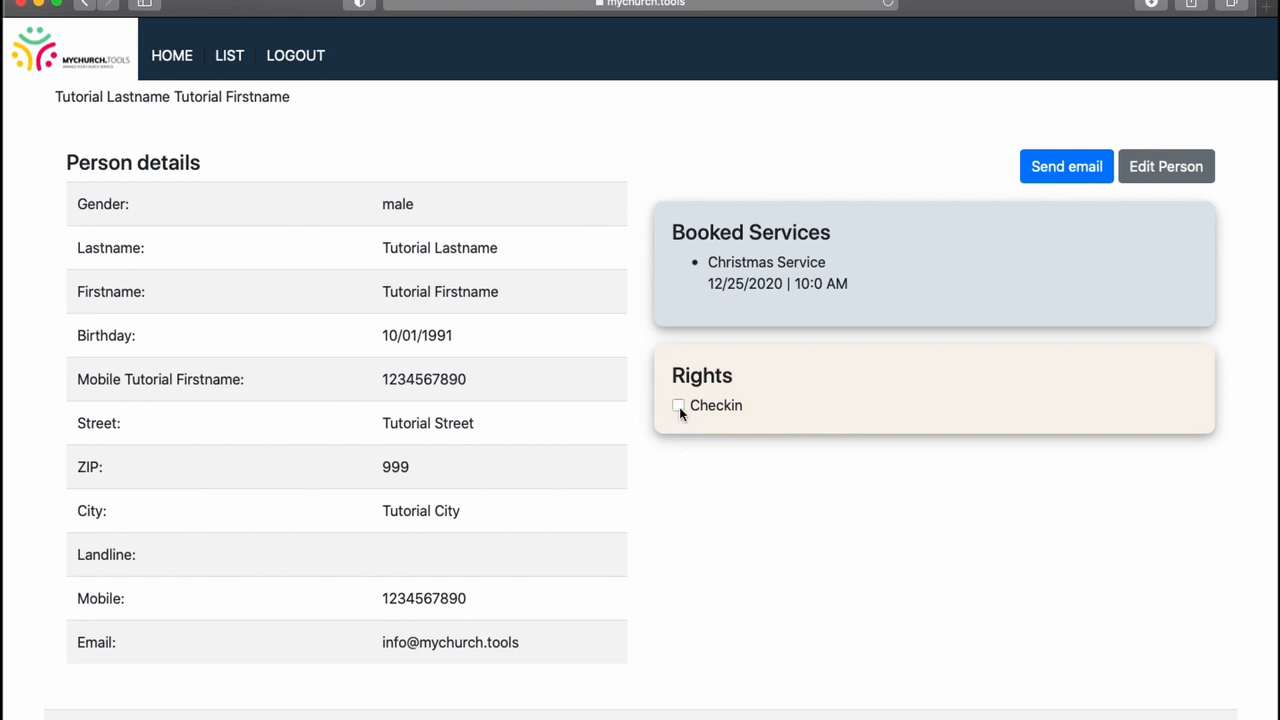
mouse_move(1125, 264)
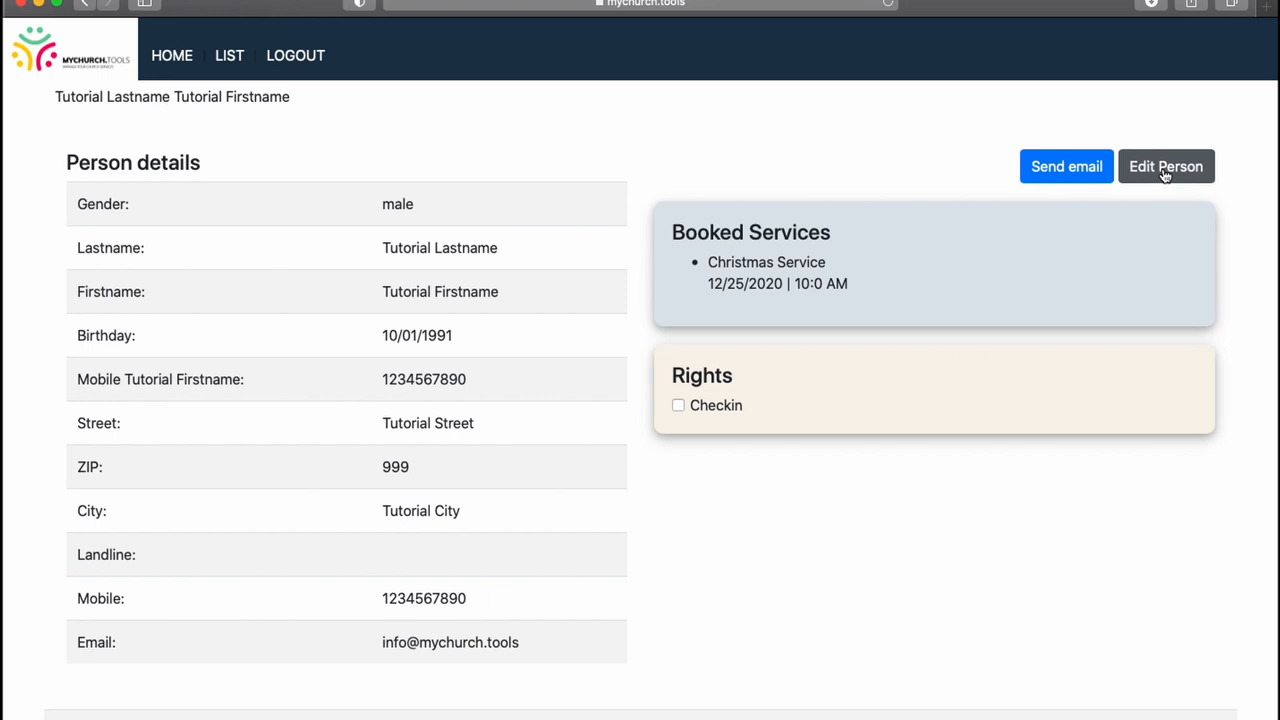
Book Sunday Service for Tutorial Firstname and cancel the wife's 12/25 Christmas Service reservation
click(171, 55)
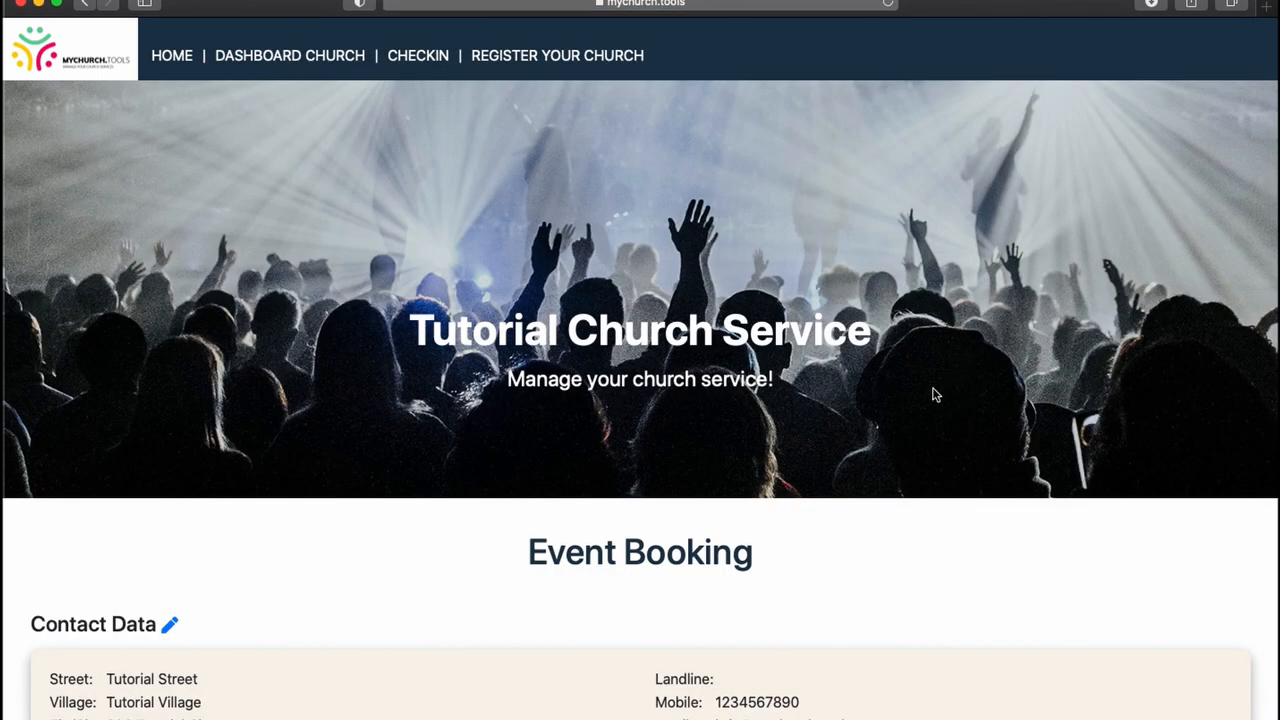
scroll(down, 3)
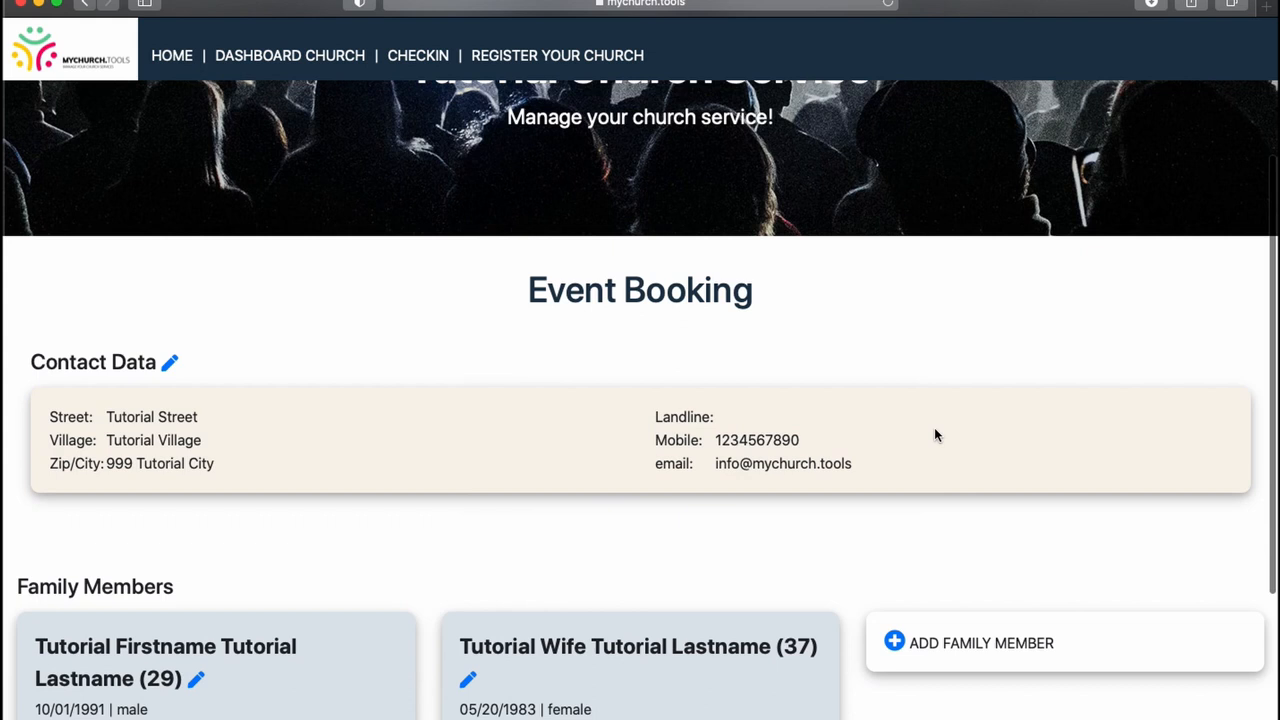
scroll(down, 3)
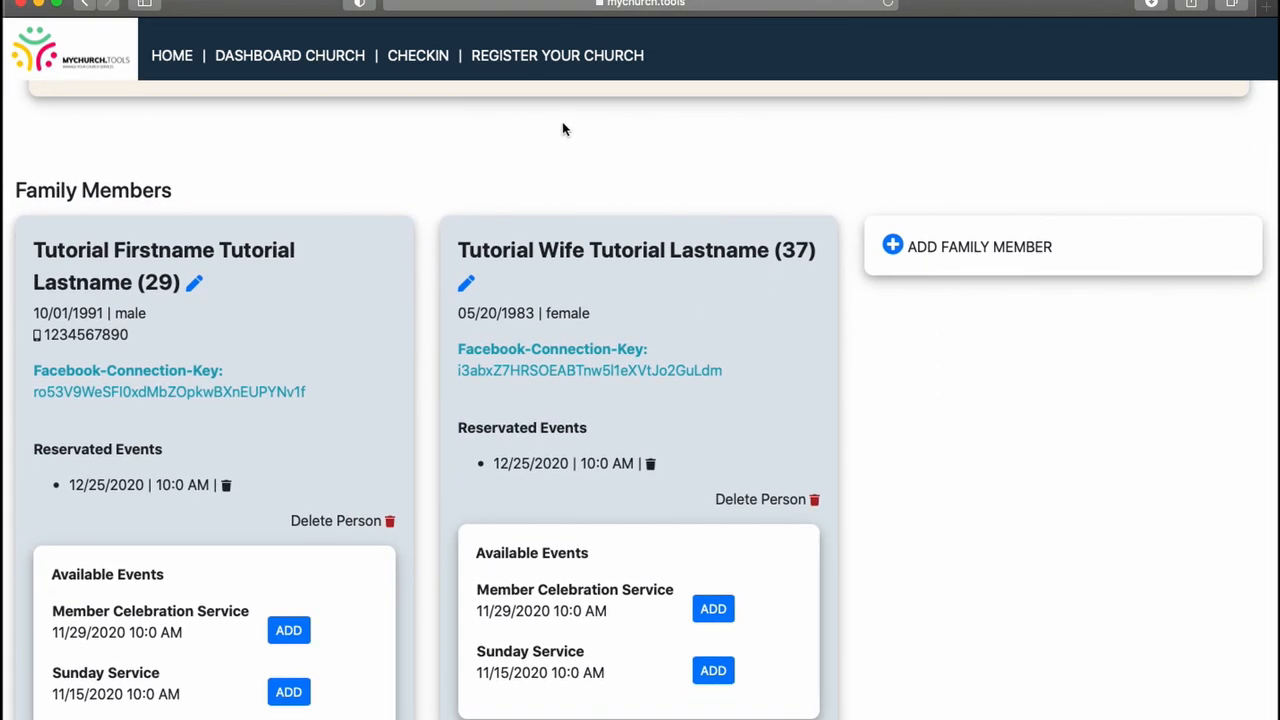
mouse_move(418, 55)
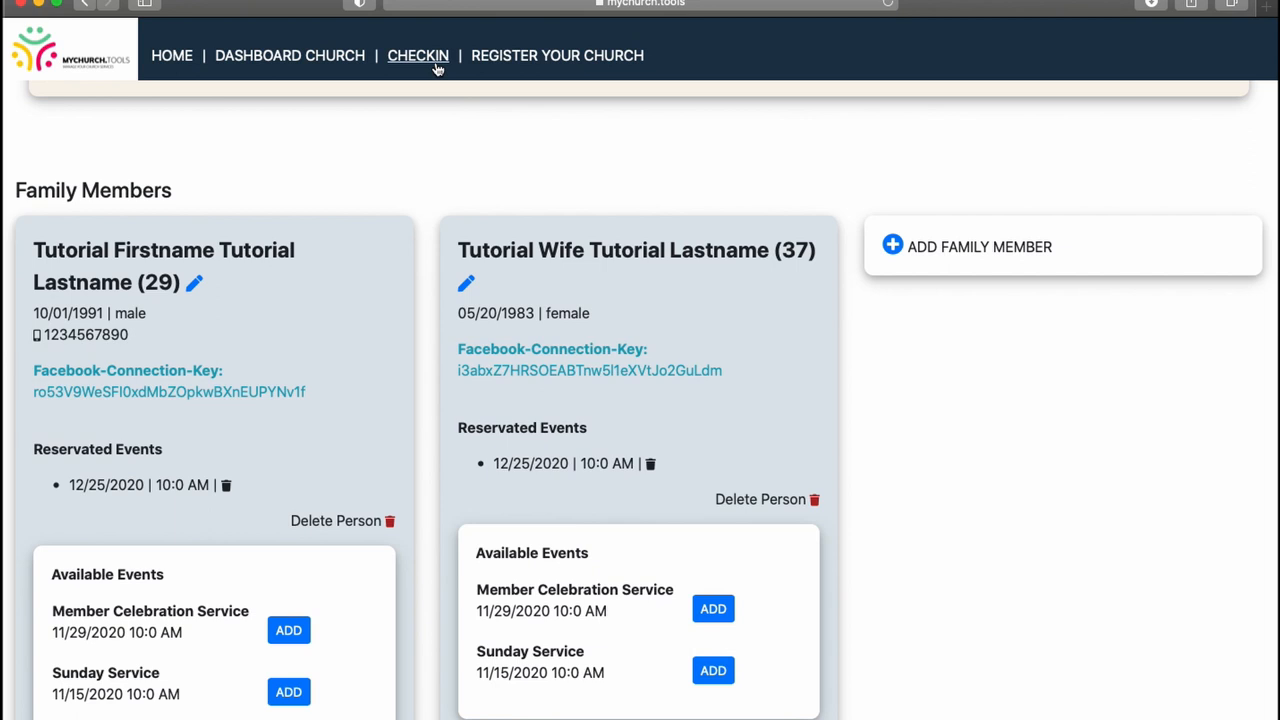
mouse_move(435, 68)
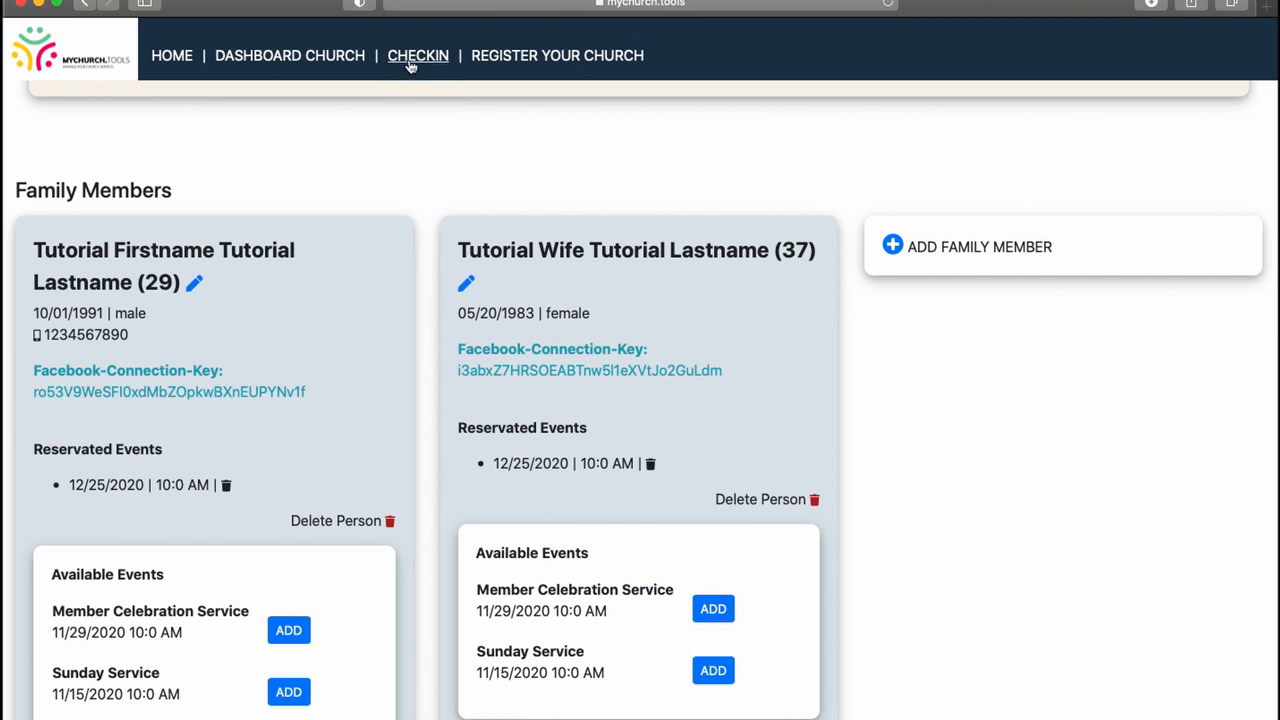
mouse_move(408, 106)
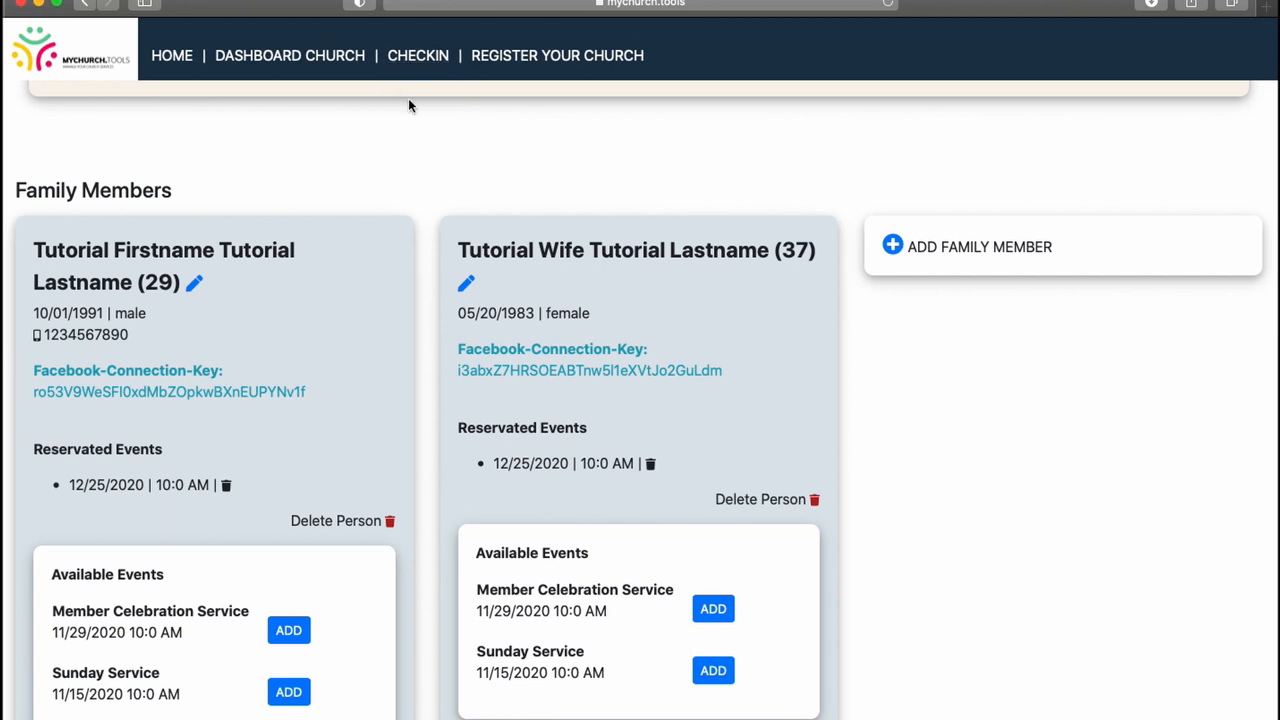
mouse_move(418, 55)
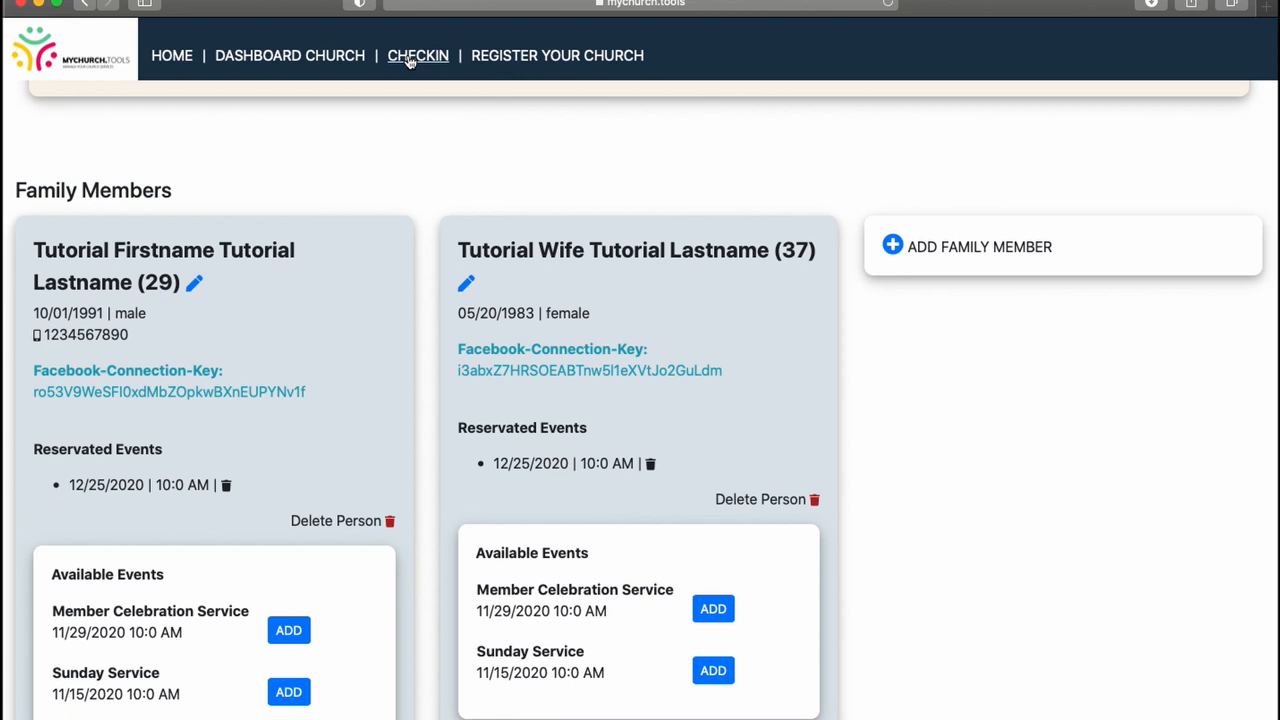
mouse_move(372, 478)
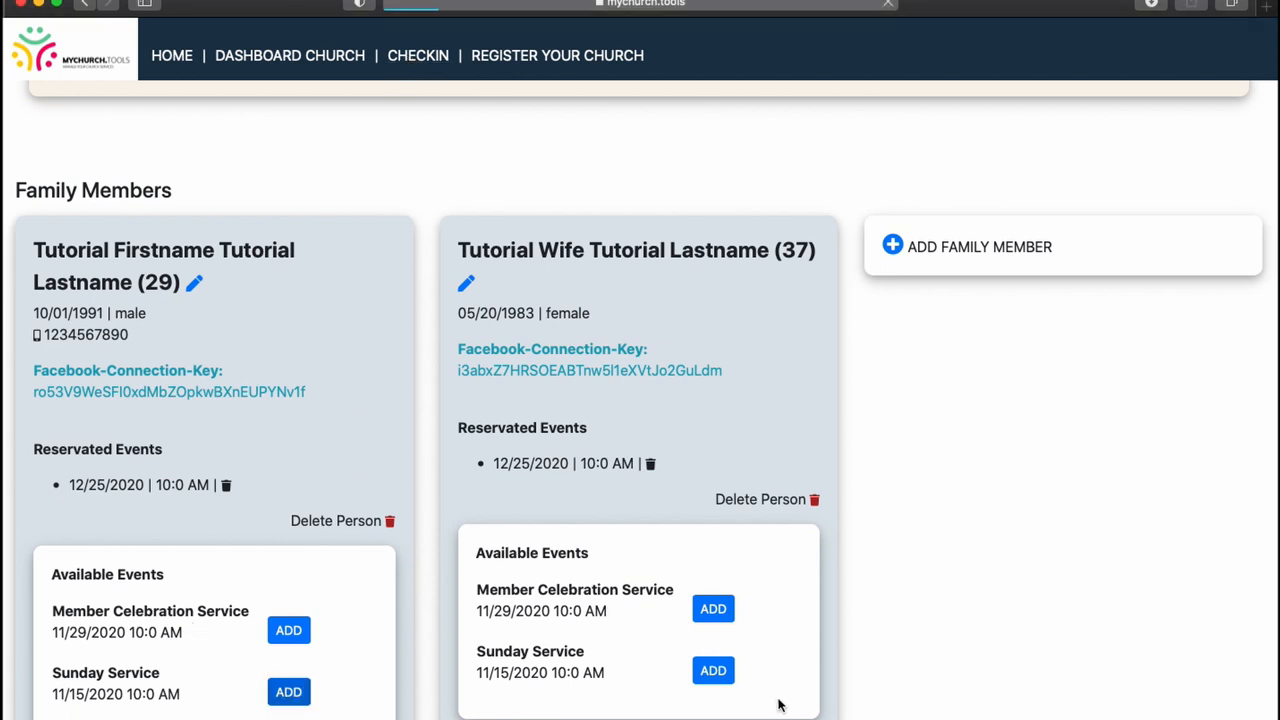
mouse_move(713, 670)
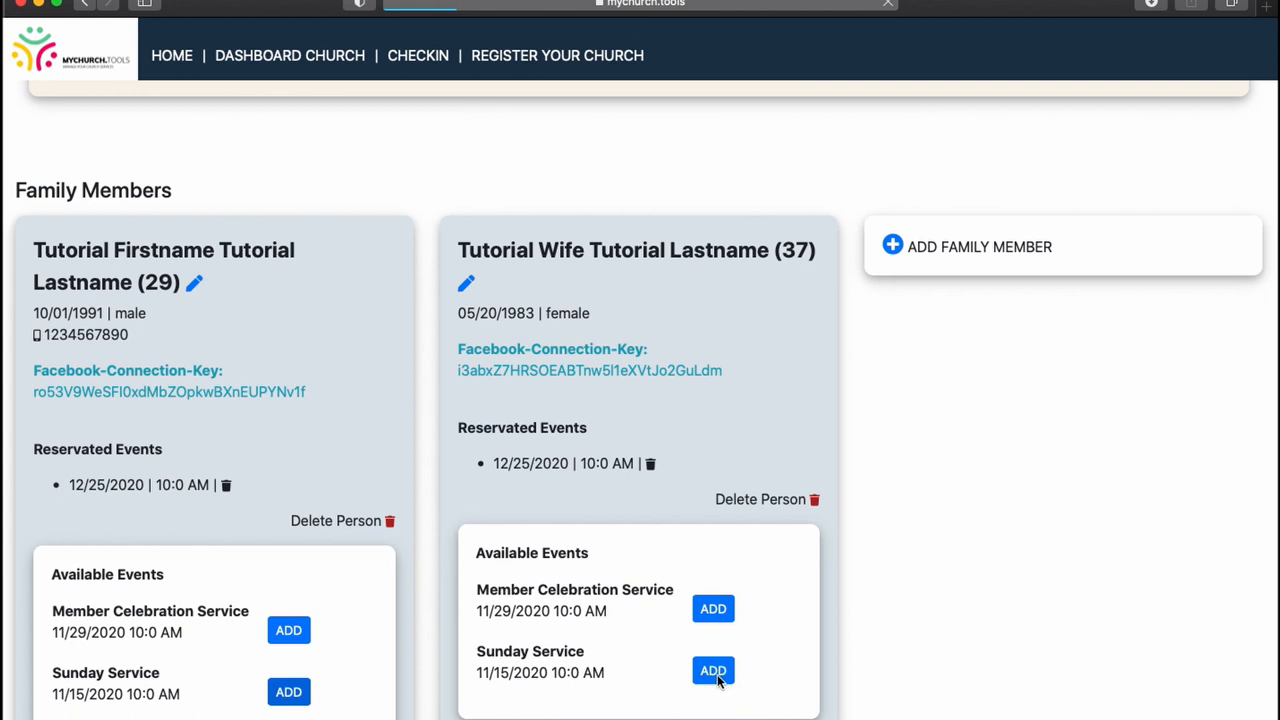
mouse_move(918, 497)
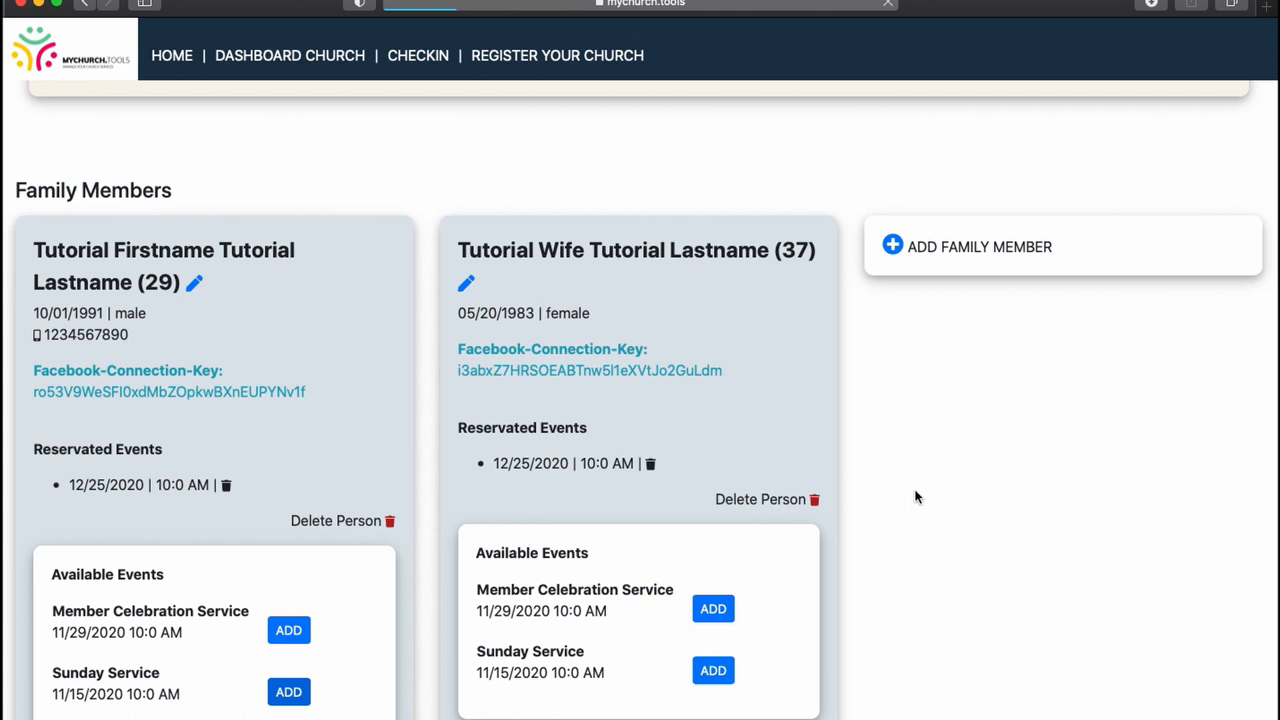
click(288, 692)
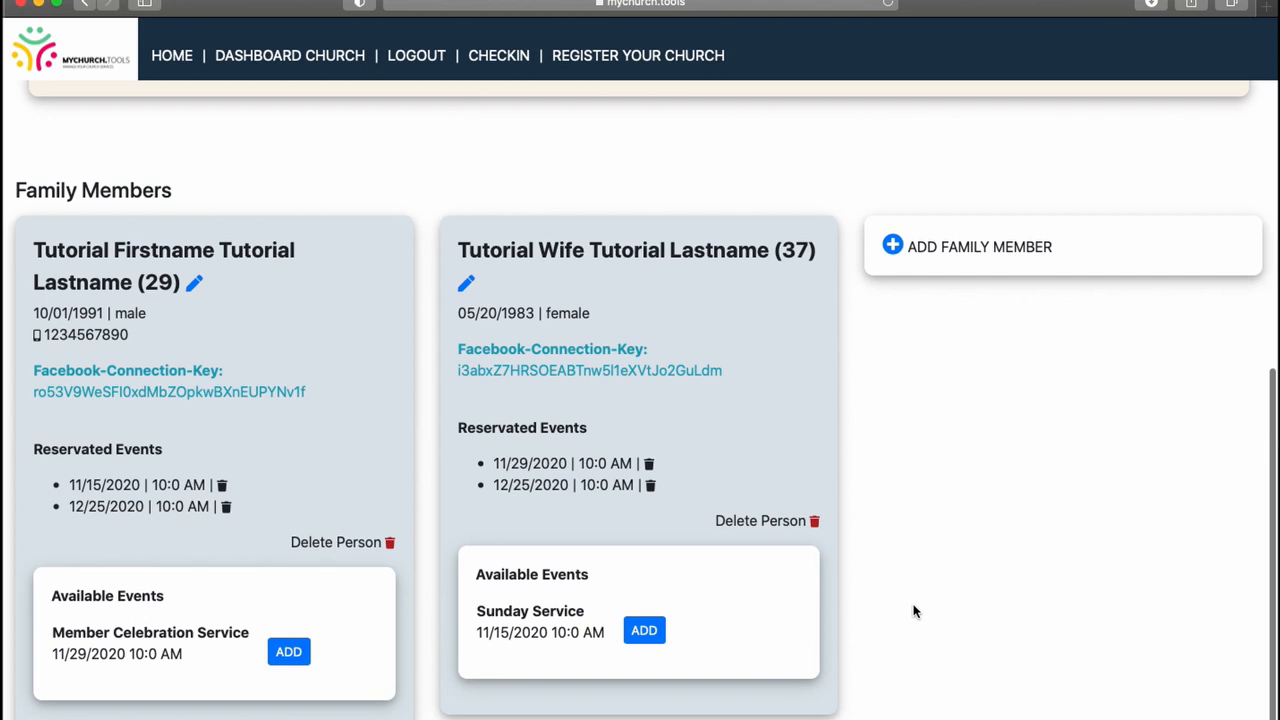
click(650, 485)
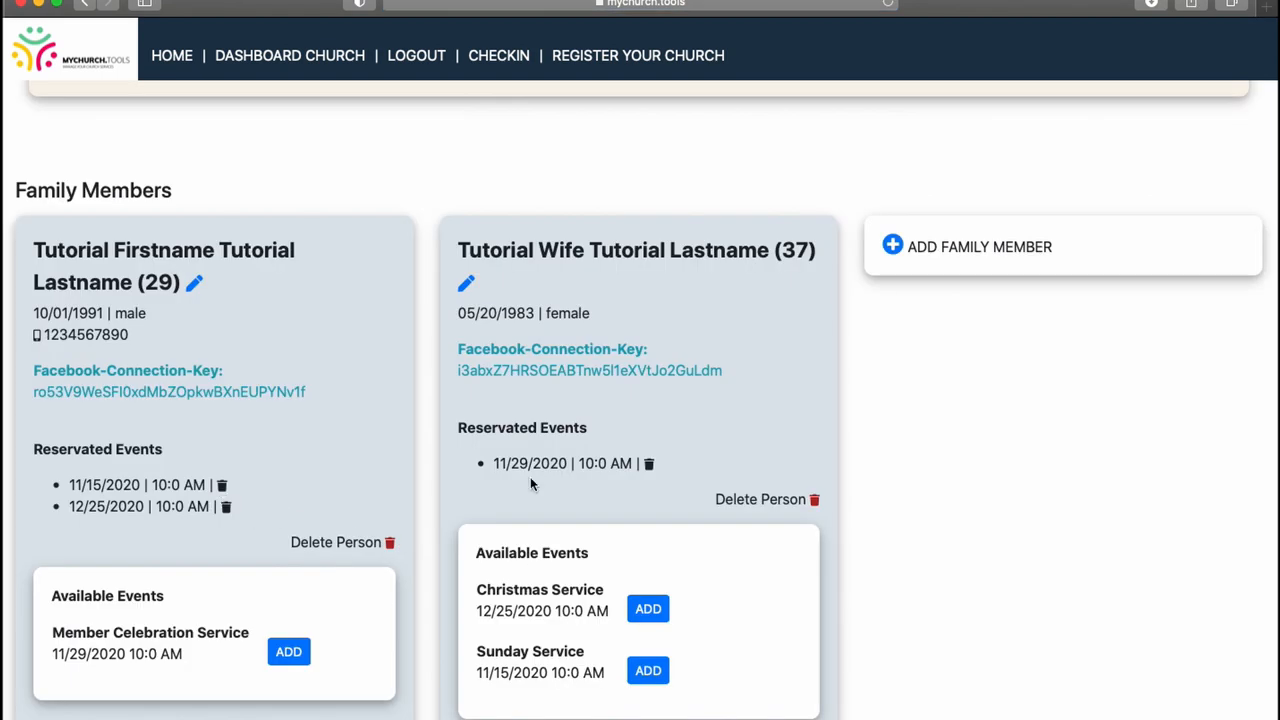
mouse_move(1060, 247)
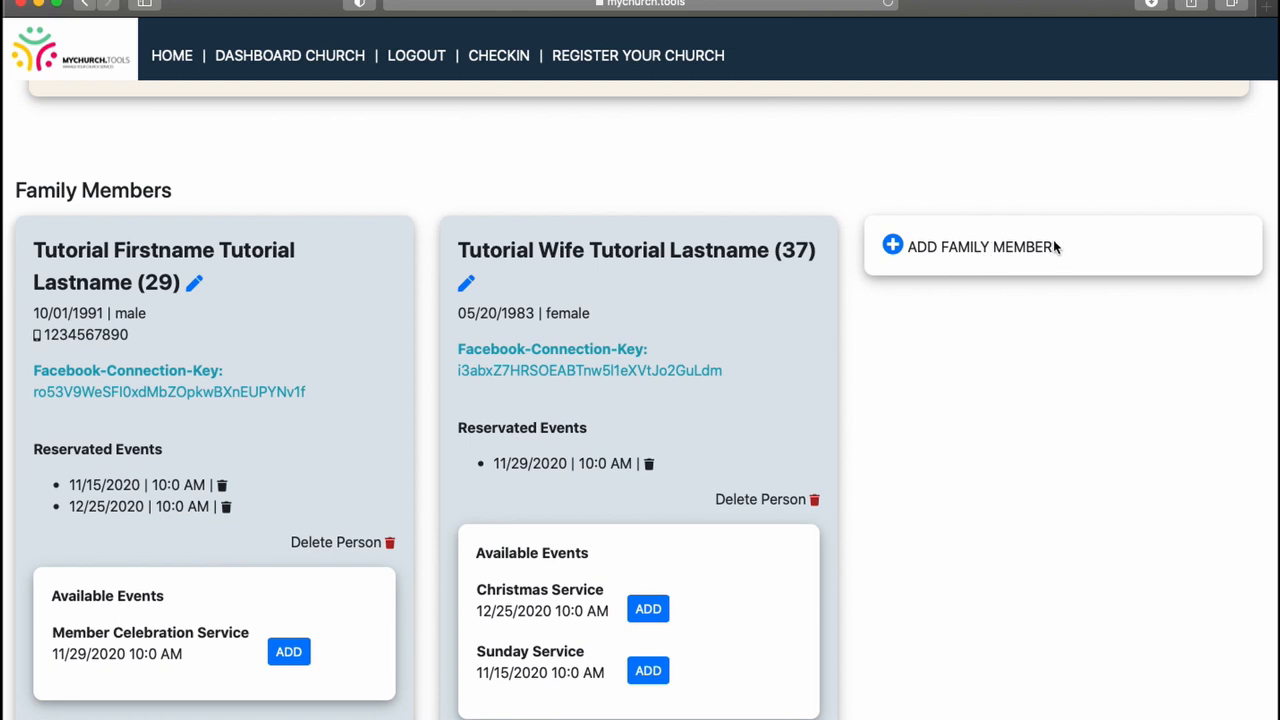
mouse_move(289, 55)
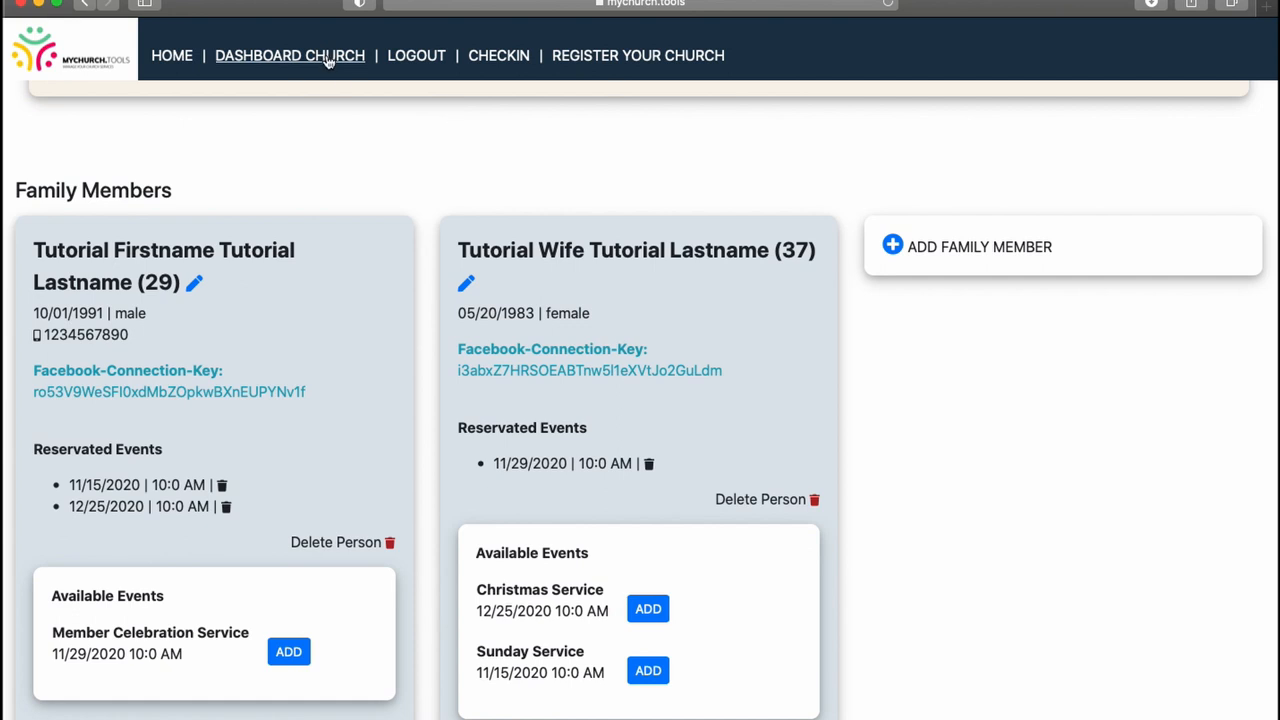
Open Tutorial Firstname from the church Person List and tick the Checkin right
click(289, 55)
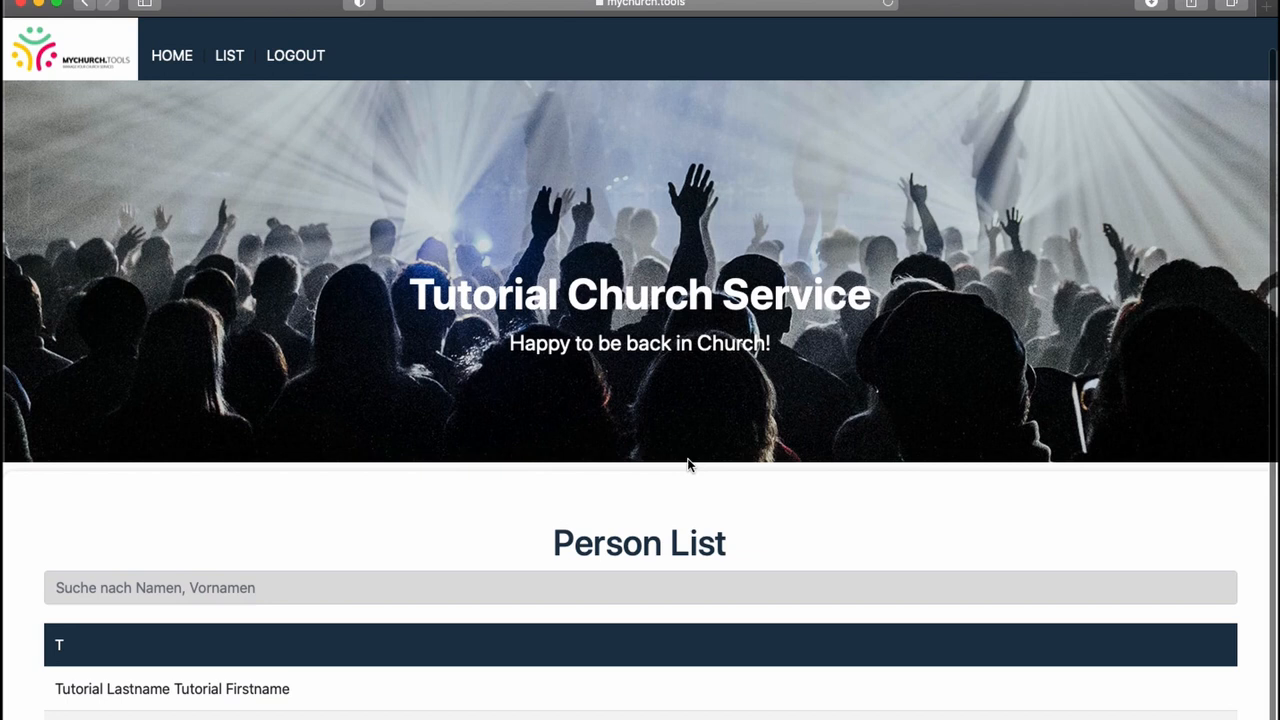
click(172, 688)
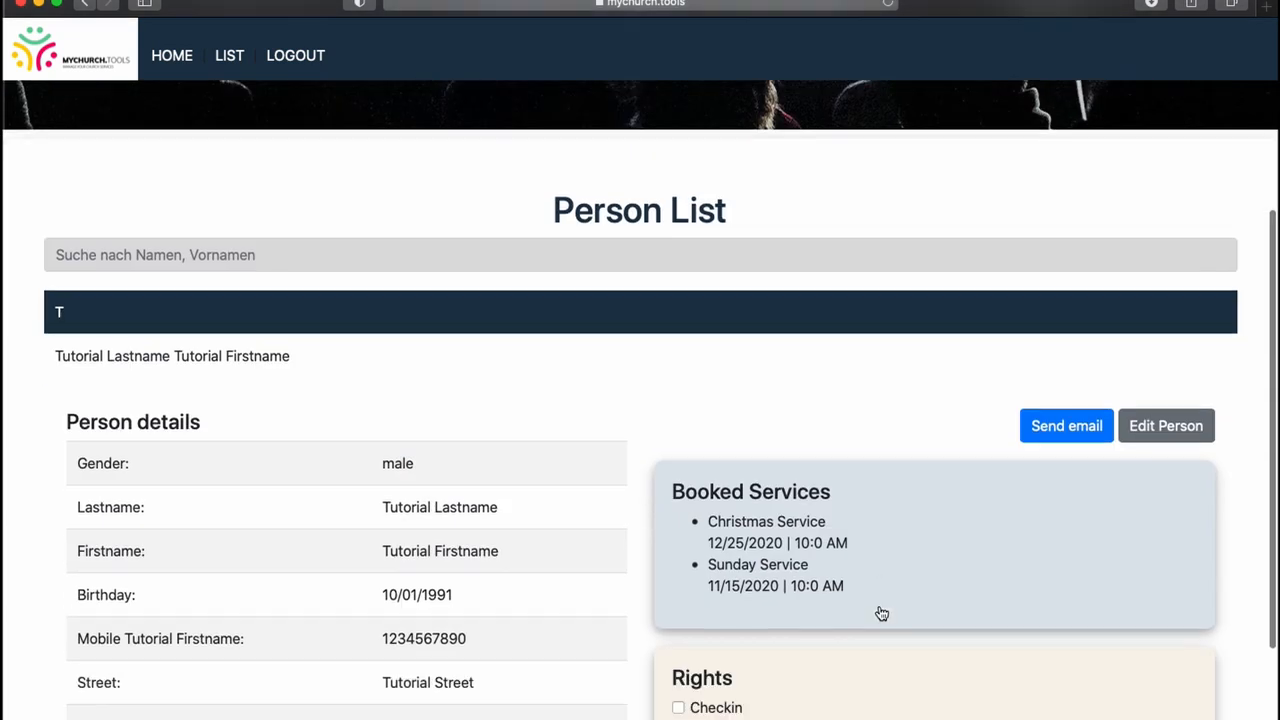
scroll(down, 3)
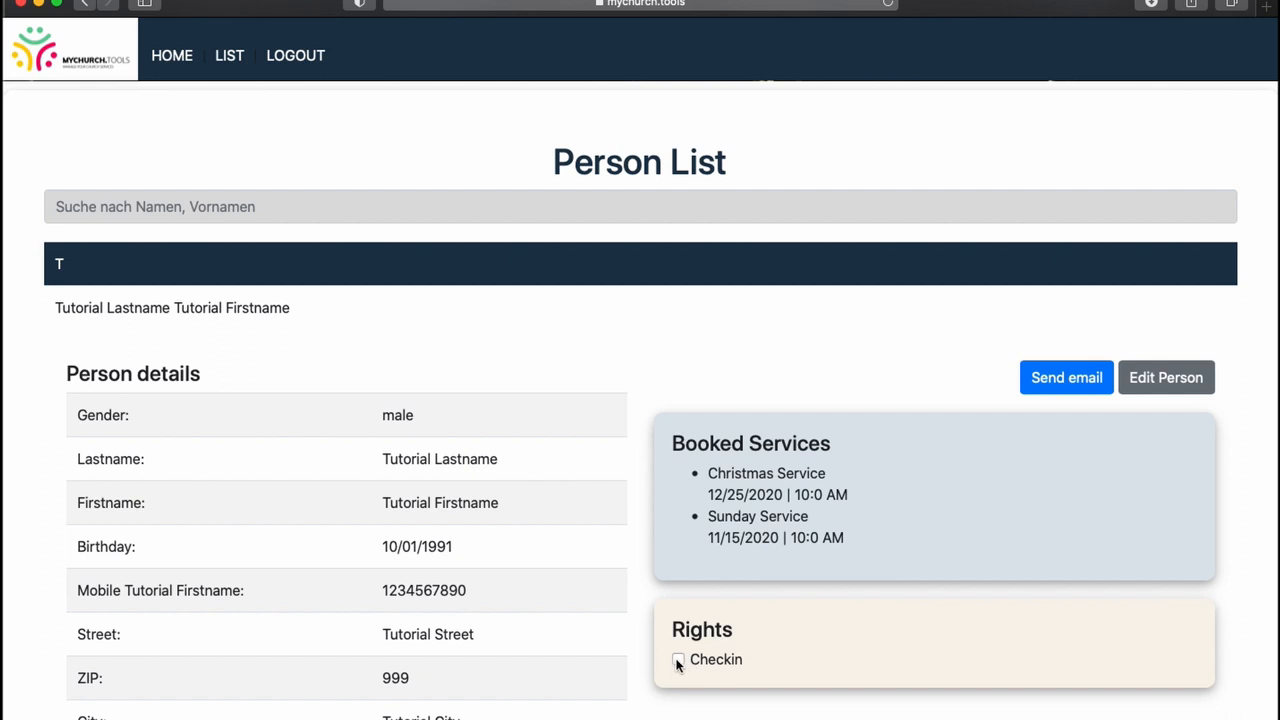
click(678, 659)
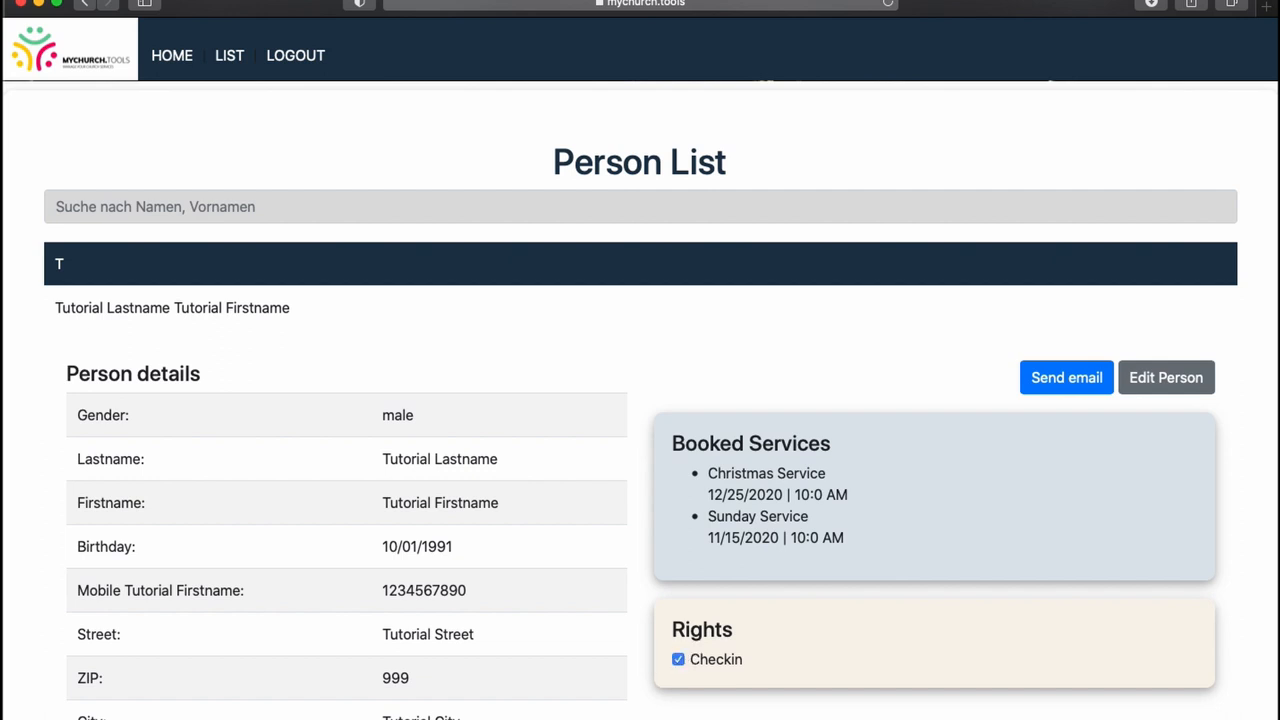
scroll(down, 3)
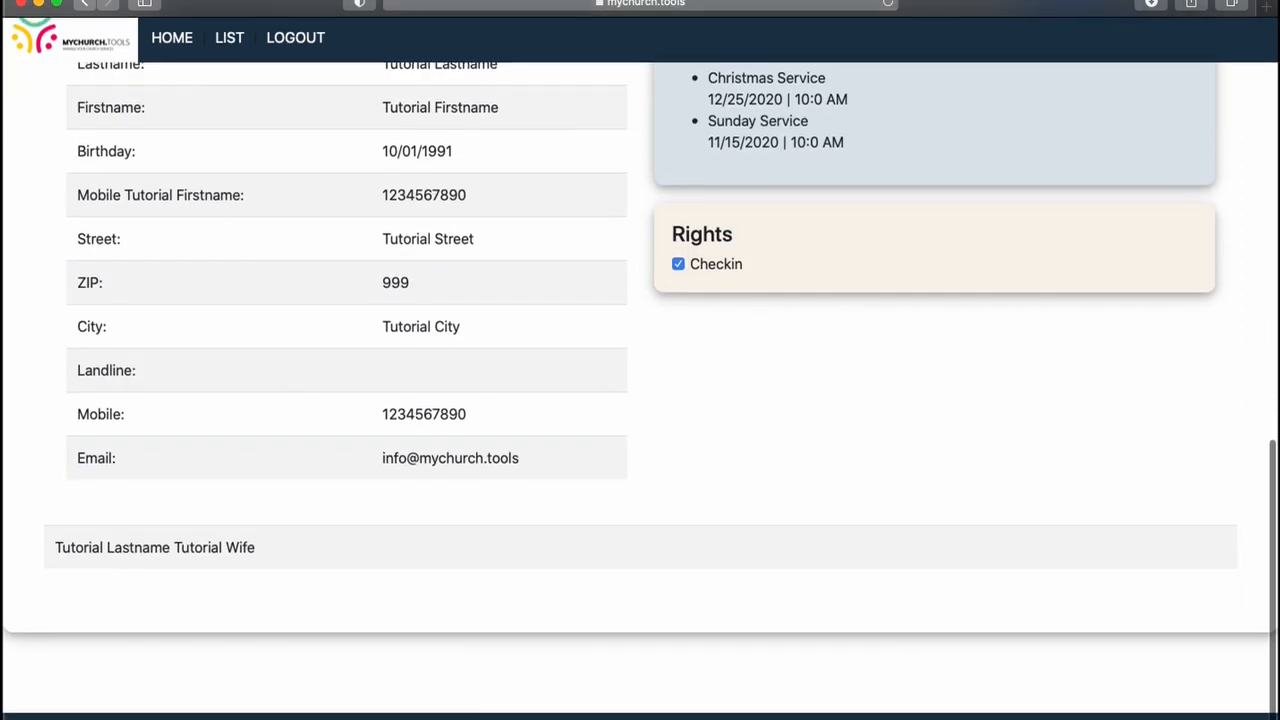
scroll(up, 3)
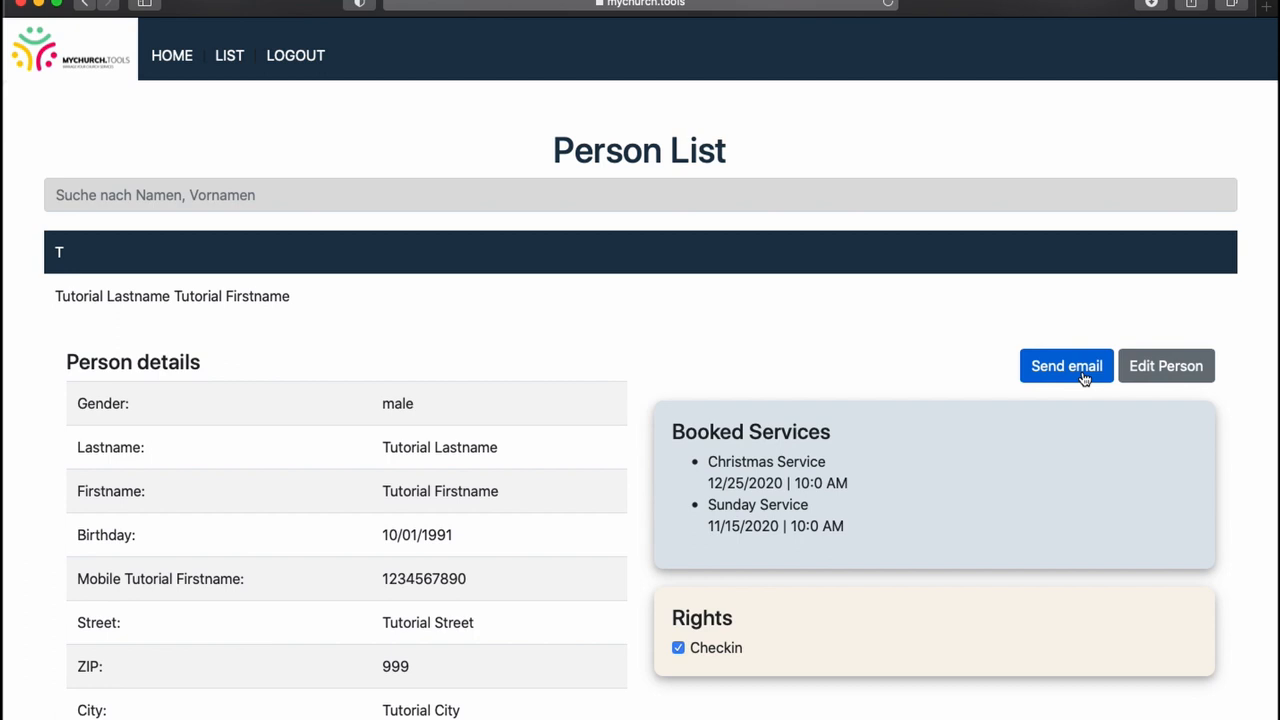
mouse_move(564, 432)
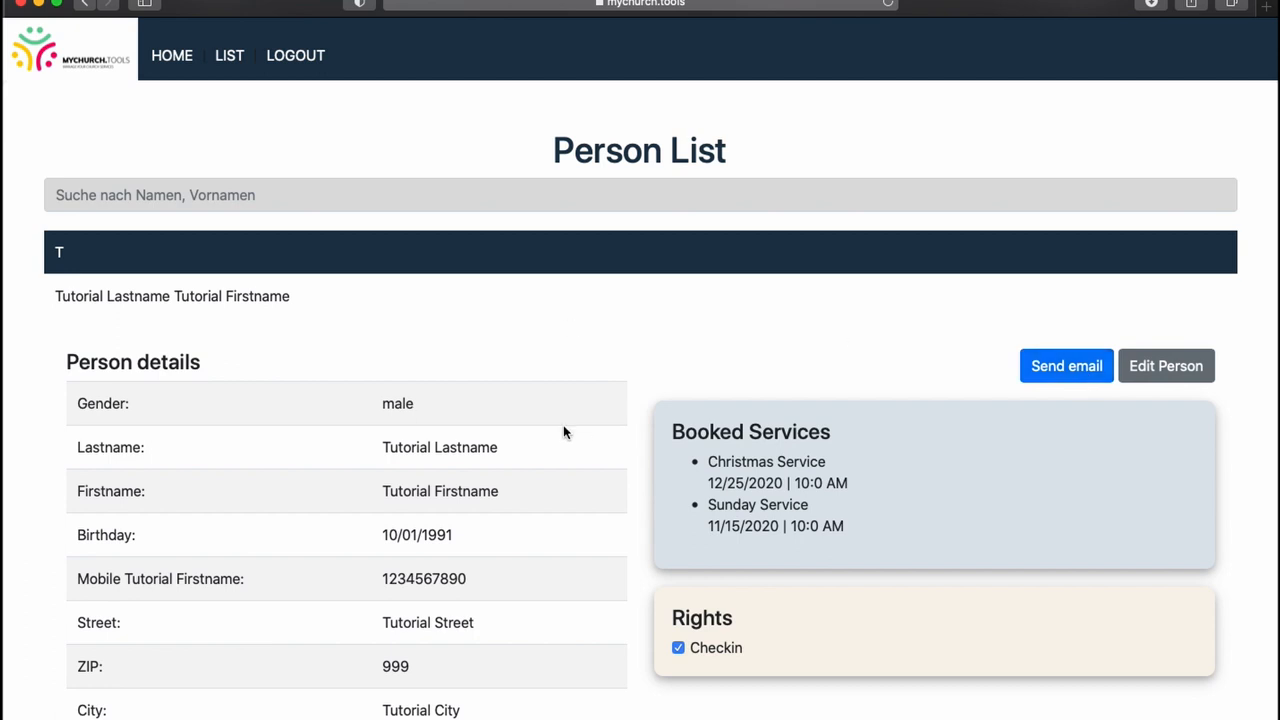
mouse_move(210, 119)
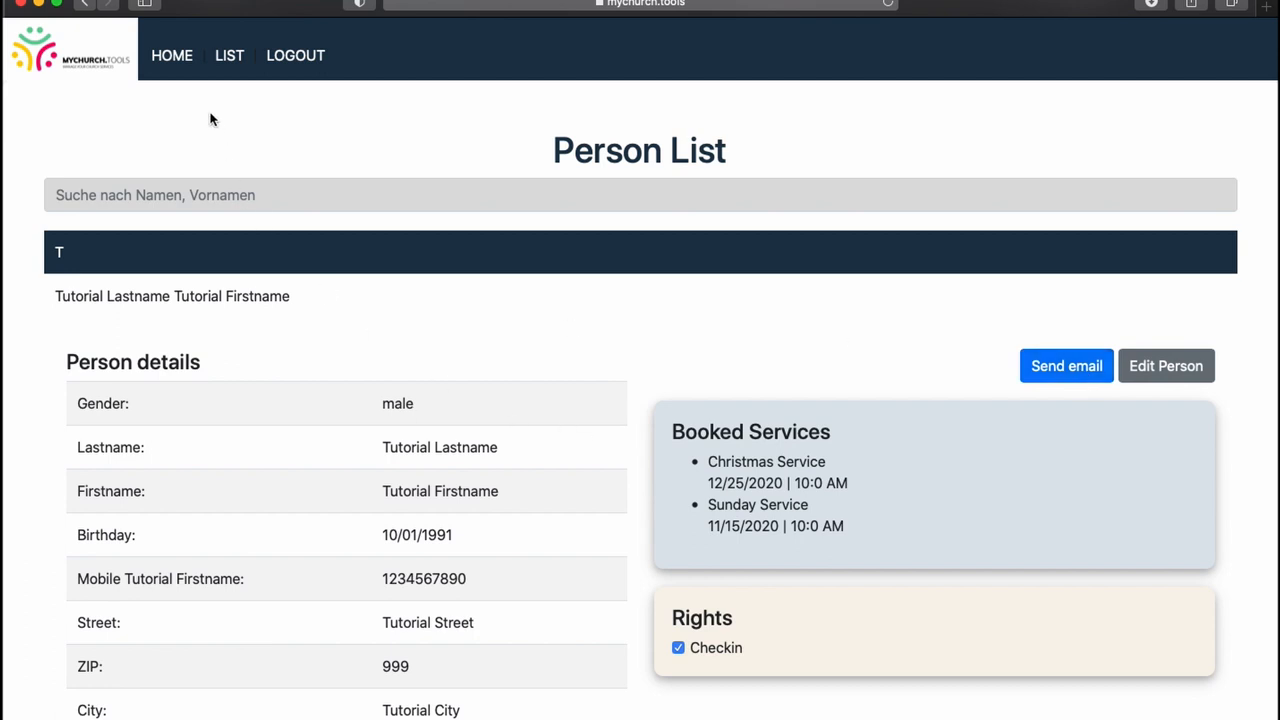
Return to HOME and scroll through Church Data, contact person and Create Service form
click(171, 55)
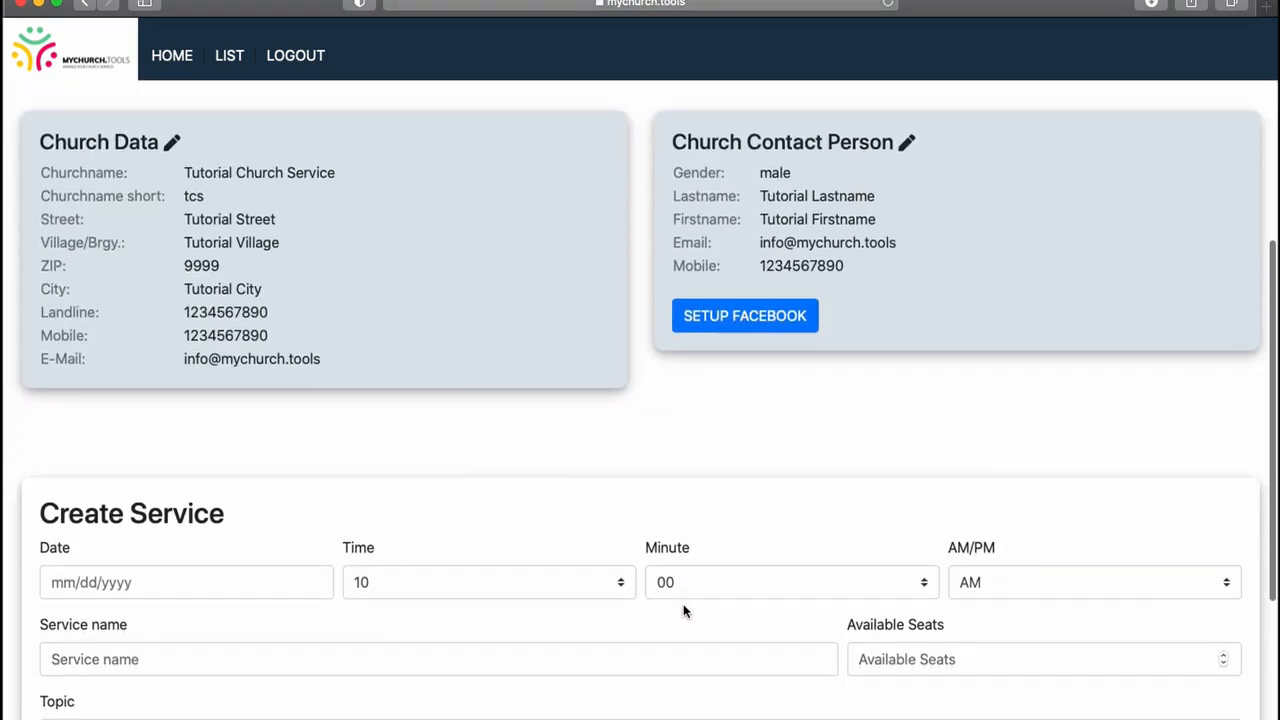
scroll(down, 3)
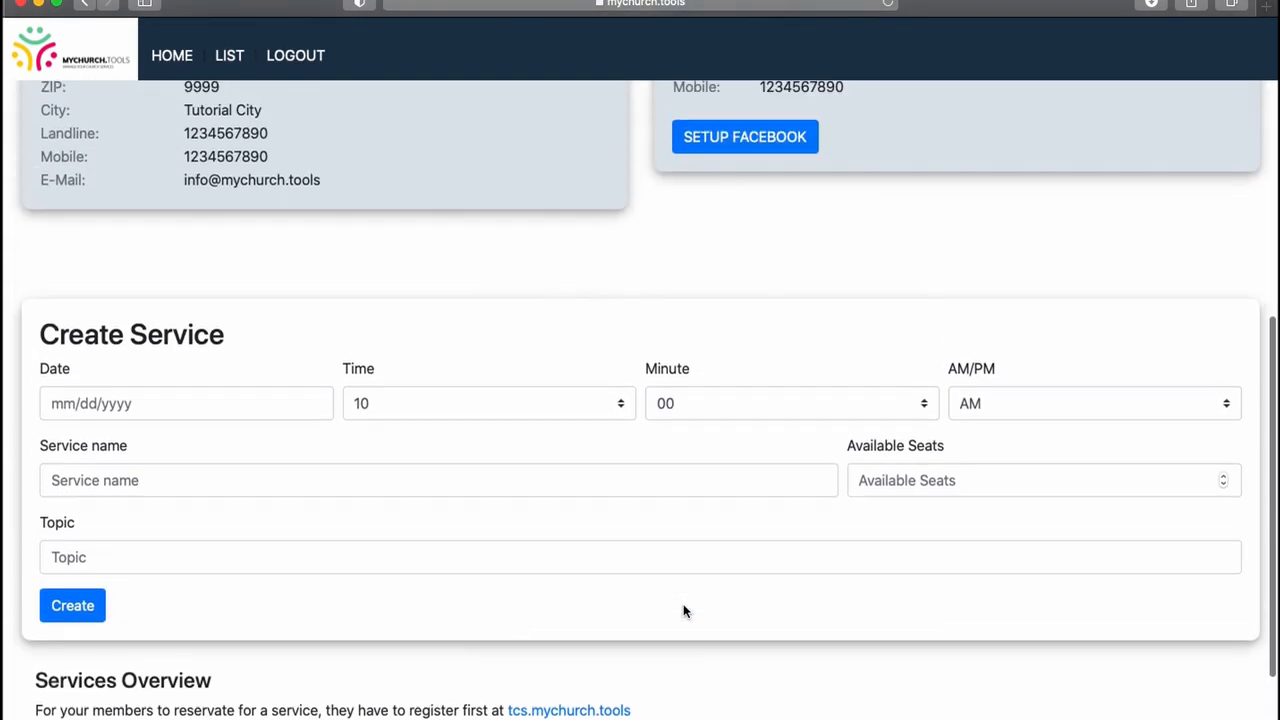
scroll(up, 3)
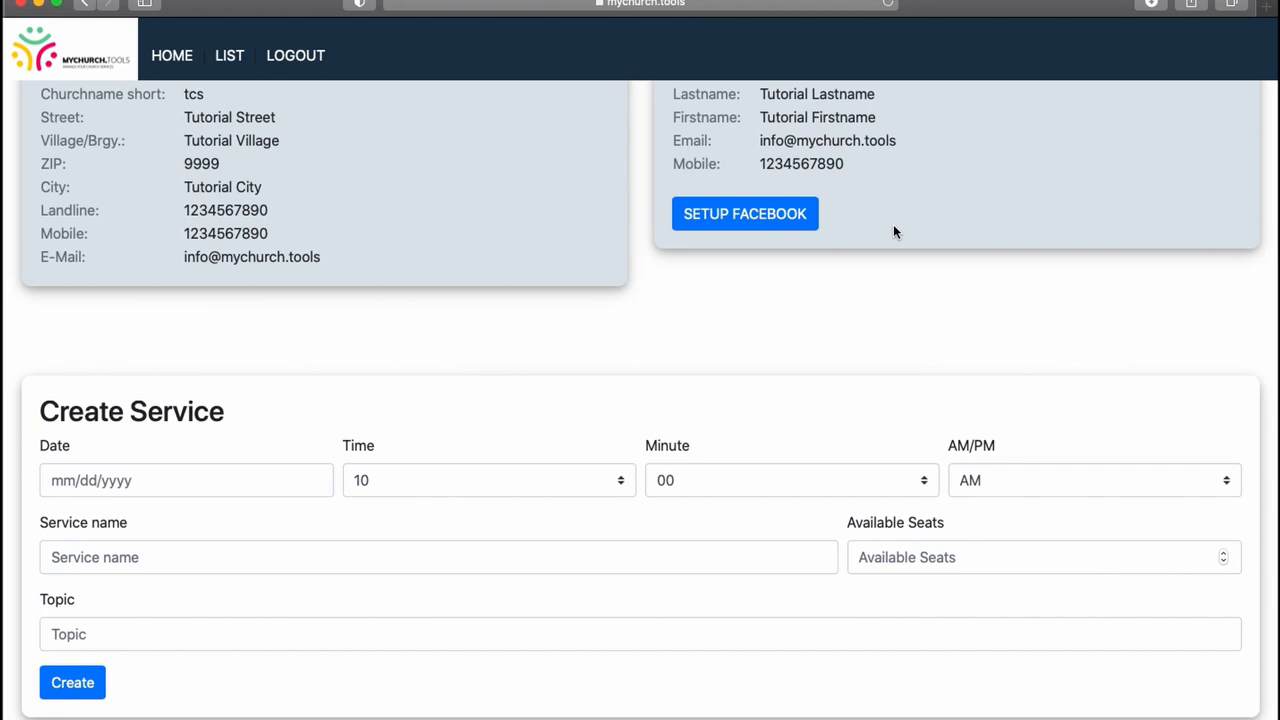
scroll(up, 3)
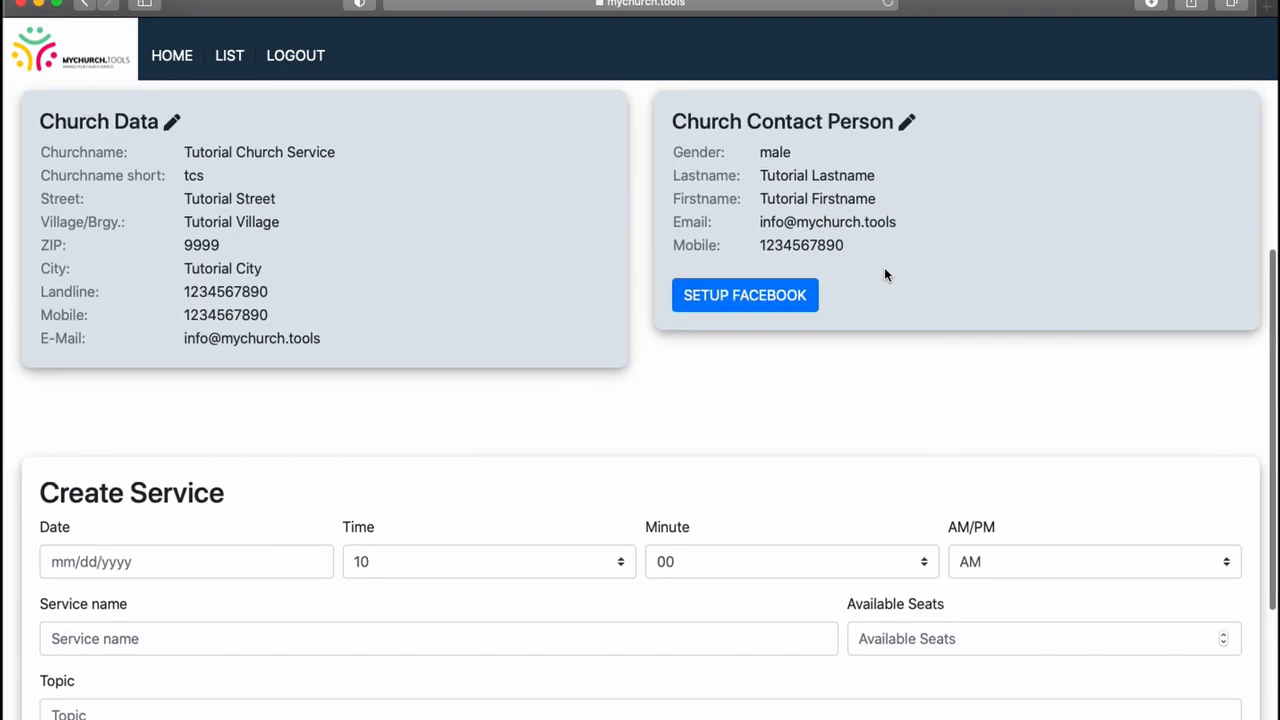